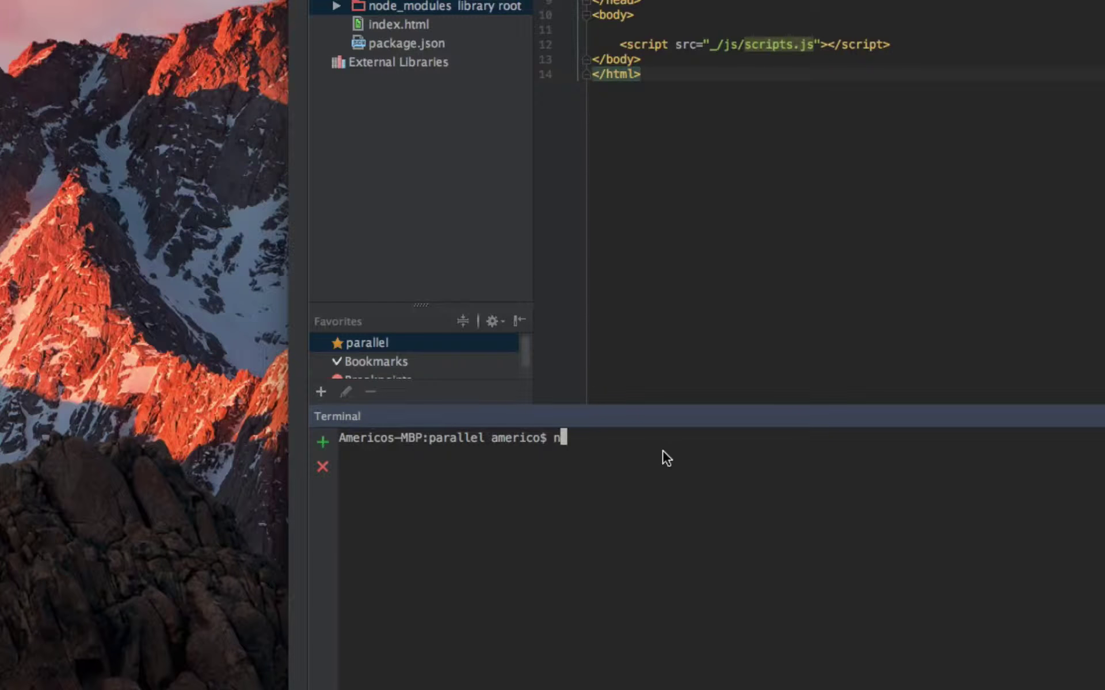
# - Run sudo npm install -g grunt-cli in the built-in terminal
pyautogui.write('pm in')
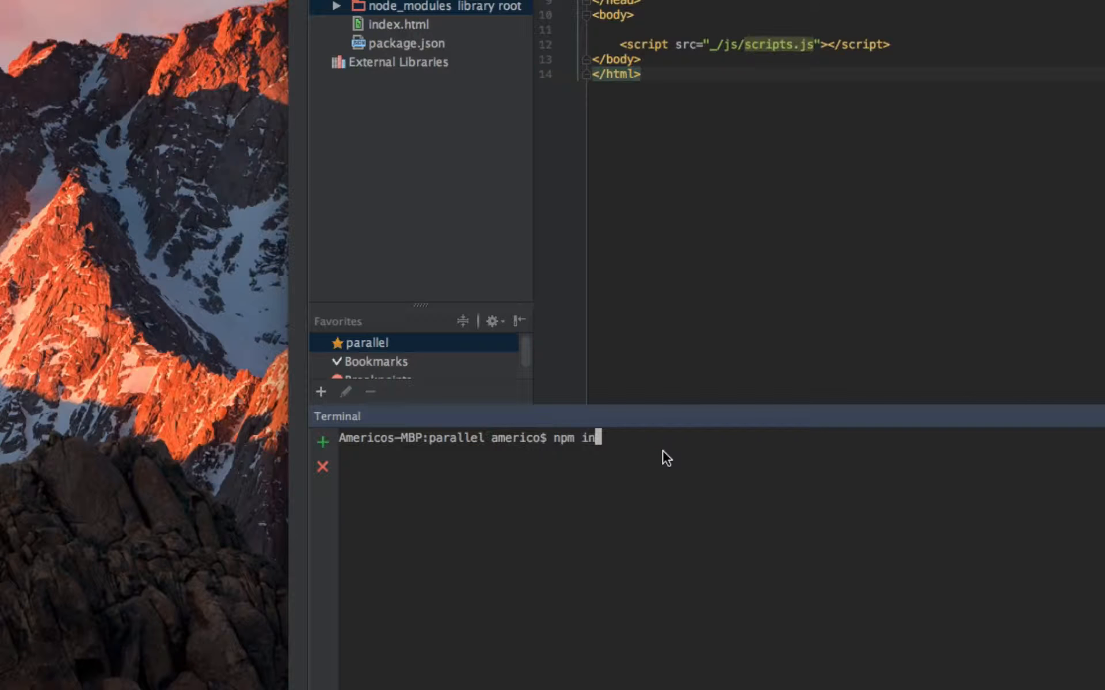
pyautogui.write('stall -g')
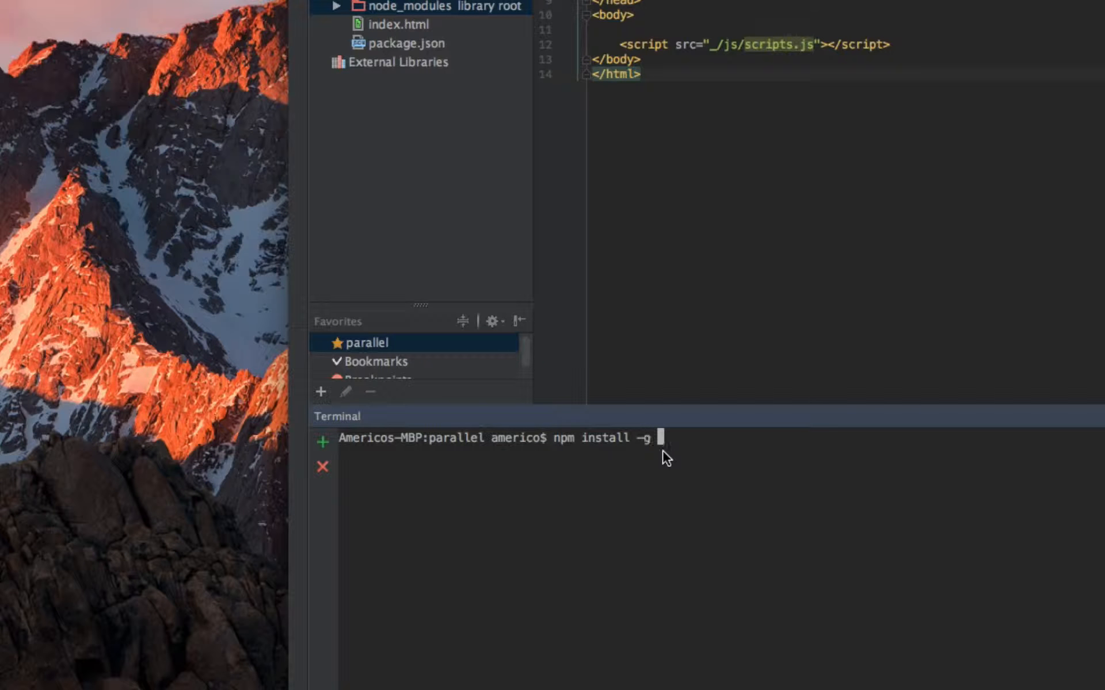
pyautogui.write('grunt')
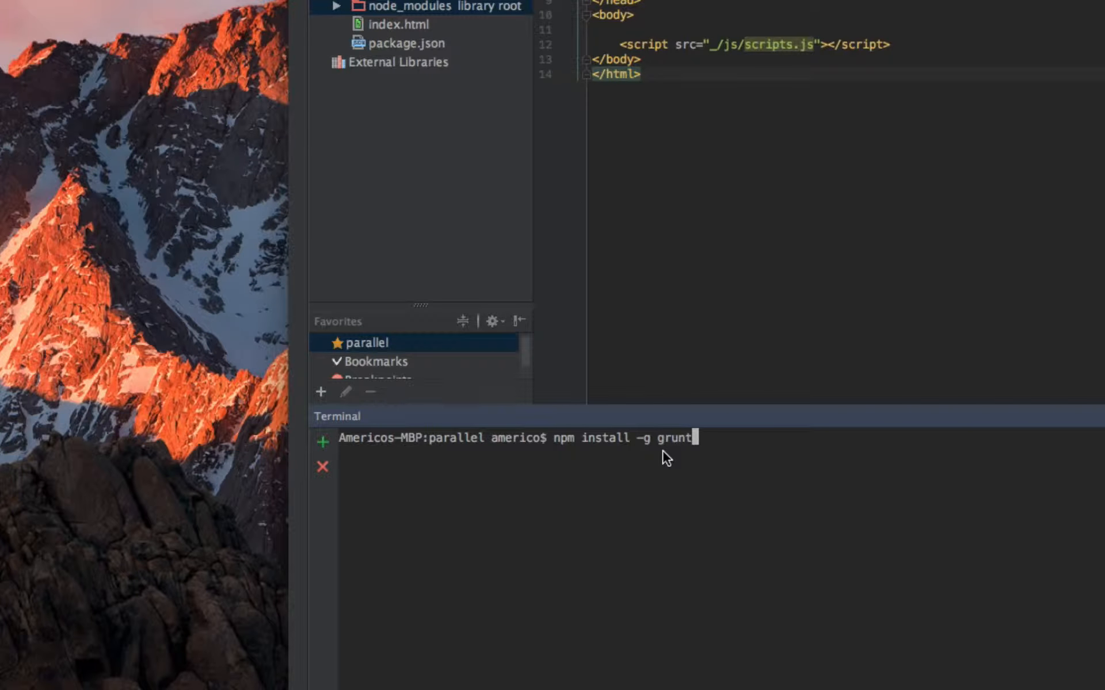
pyautogui.write('-cli')
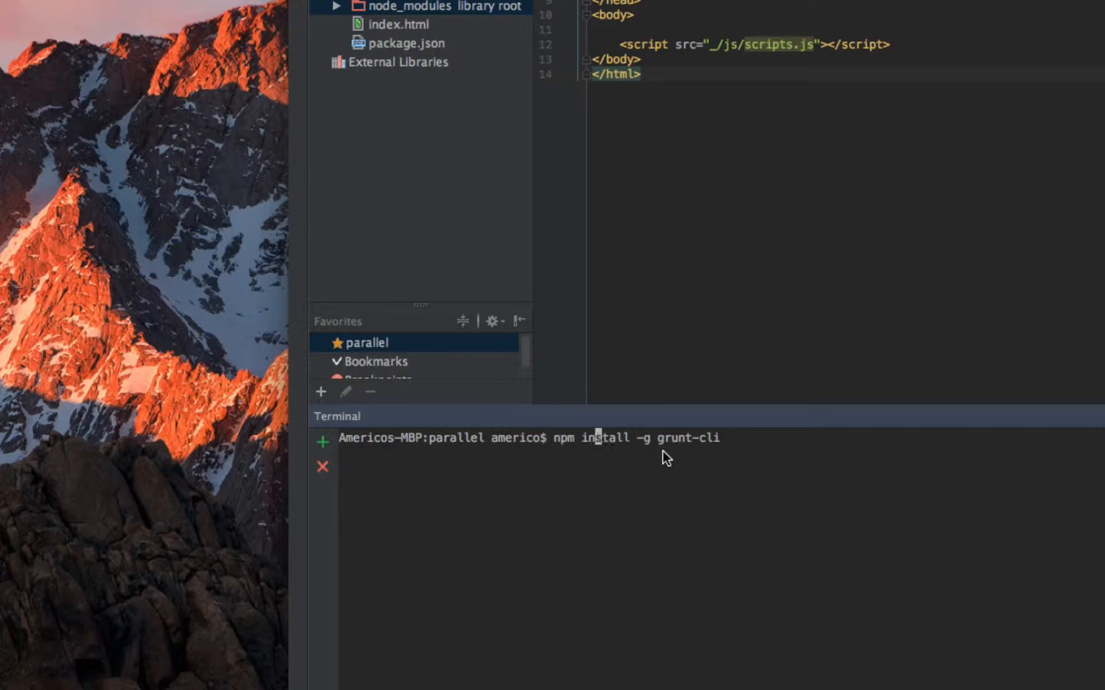
pyautogui.write('sudo')
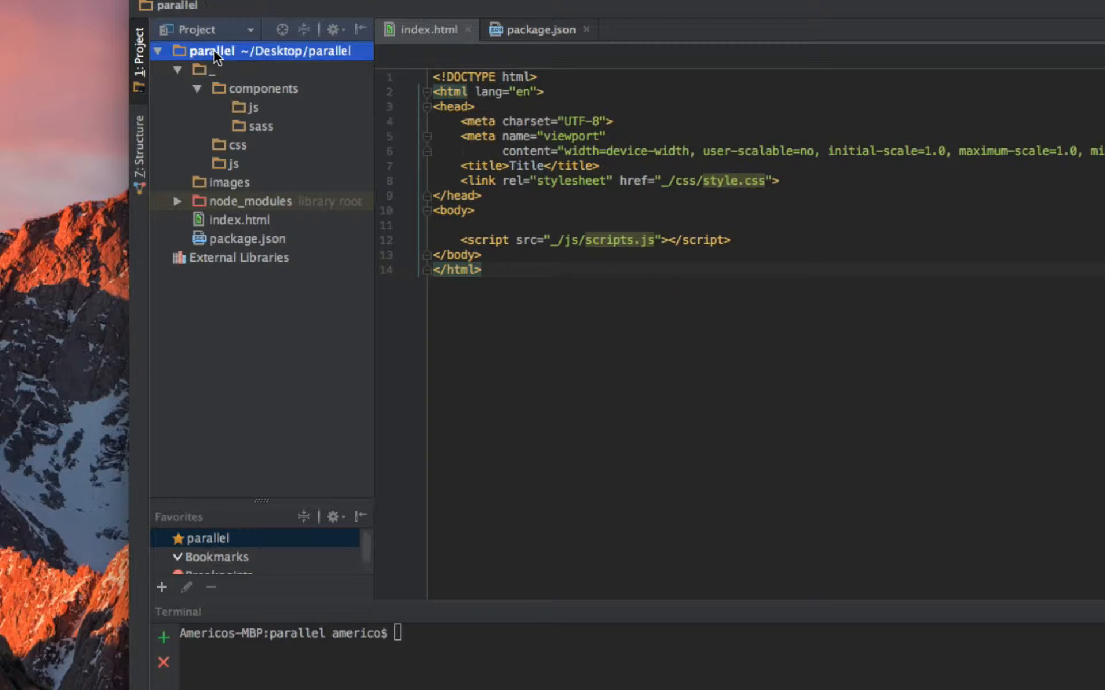
# - Create a new JavaScript file gruntfile.js at the parallel project root
pyautogui.rightClick(211, 50)
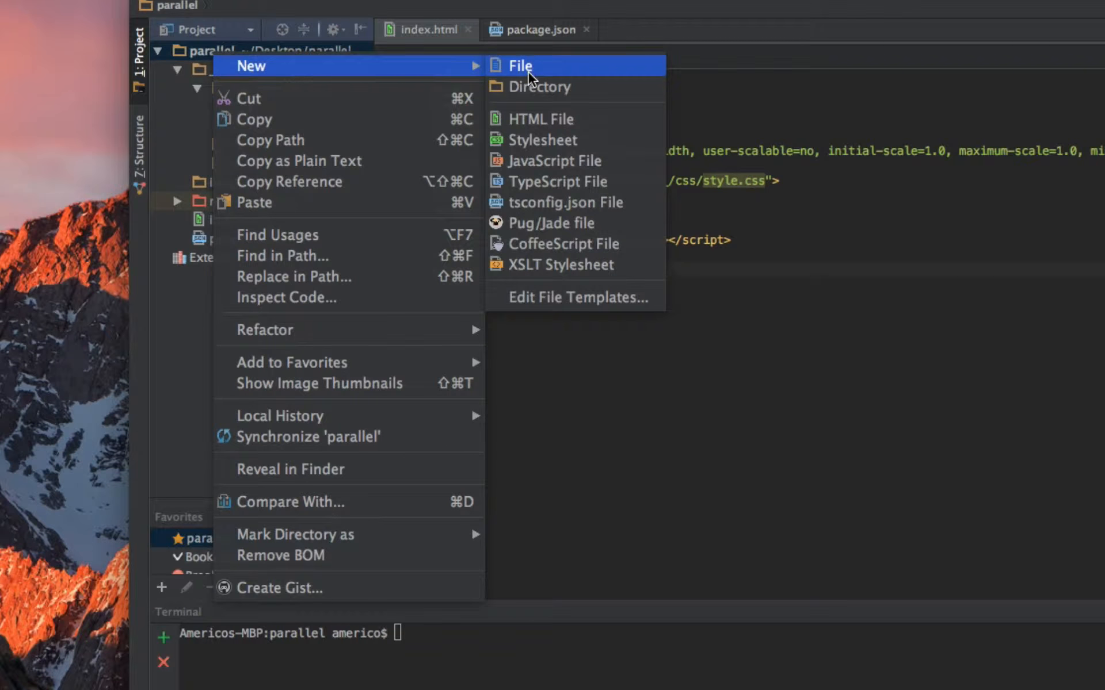
pyautogui.moveTo(553, 161)
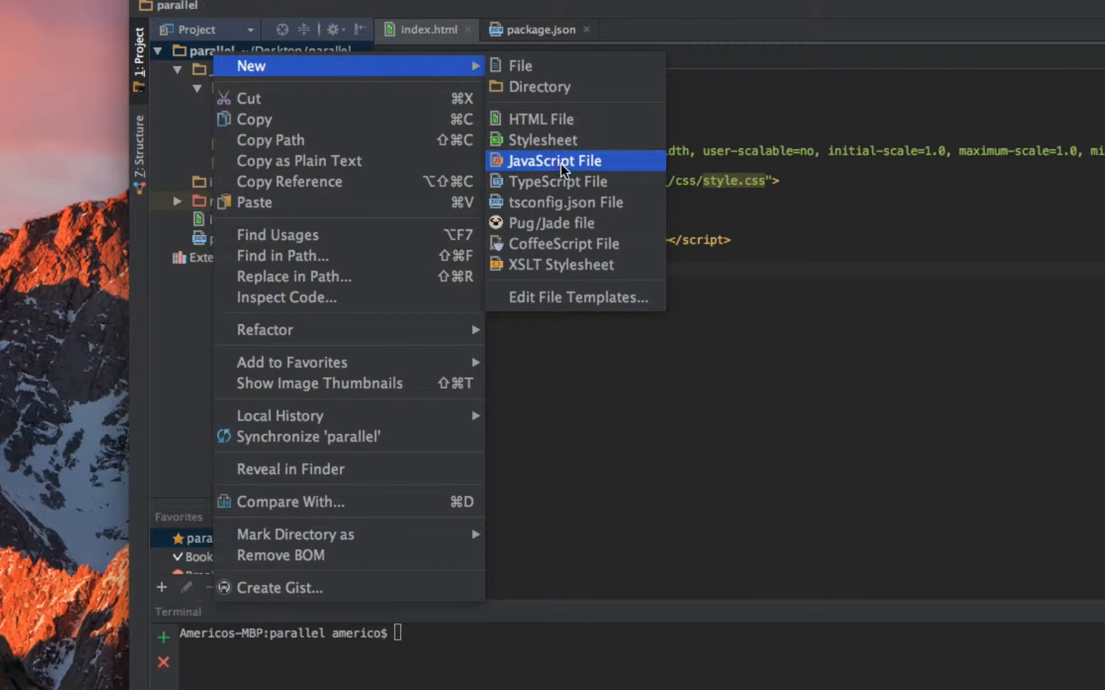
pyautogui.click(553, 160)
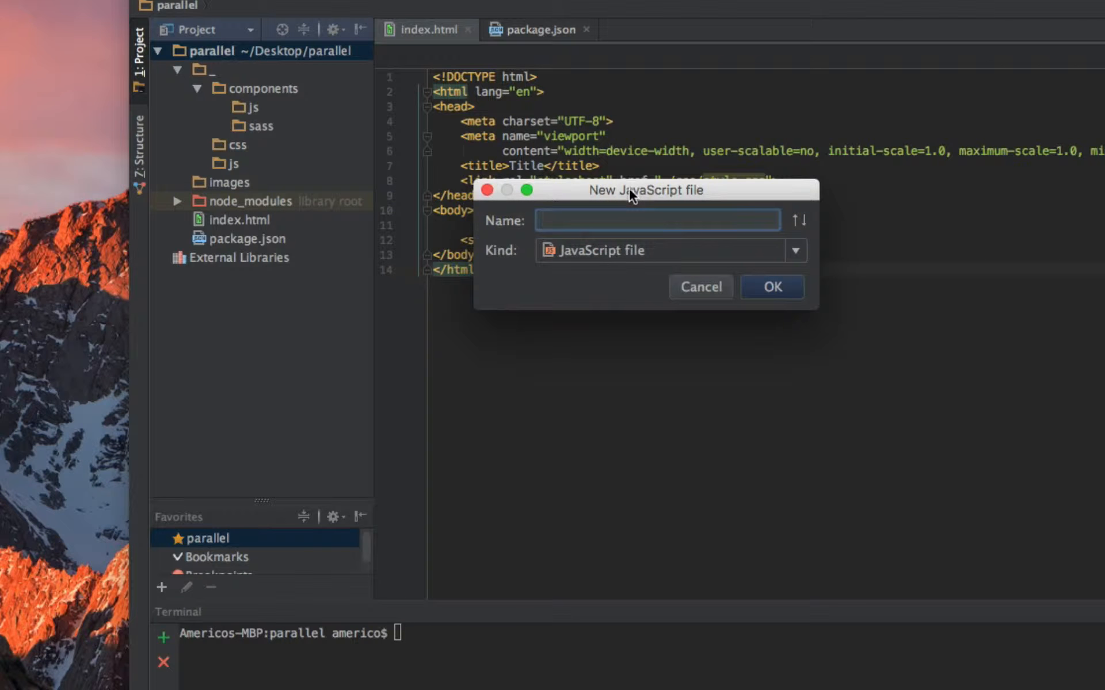
pyautogui.write('grunt')
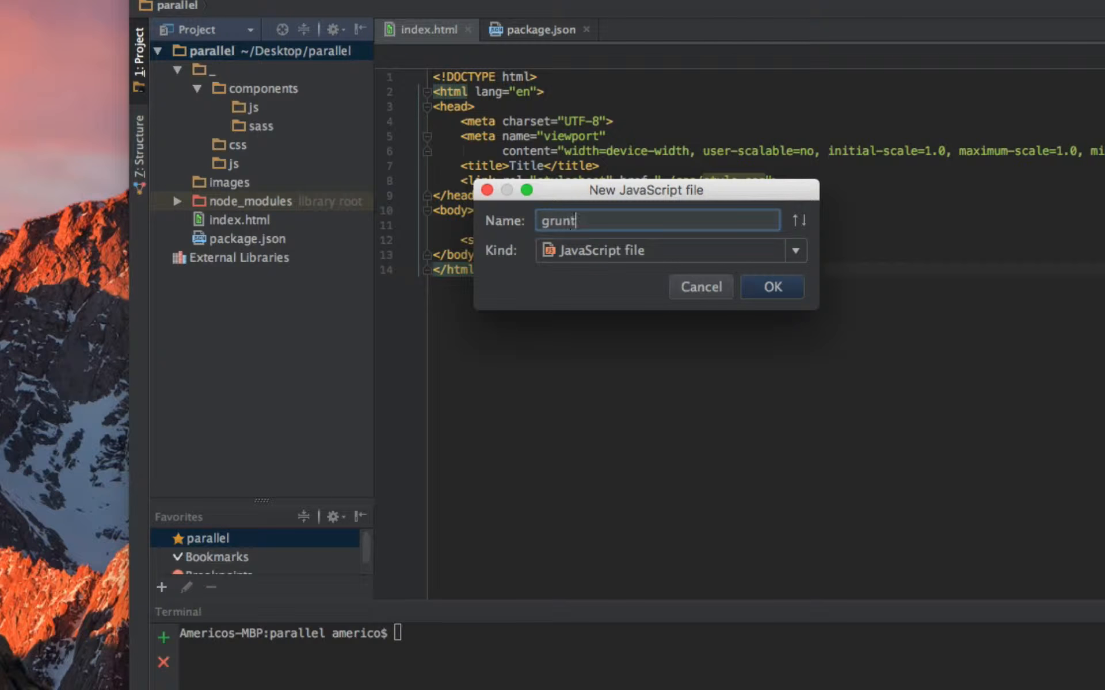
pyautogui.write('file')
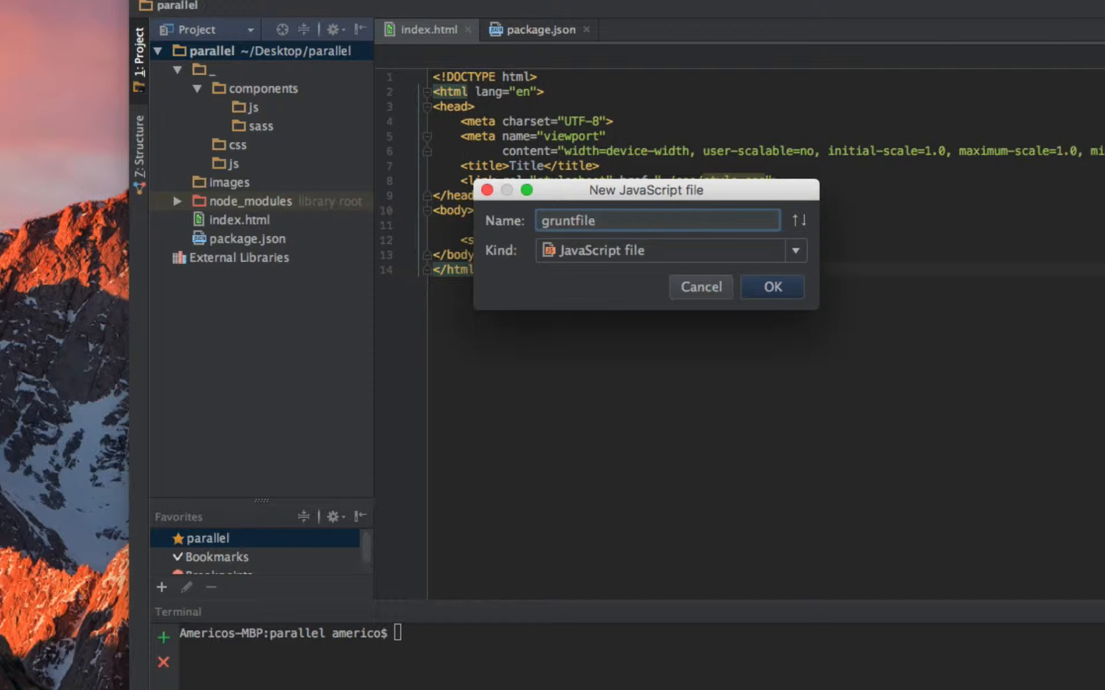
pyautogui.write('.js')
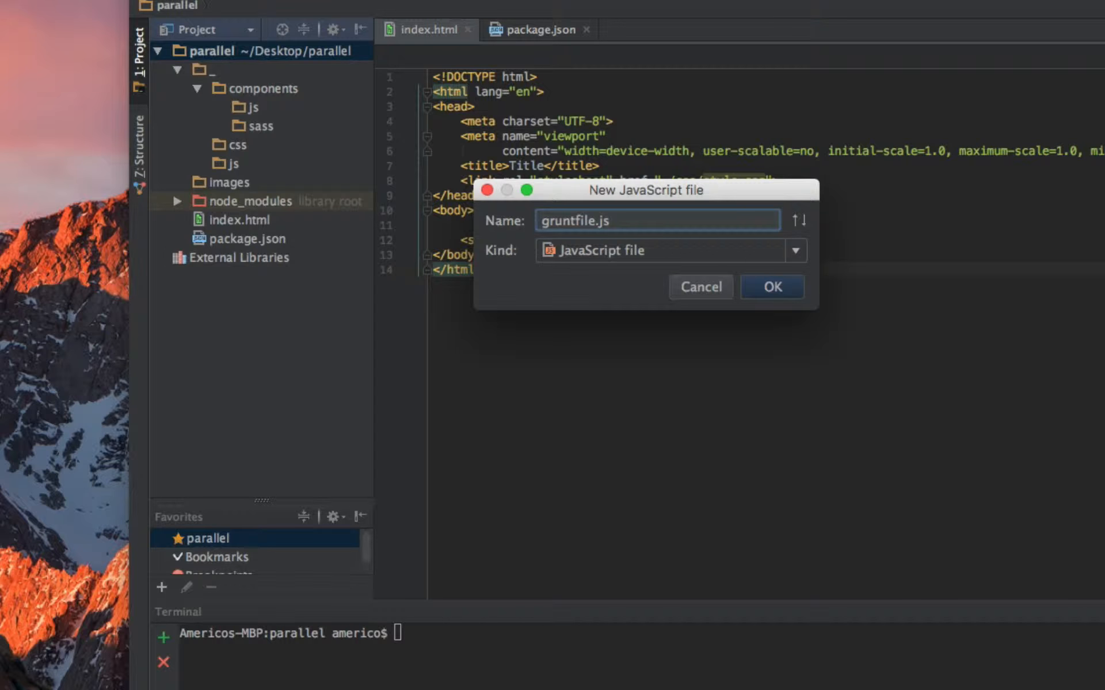
pyautogui.click(771, 286)
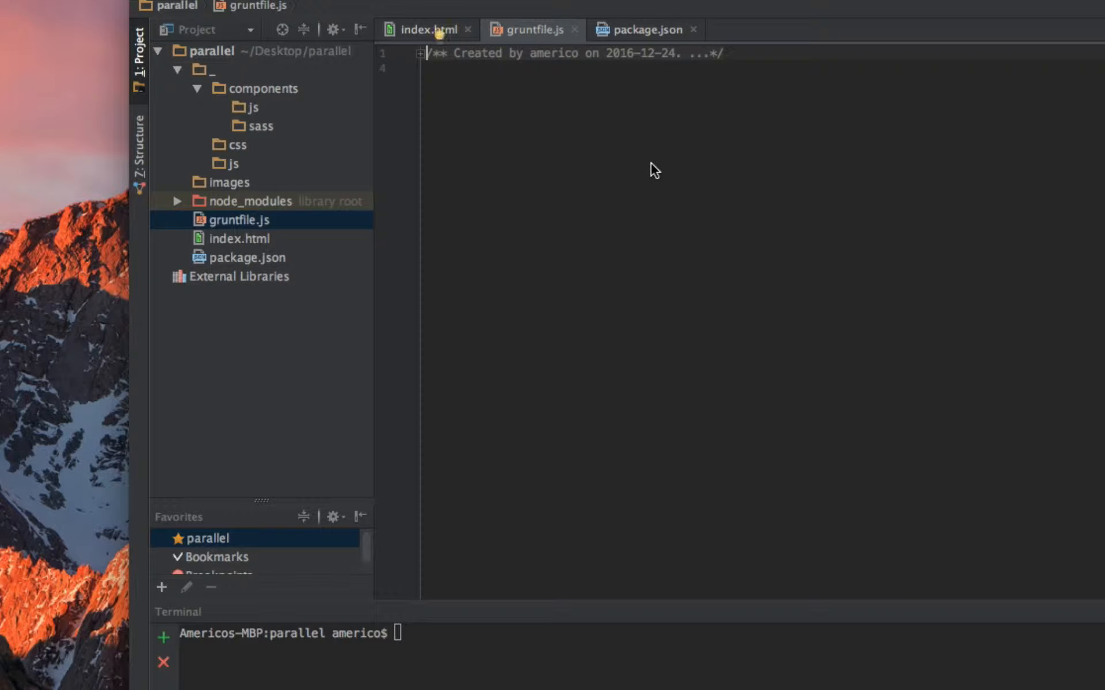
pyautogui.moveTo(759, 84)
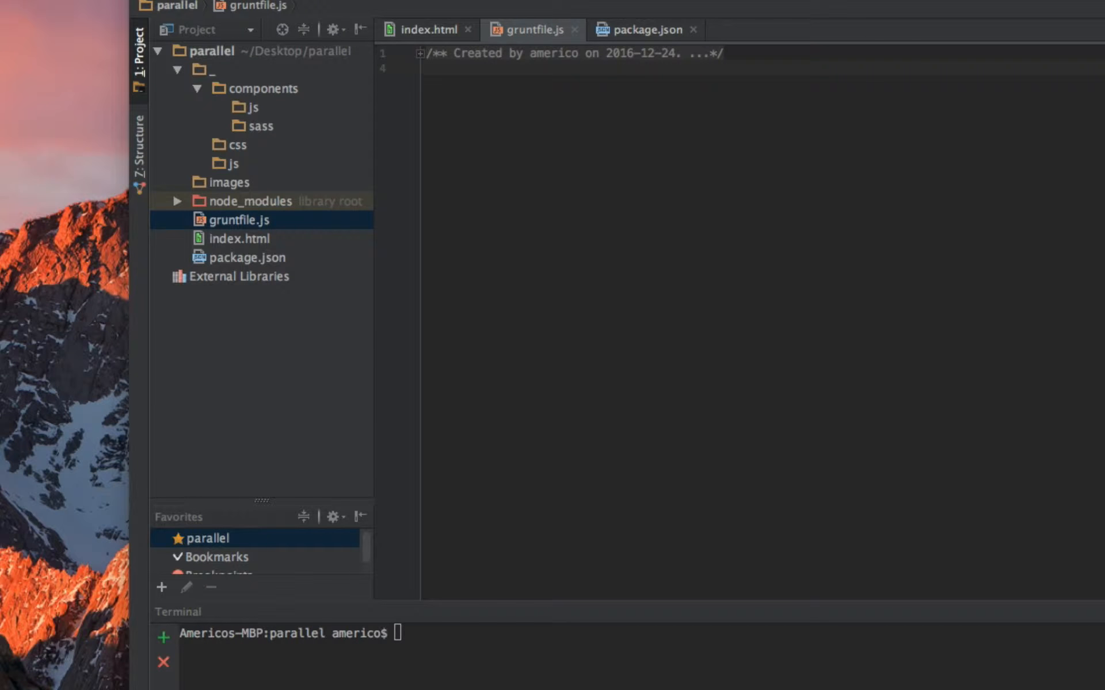
pyautogui.moveTo(996, 276)
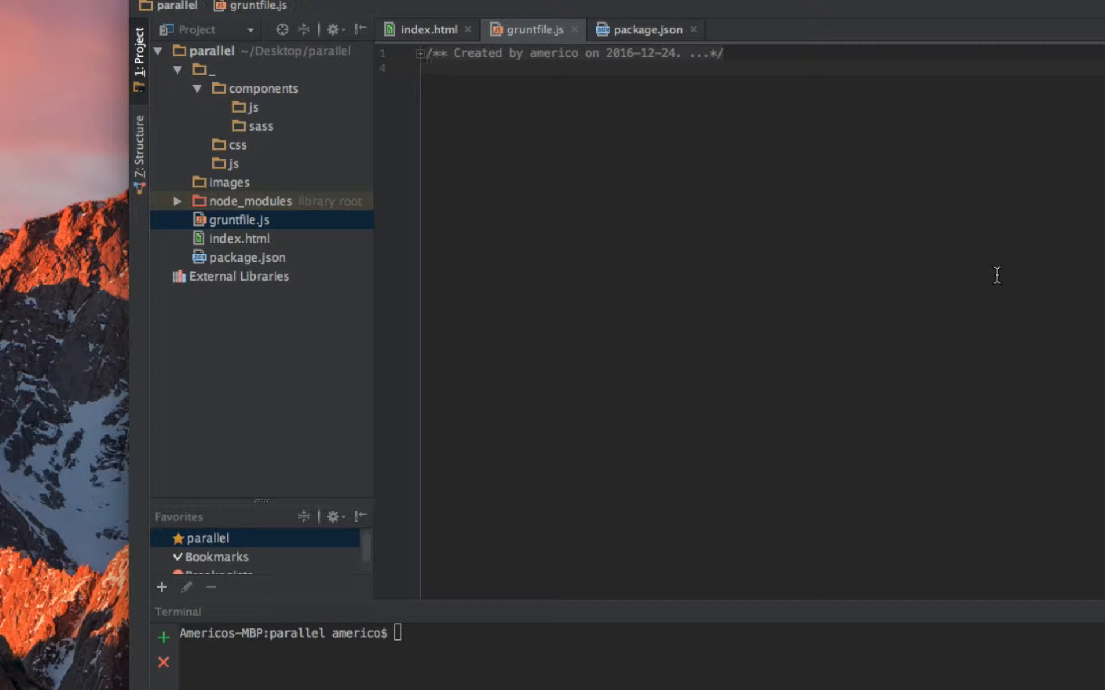
# - Write modules.exports = function (grunt) { } with a // modules.exports closing comment
pyautogui.write('modules.ex')
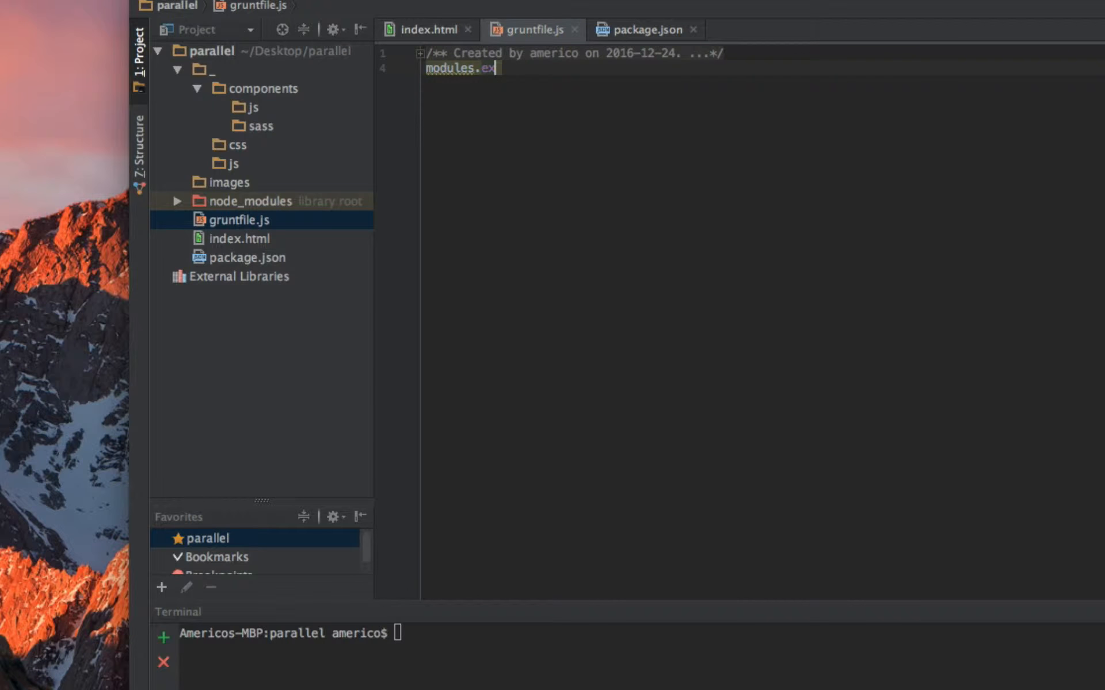
pyautogui.write('ports =')
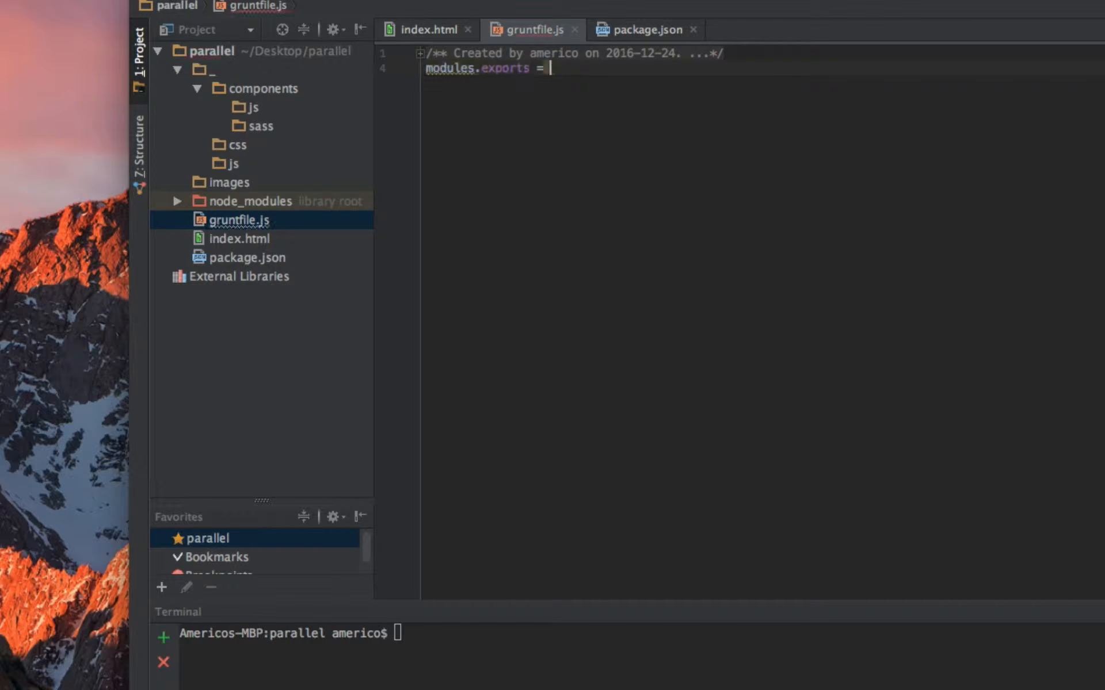
pyautogui.write('function (gr) {')
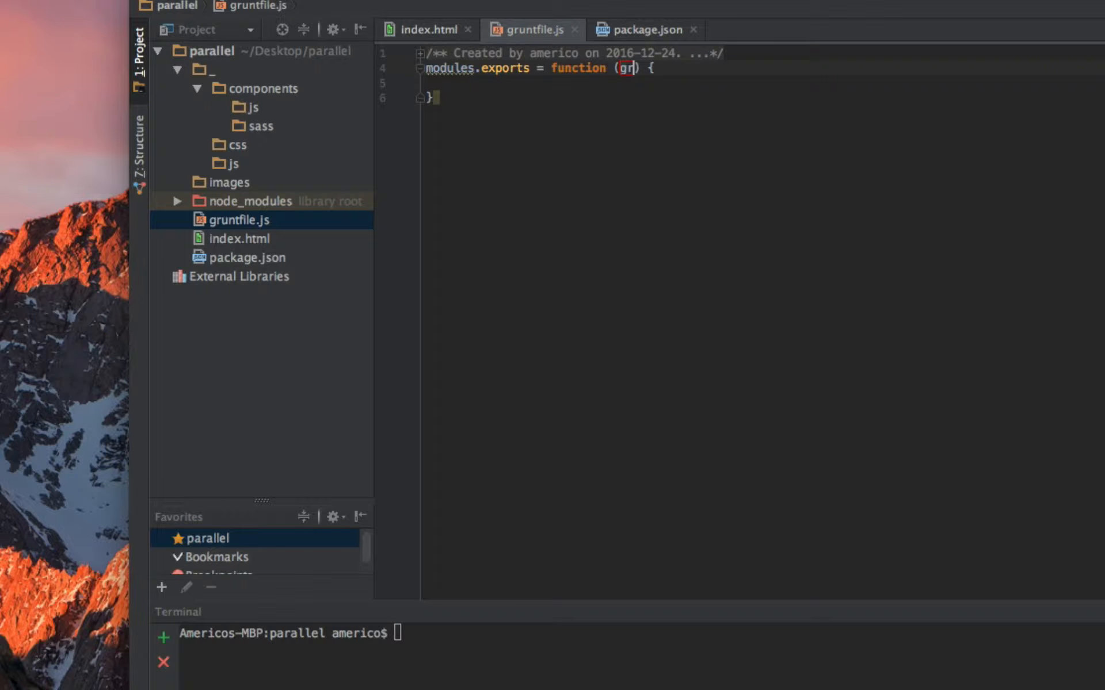
pyautogui.write('unt')
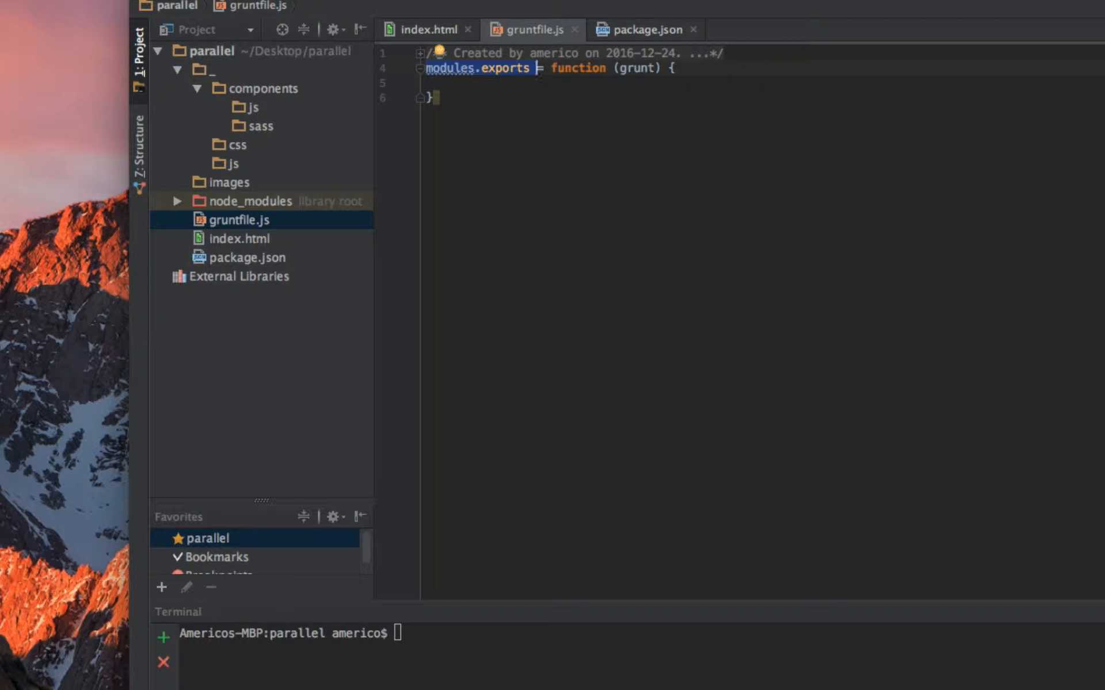
pyautogui.write('// modules.exports')
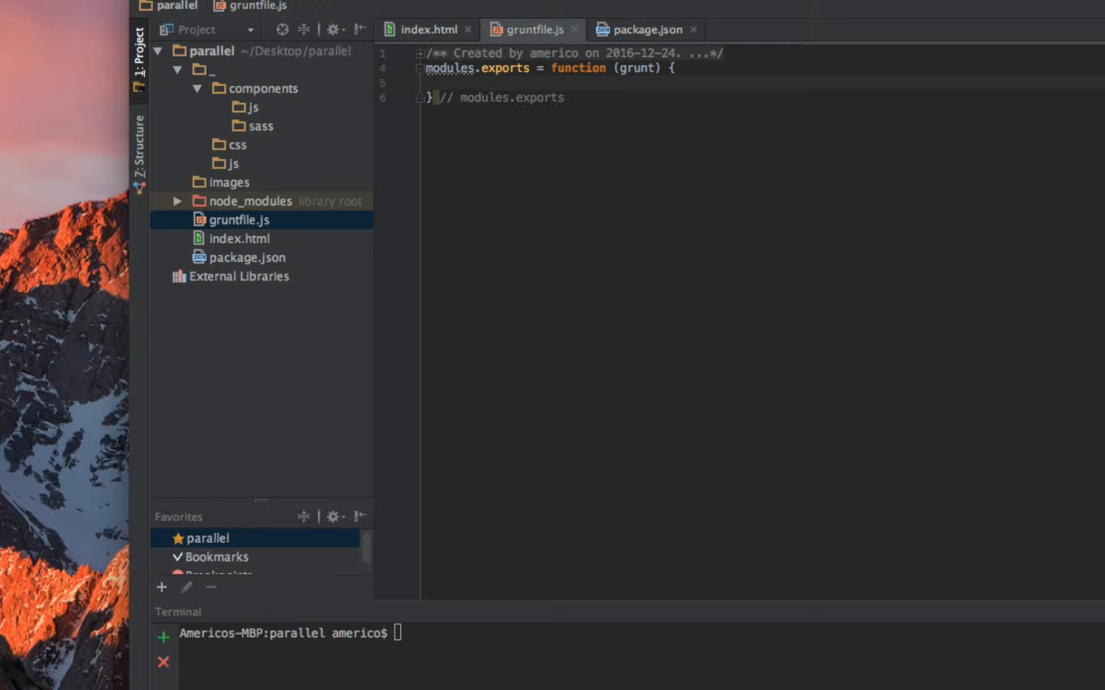
pyautogui.click(453, 82)
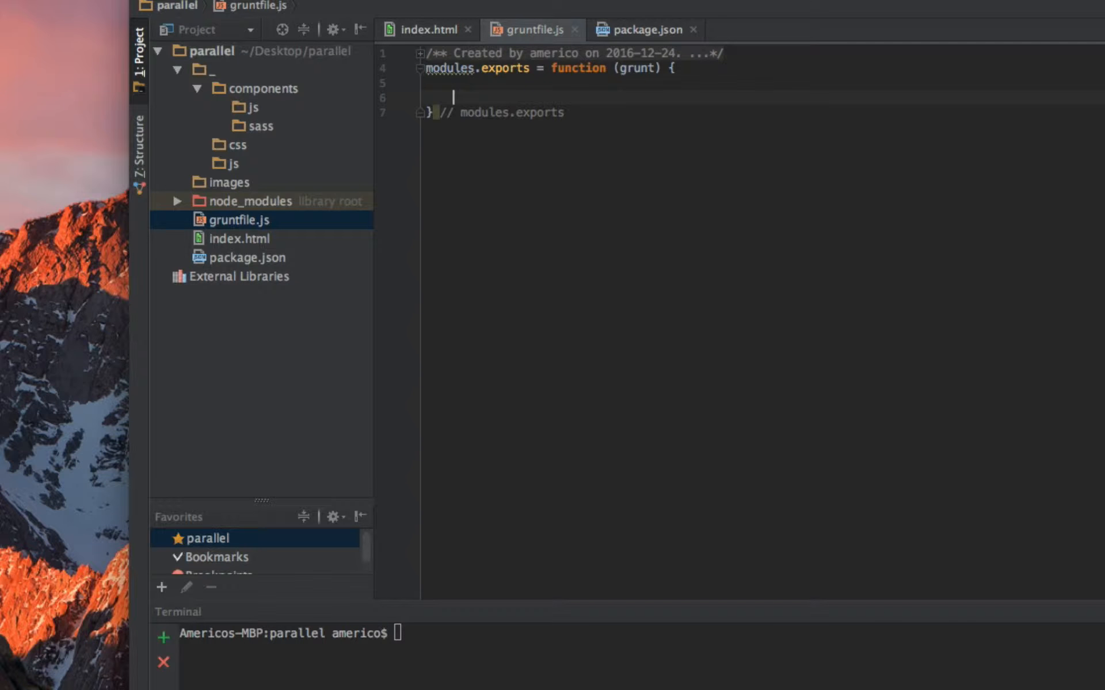
# - Add grunt.loadNpmTasks('grunt-contrib-uglify'); taking the plugin name from package.json
pyautogui.write('grunt.')
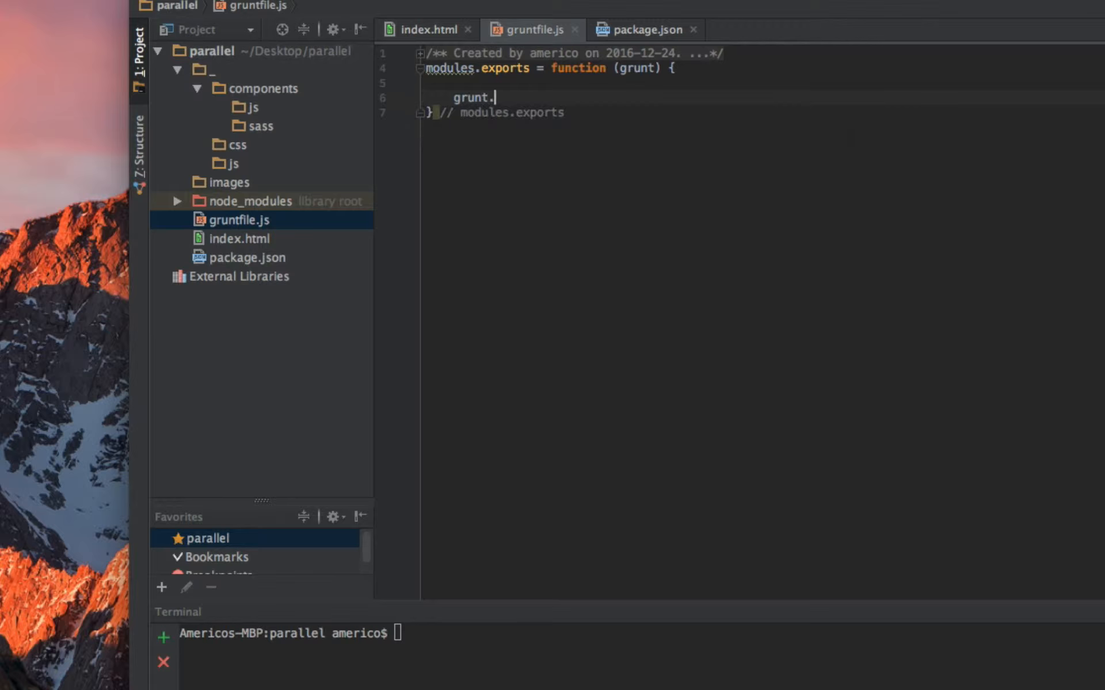
pyautogui.write('.')
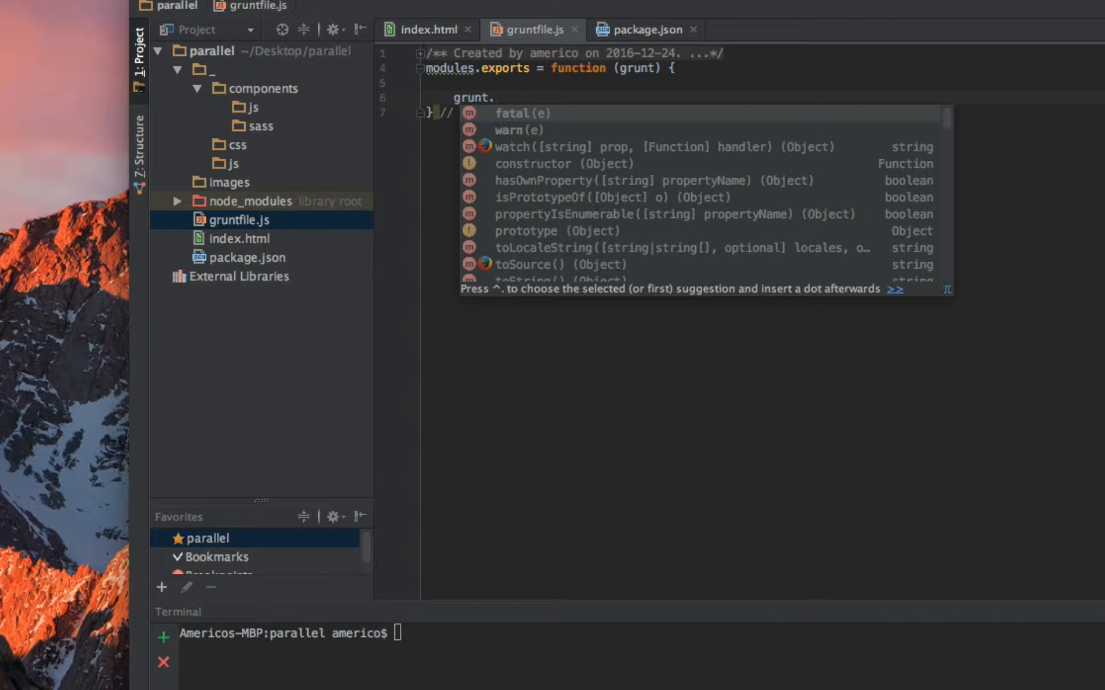
pyautogui.write('loadNpmTasks(')
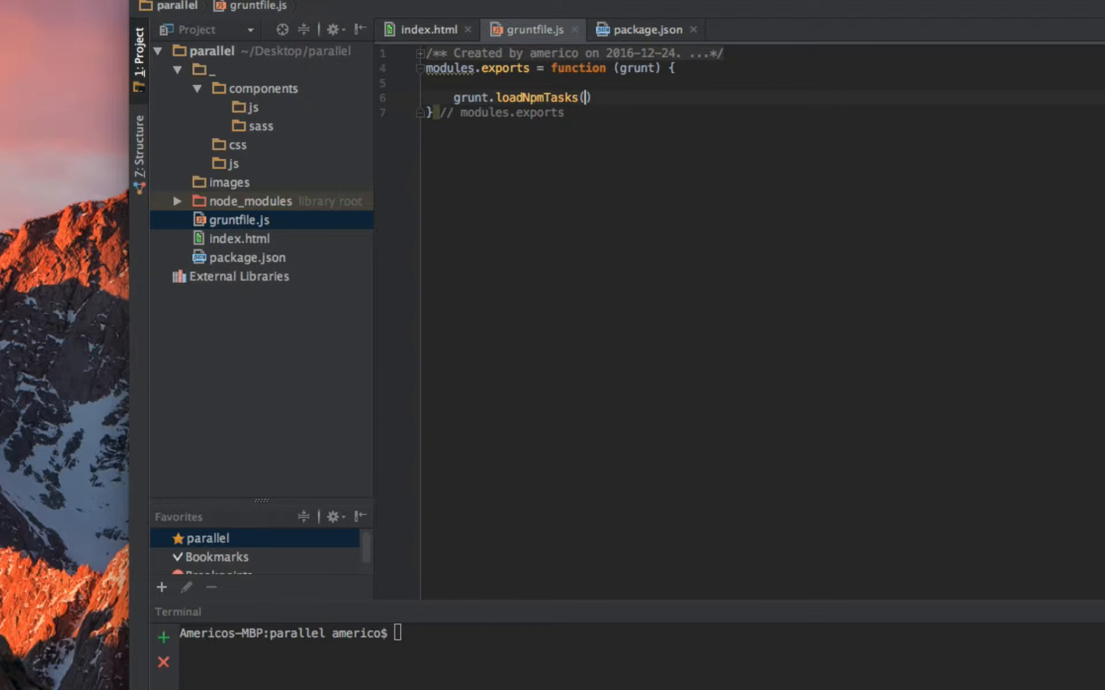
pyautogui.write("''")
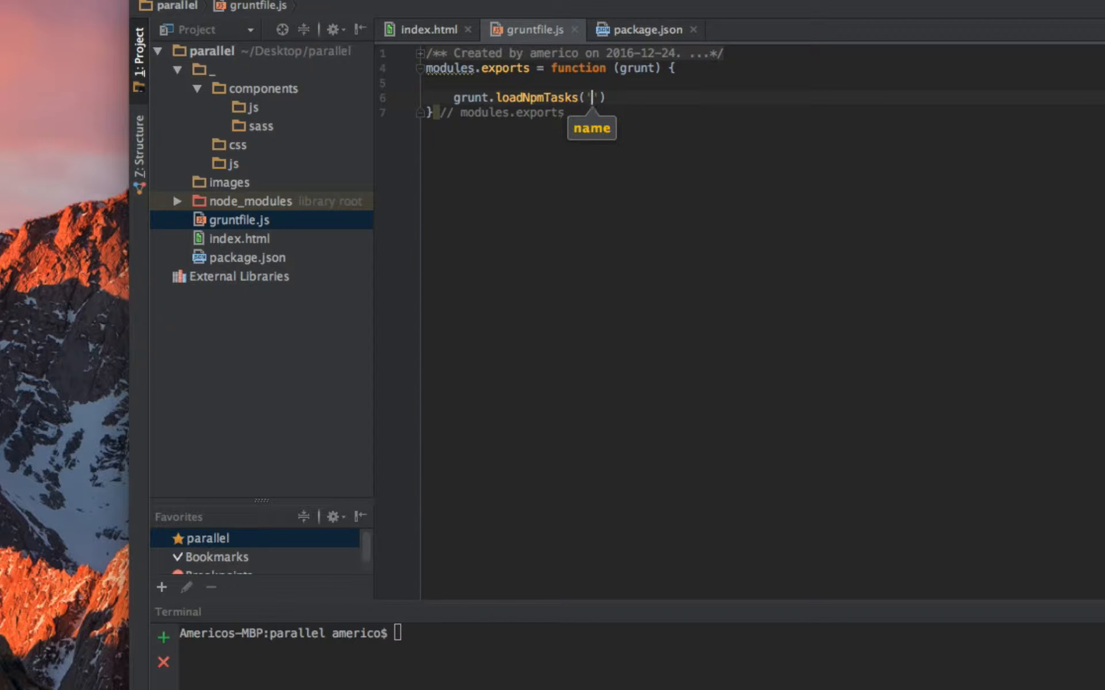
pyautogui.moveTo(648, 38)
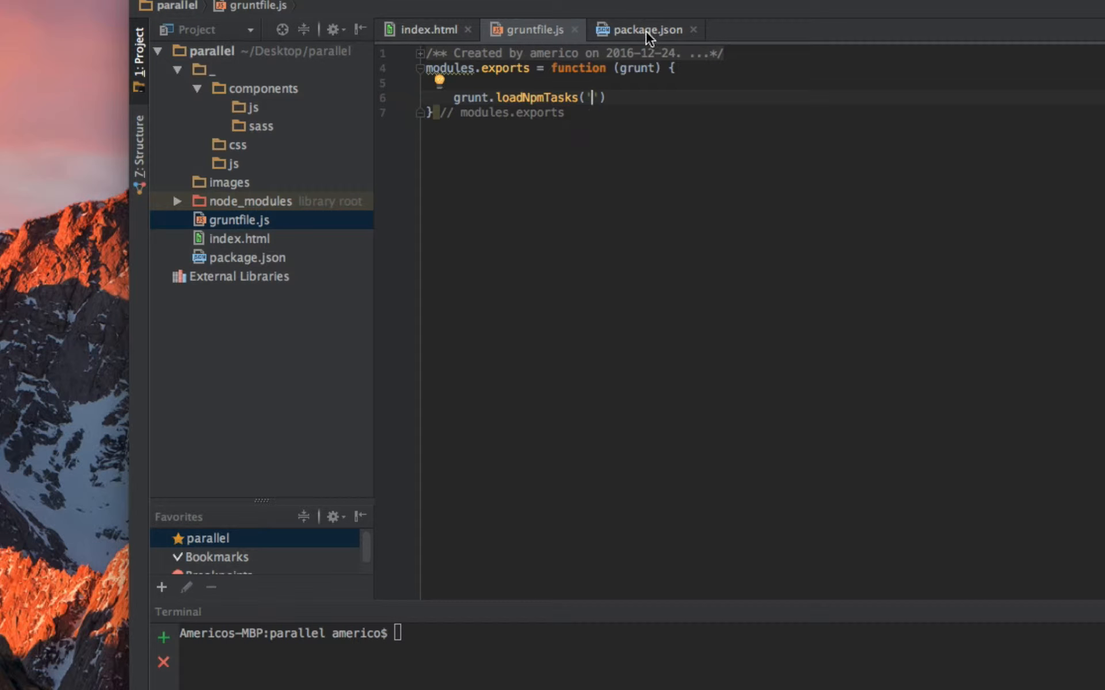
pyautogui.click(643, 30)
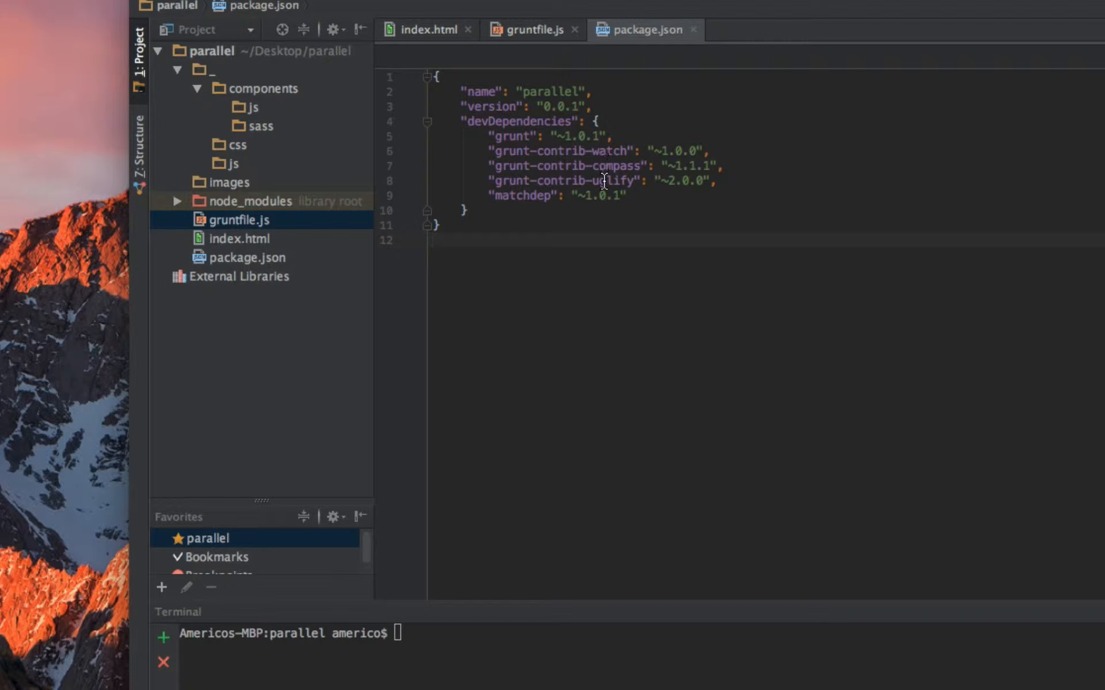
pyautogui.click(602, 181)
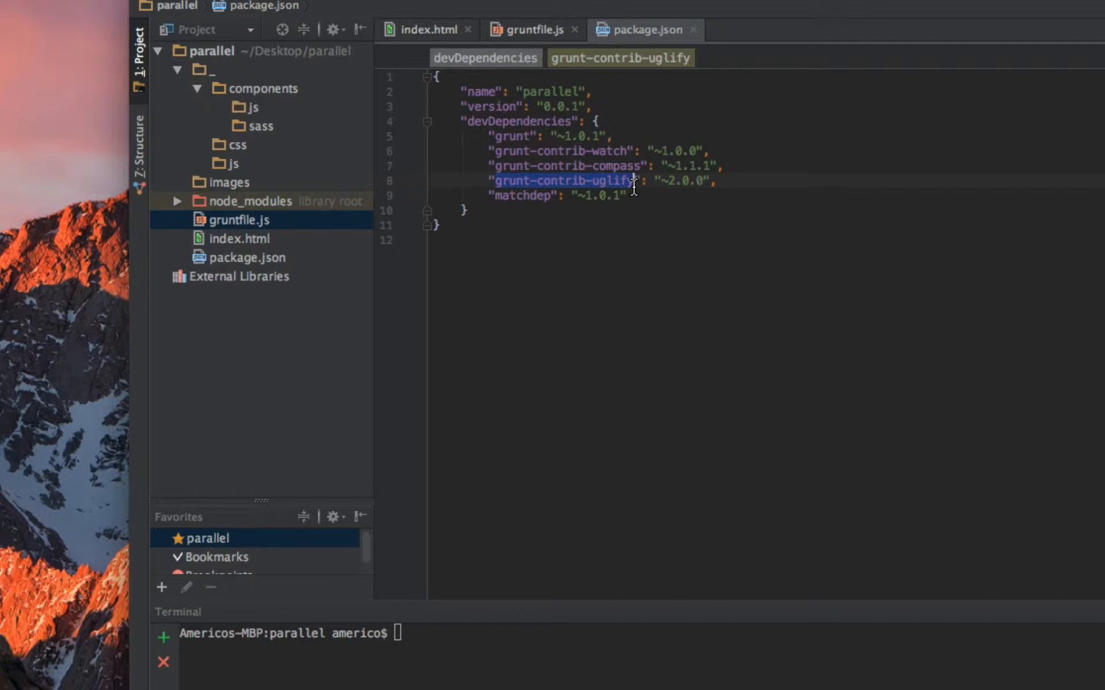
pyautogui.click(532, 30)
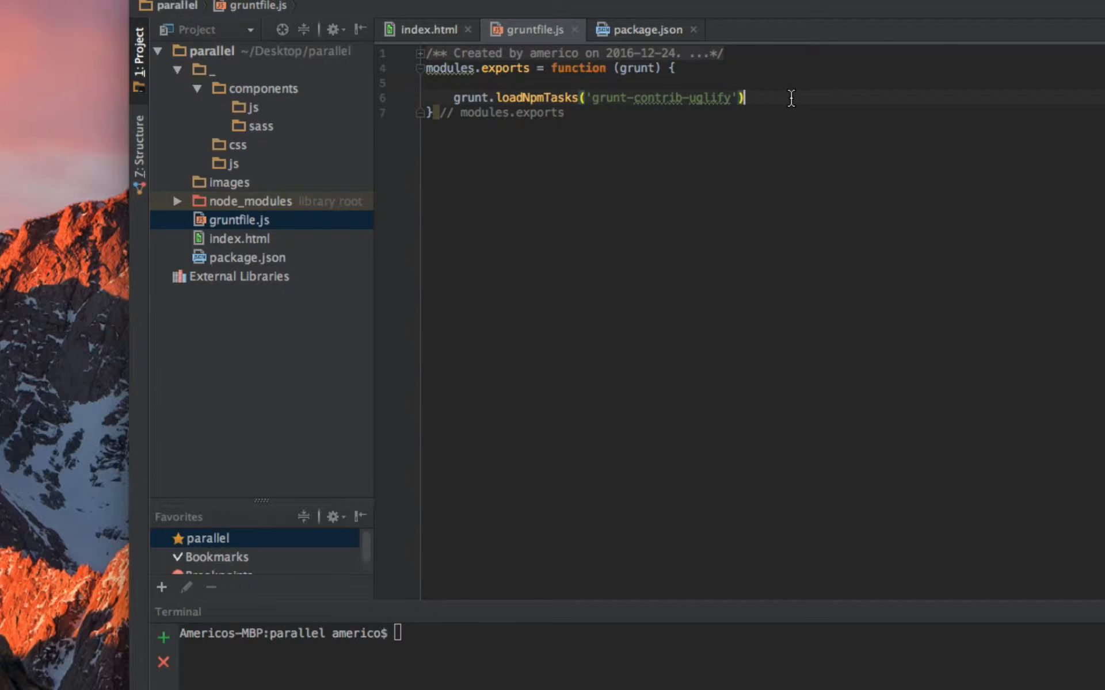
pyautogui.write(';')
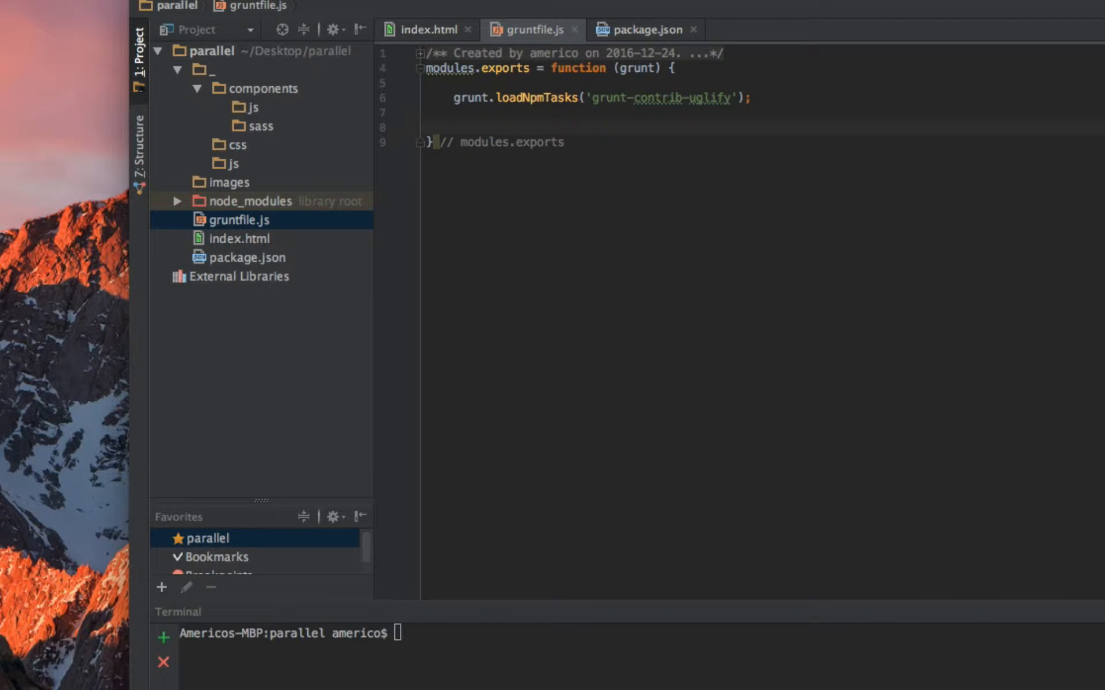
# - Start a grunt.initConfig({ block using autocomplete
pyautogui.write('grun')
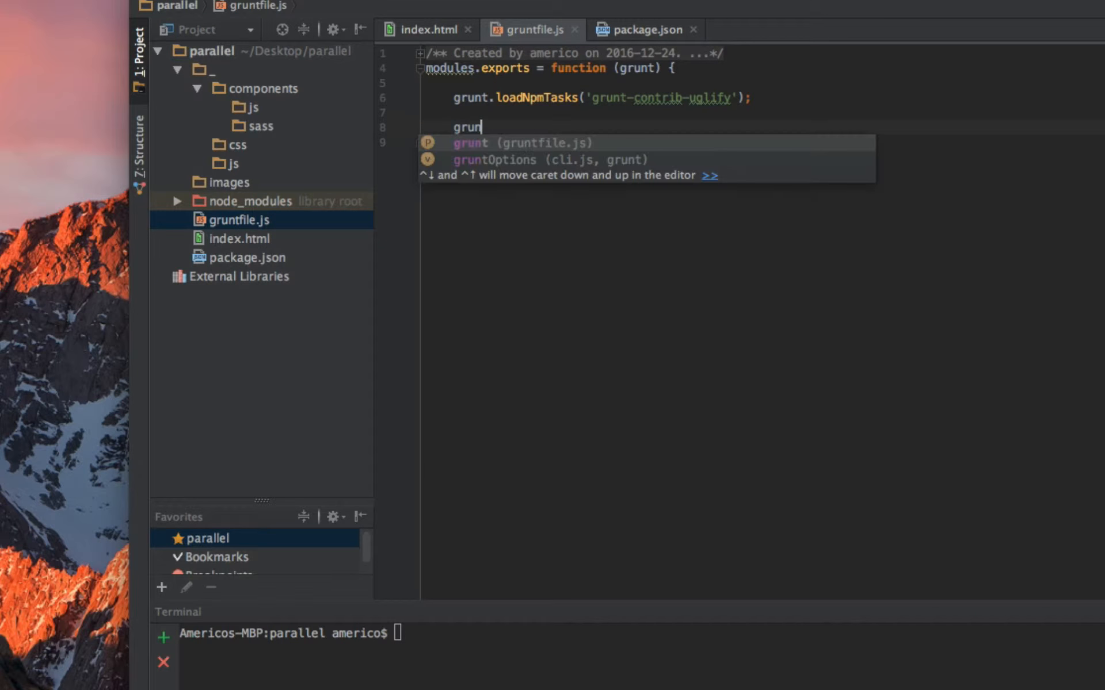
pyautogui.write('t.')
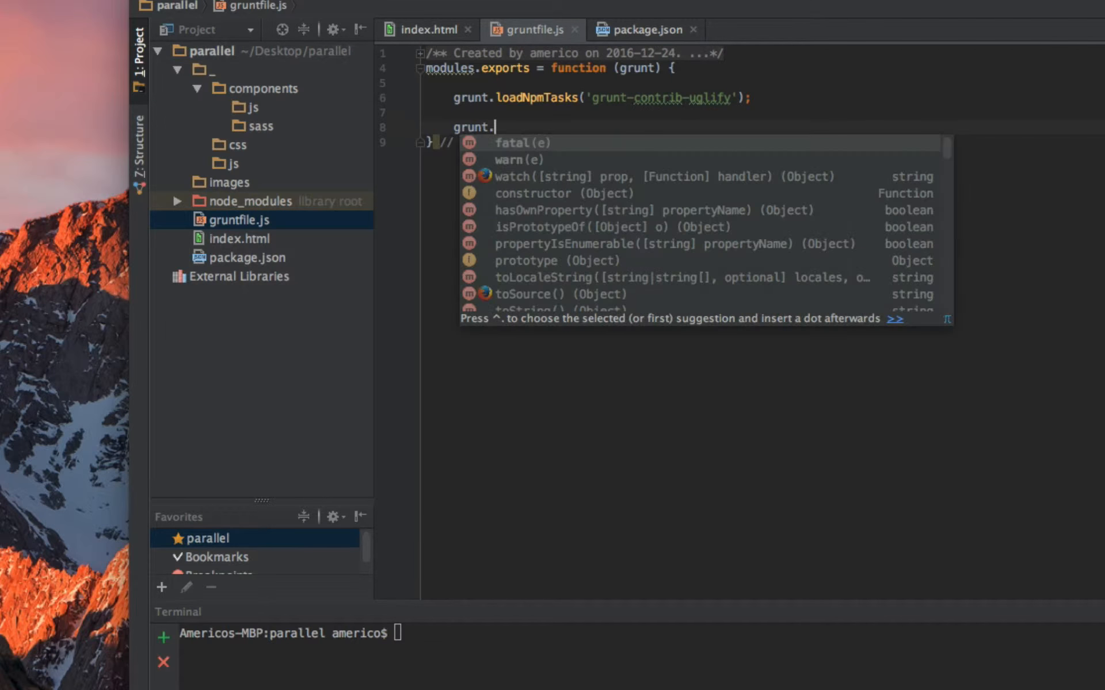
pyautogui.write('con')
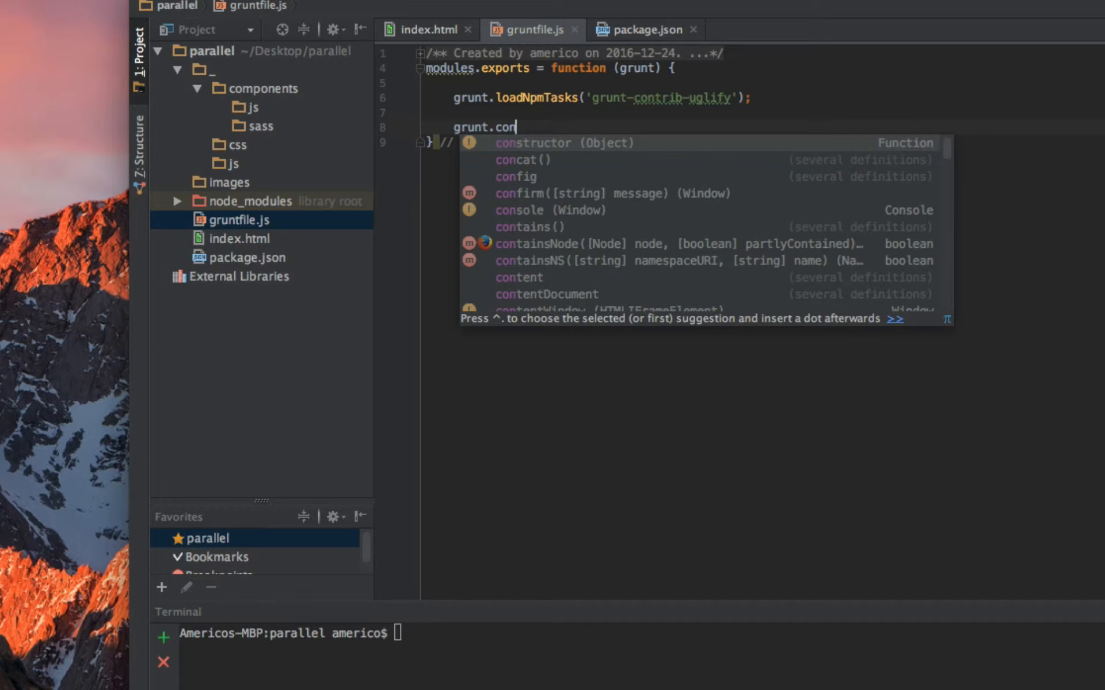
pyautogui.press('Down')
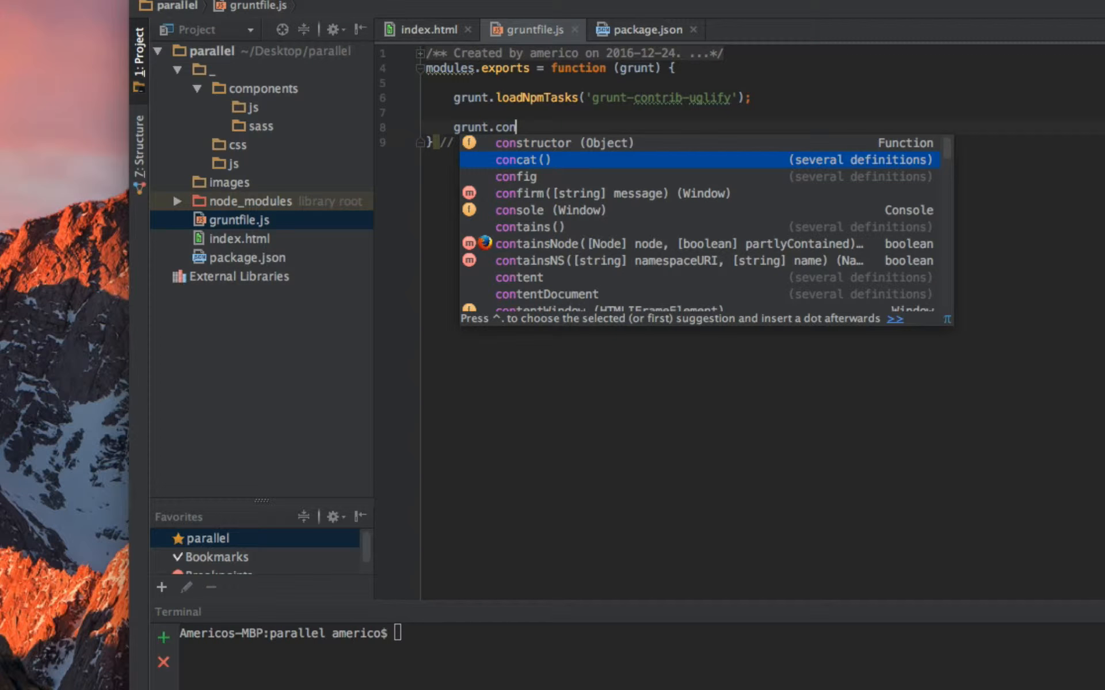
pyautogui.write('init')
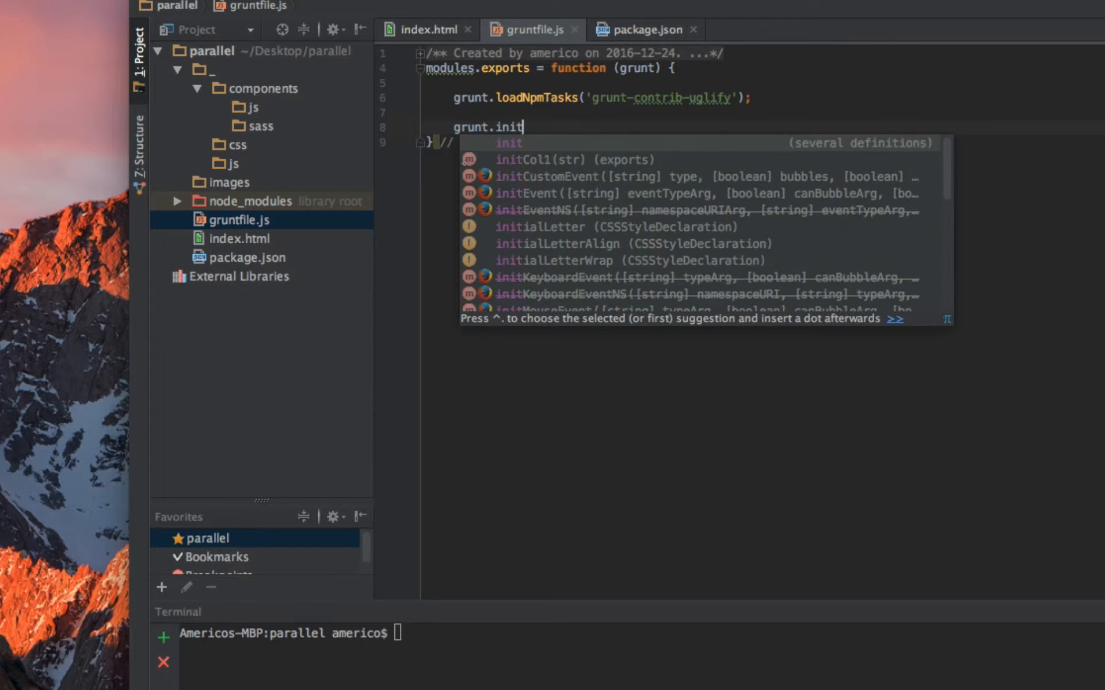
pyautogui.write('C')
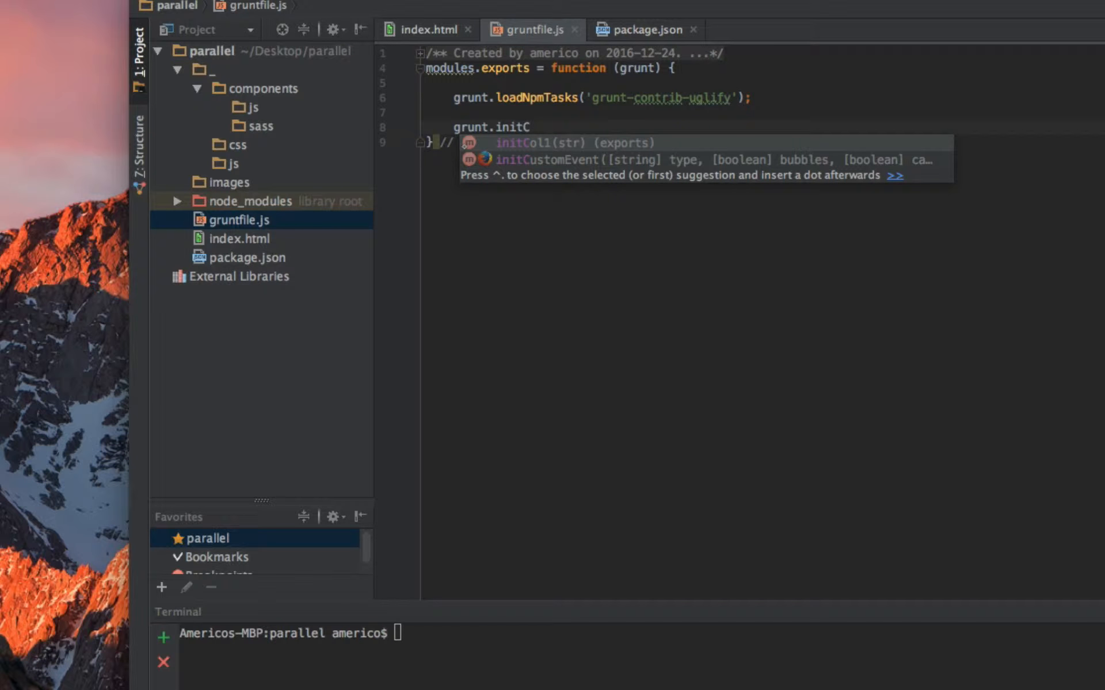
pyautogui.write('onfig')
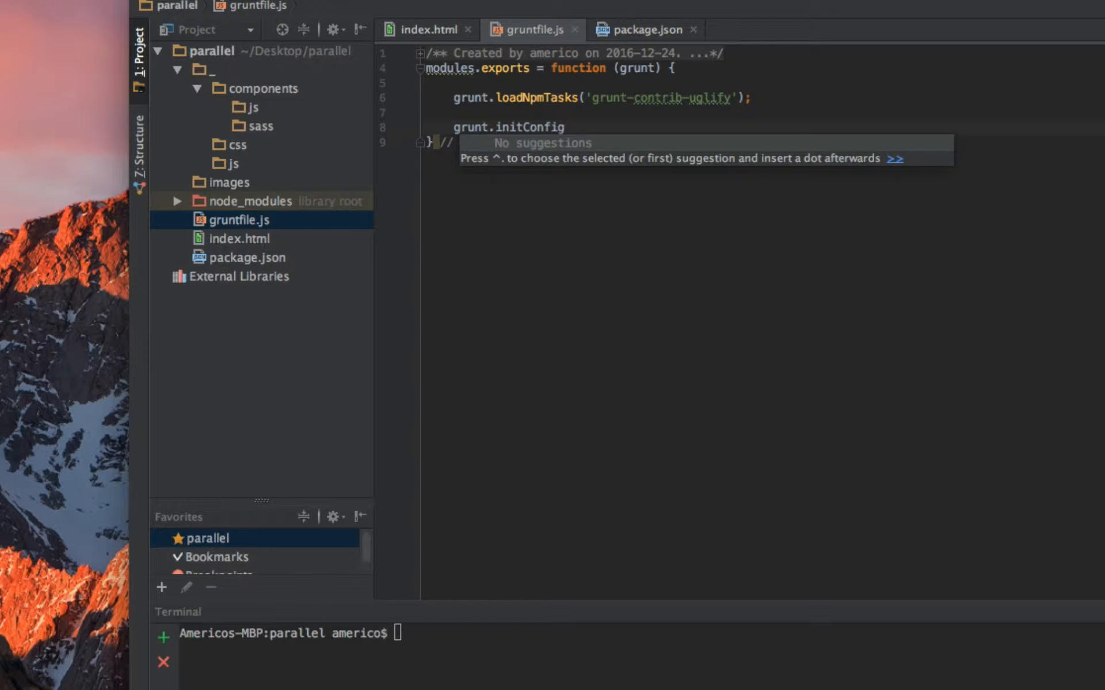
pyautogui.write('({')
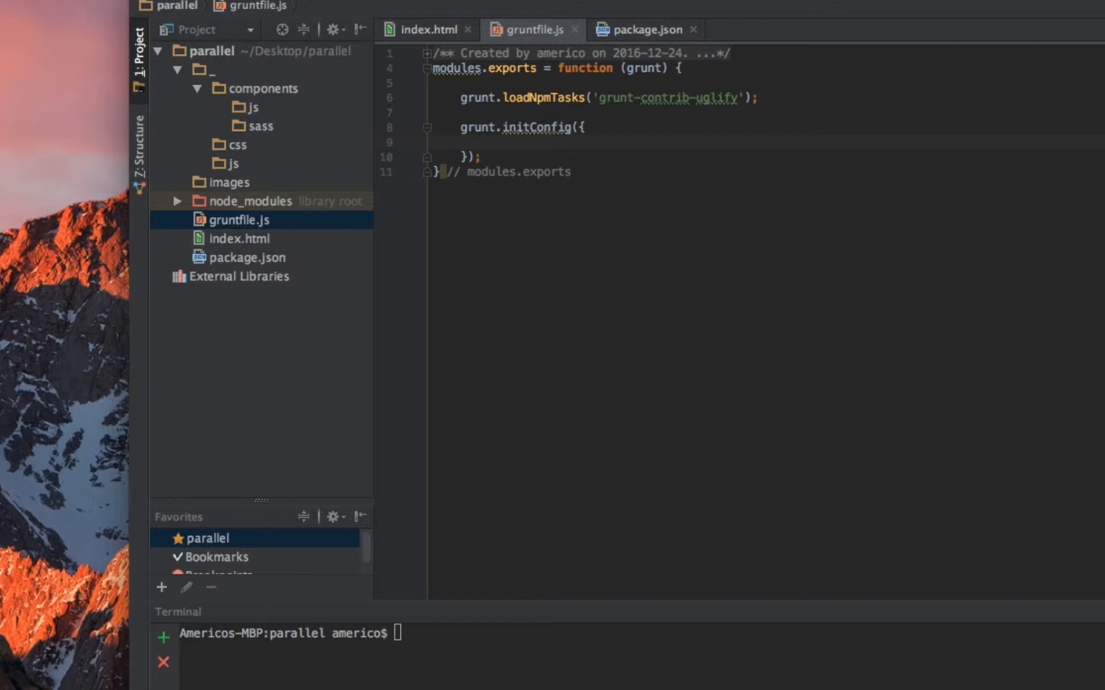
# - Nest uglify, my_target and files objects inside initConfig
pyautogui.write('u')
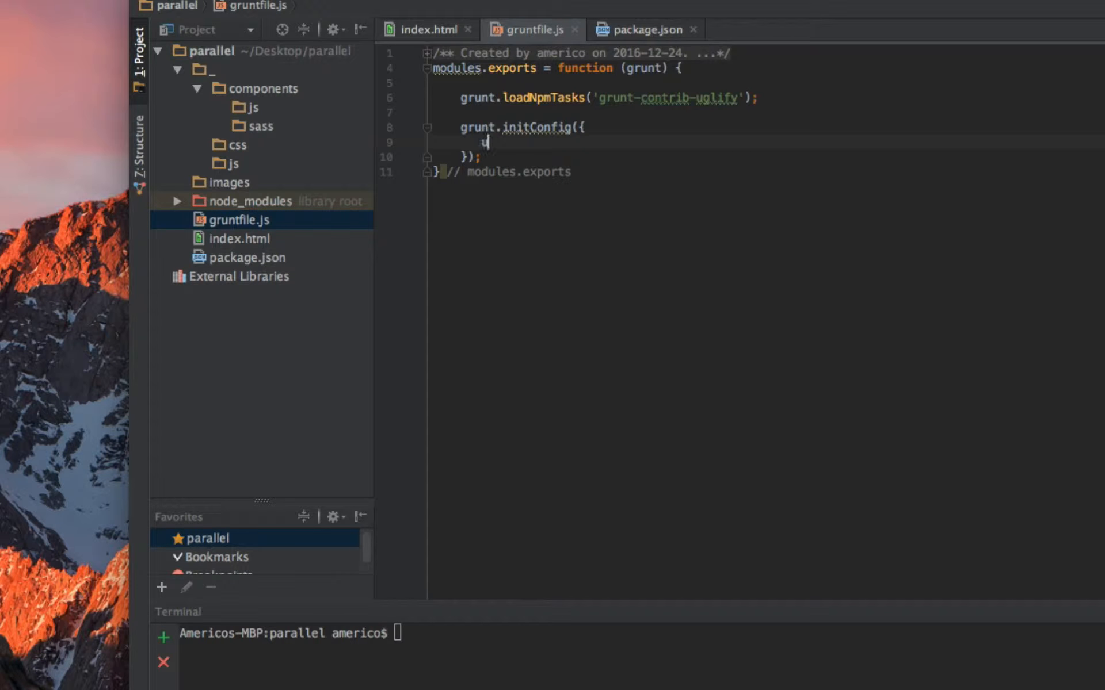
pyautogui.write('glify: {')
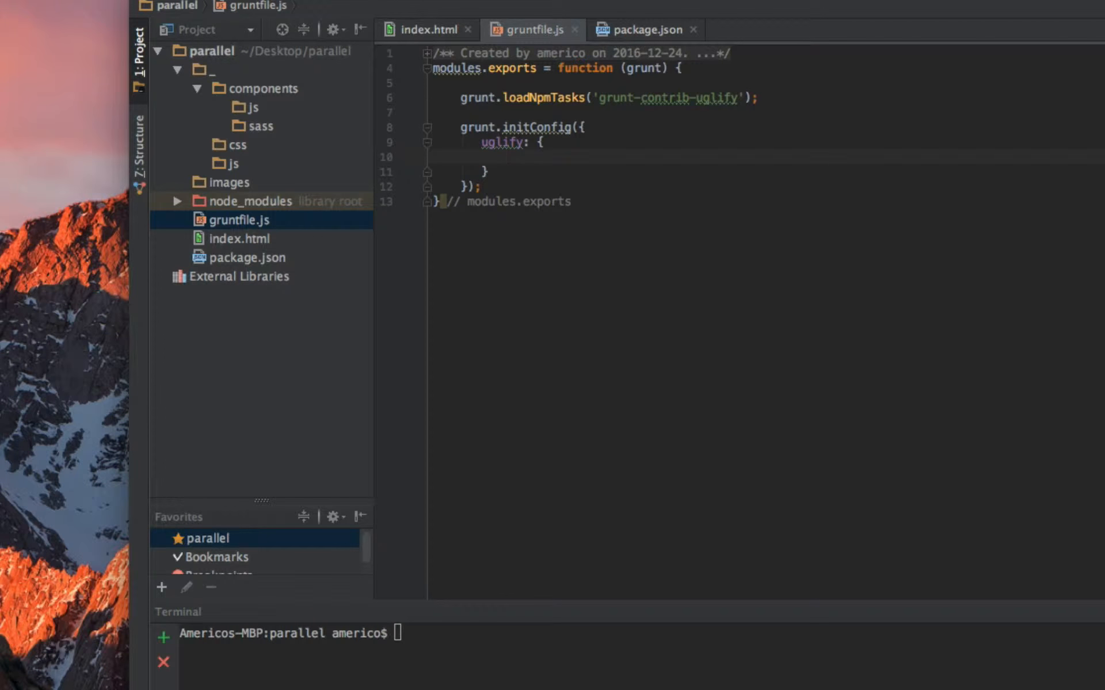
pyautogui.write('m')
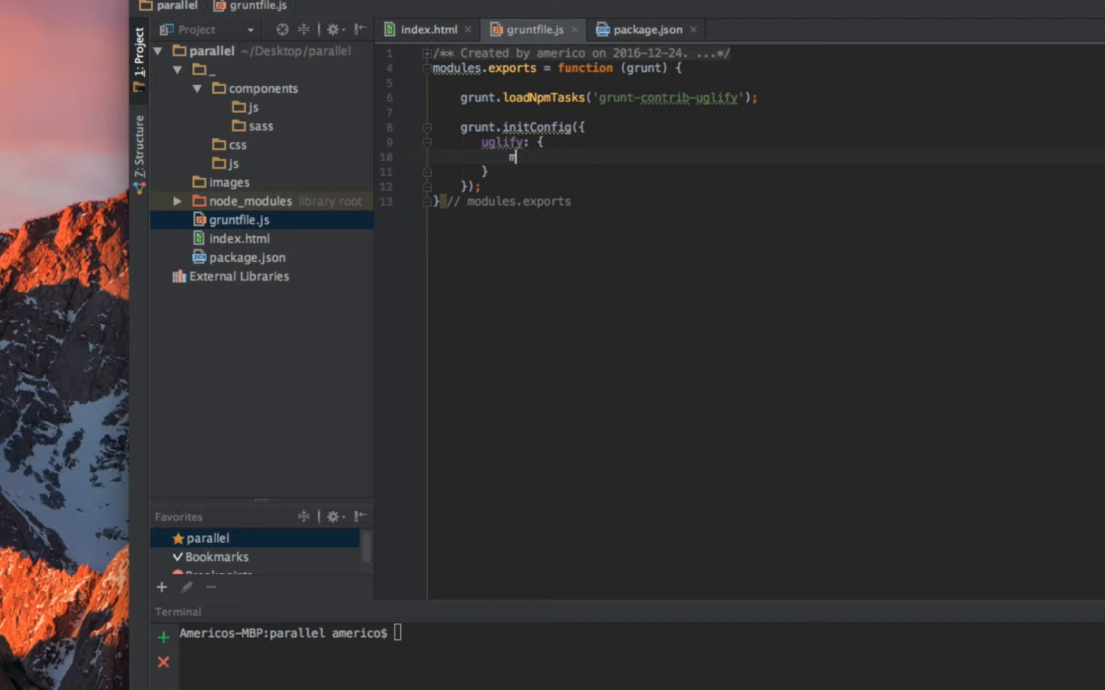
pyautogui.write('y_target')
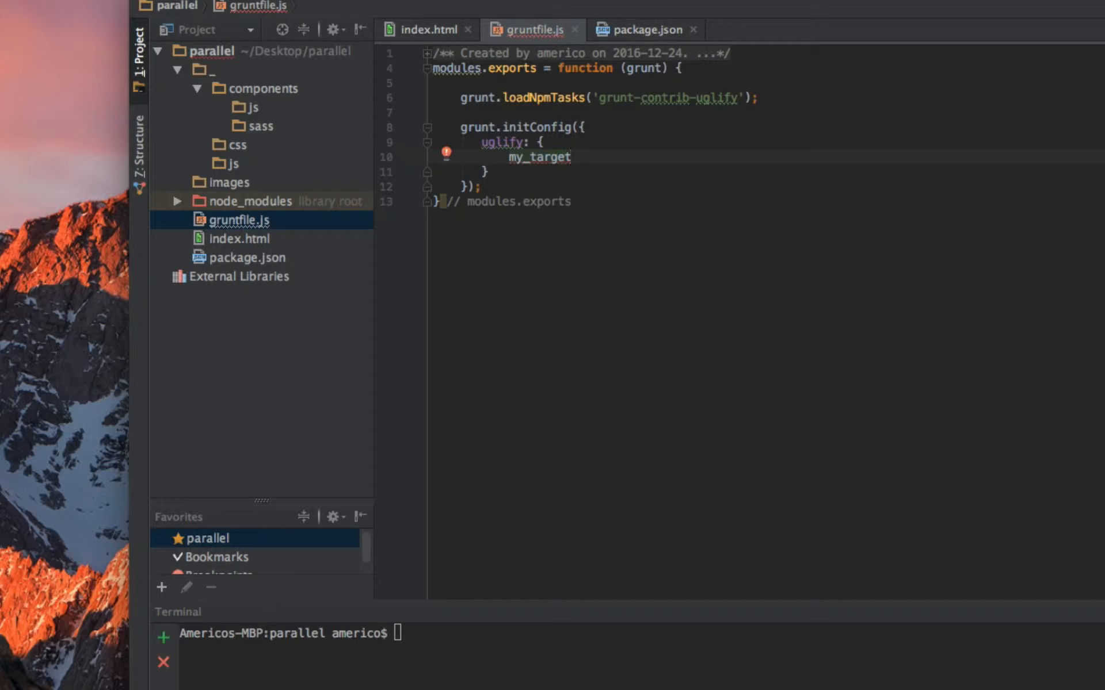
pyautogui.write(': {')
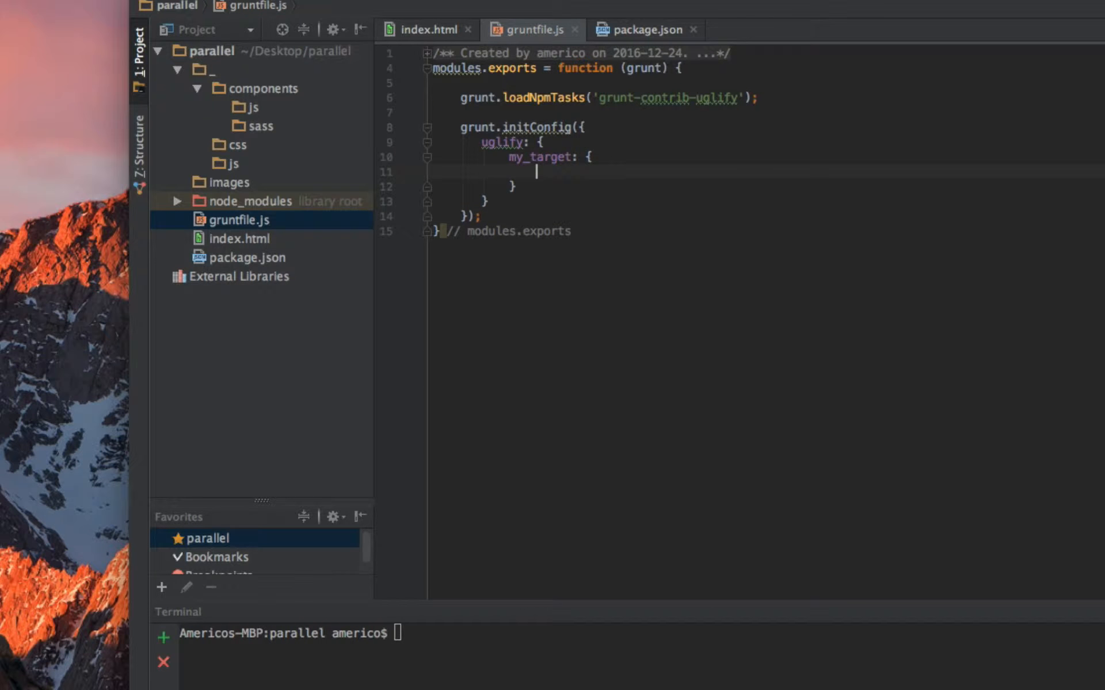
pyautogui.write('files')
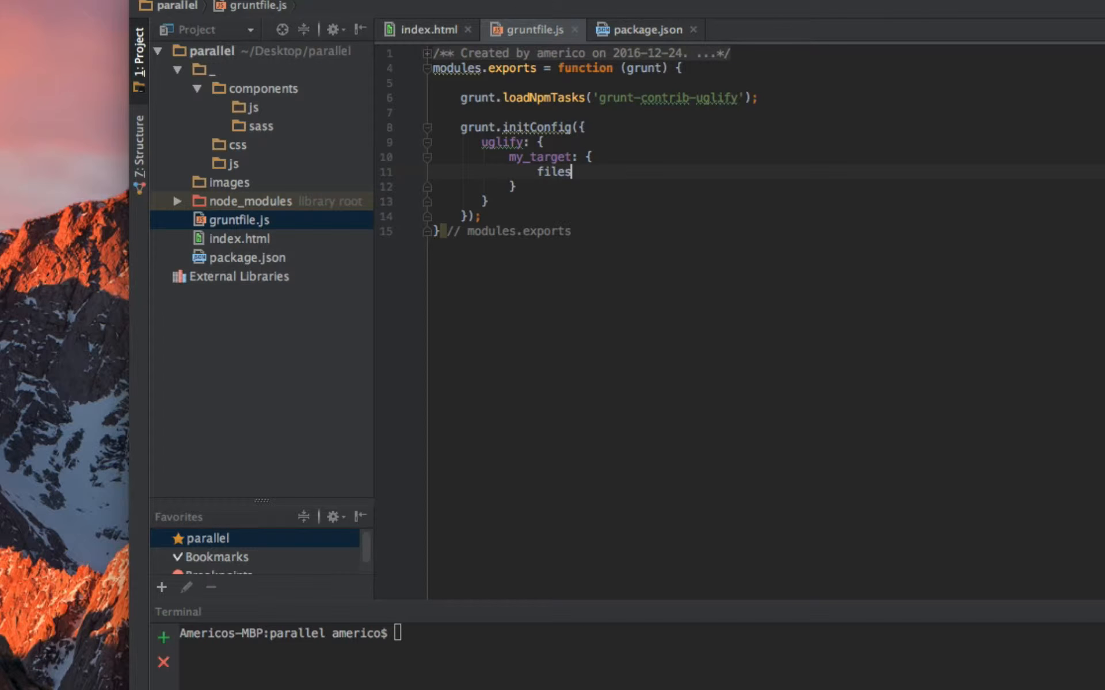
pyautogui.write(': {')
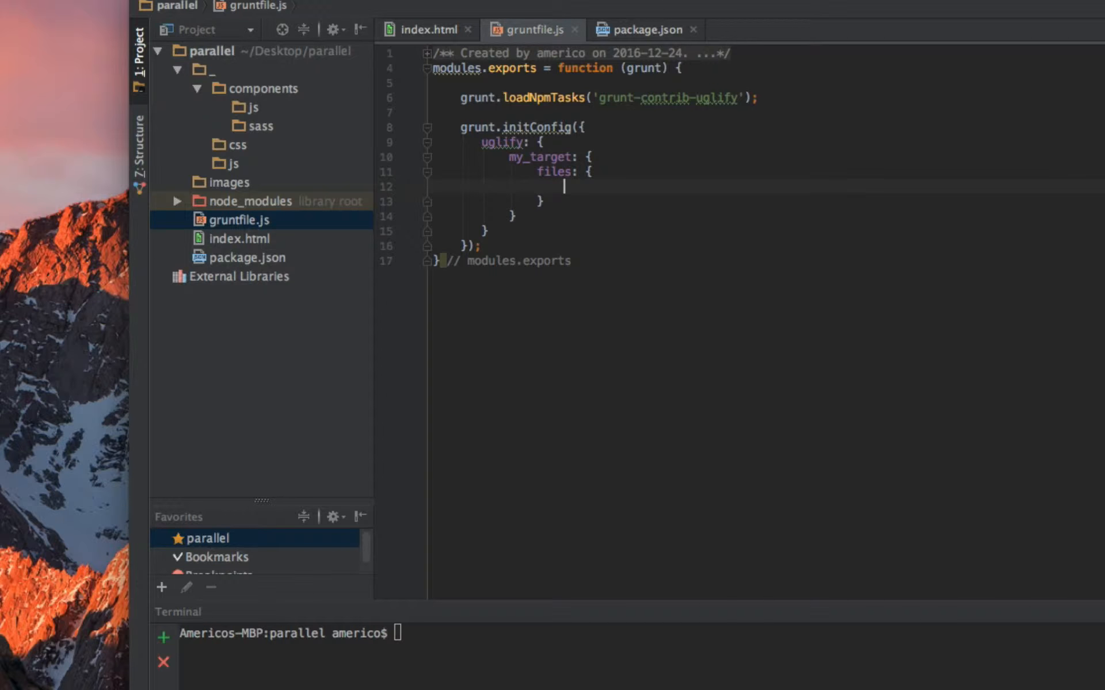
# - Comment the closing braces with // my_target, // files and // uglify
pyautogui.click(573, 156)
pyautogui.write(' / my_target')
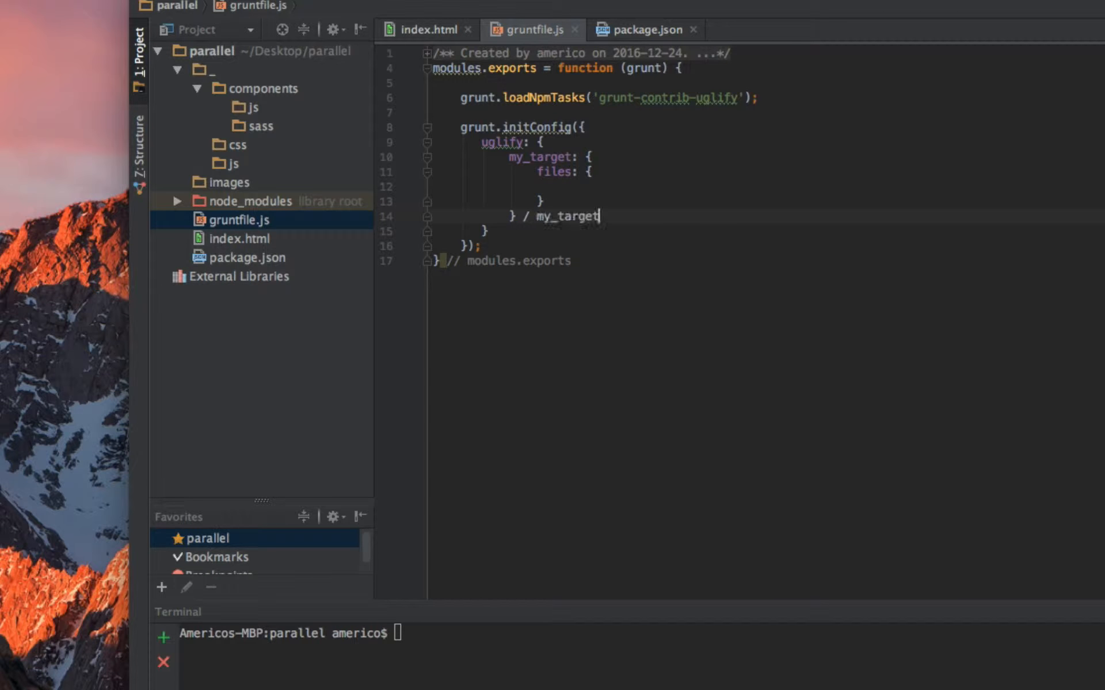
pyautogui.press('backspace')
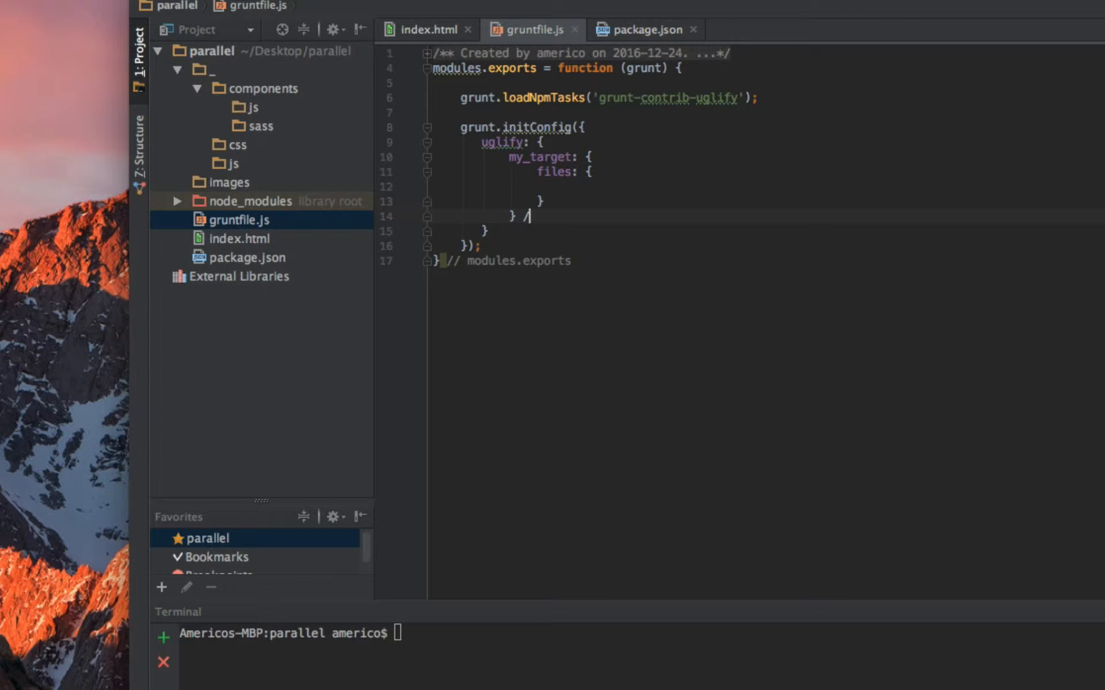
pyautogui.write('/ my_target')
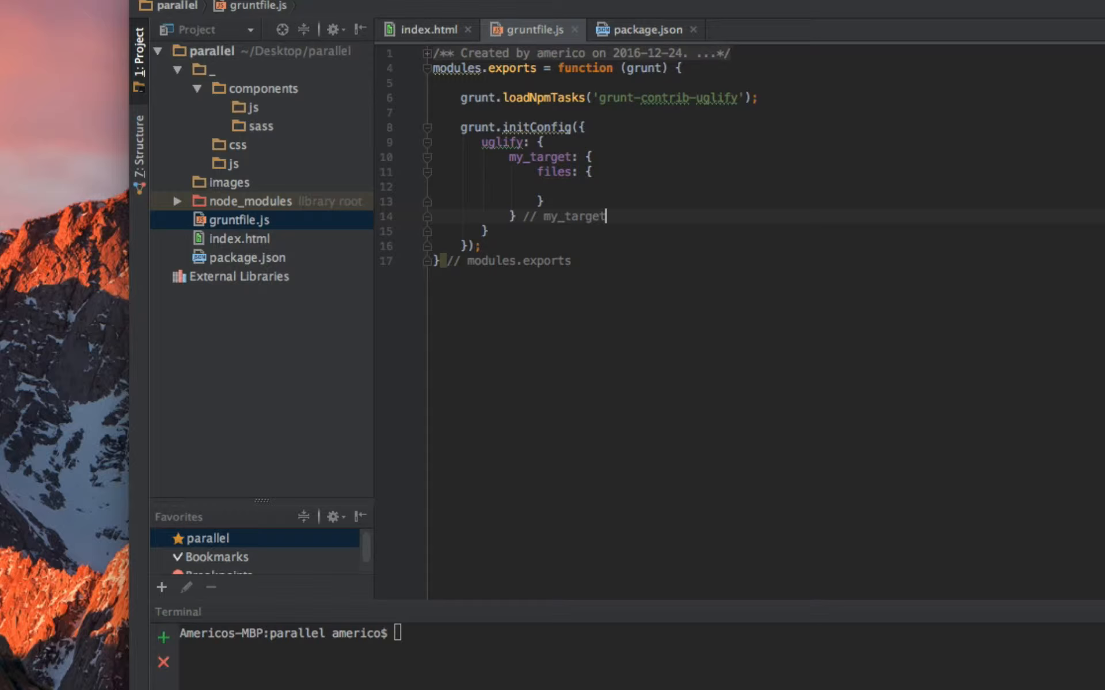
pyautogui.doubleClick(555, 171)
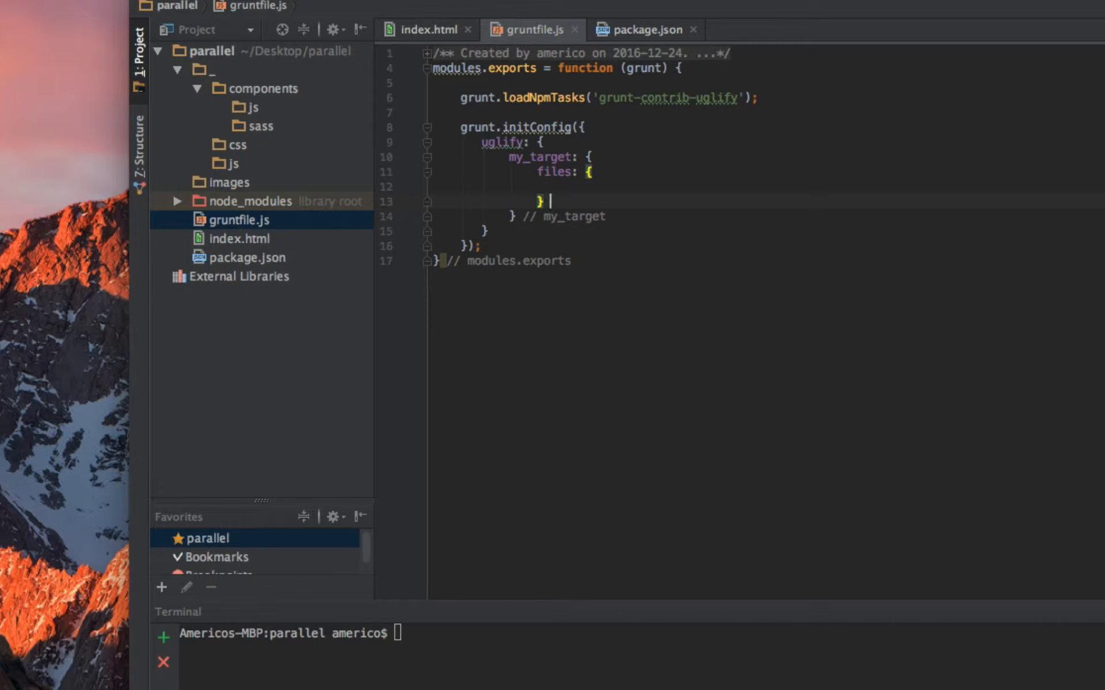
pyautogui.write('// files')
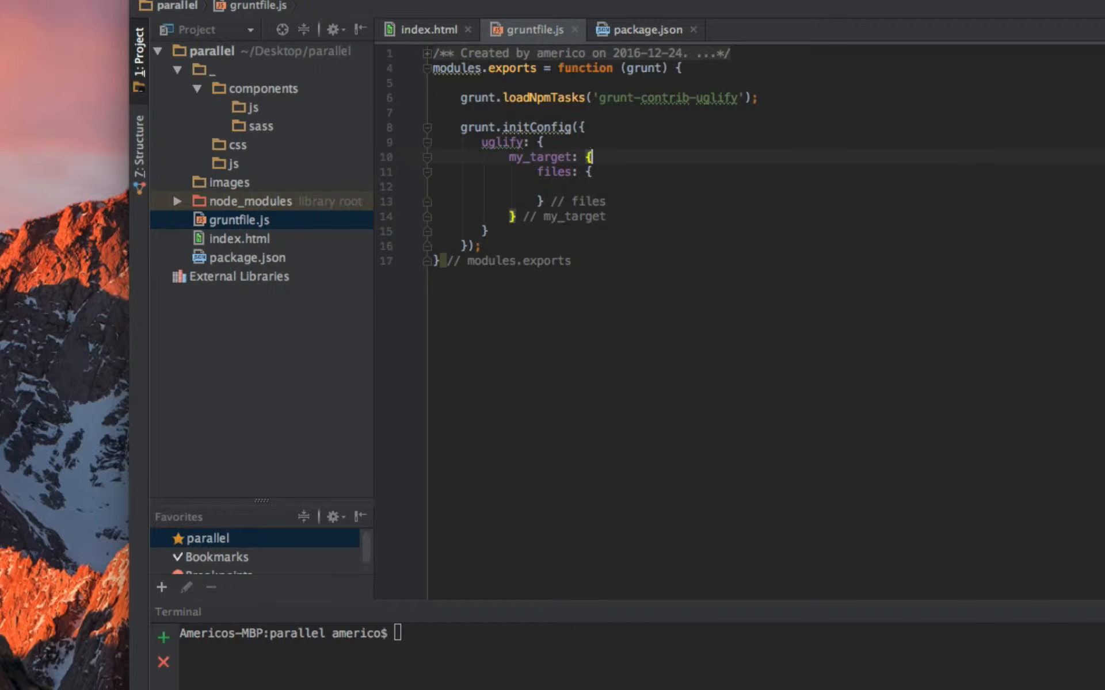
pyautogui.doubleClick(500, 142)
pyautogui.write(' //')
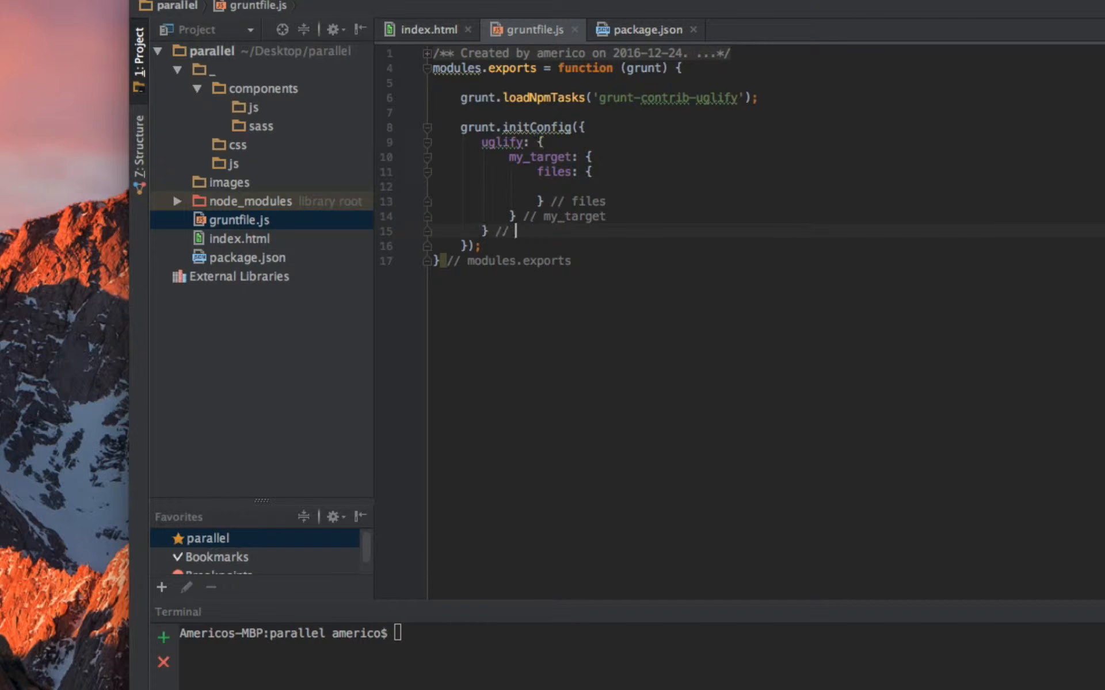
pyautogui.write('uglify')
pyautogui.click(768, 185)
pyautogui.write("'_/")
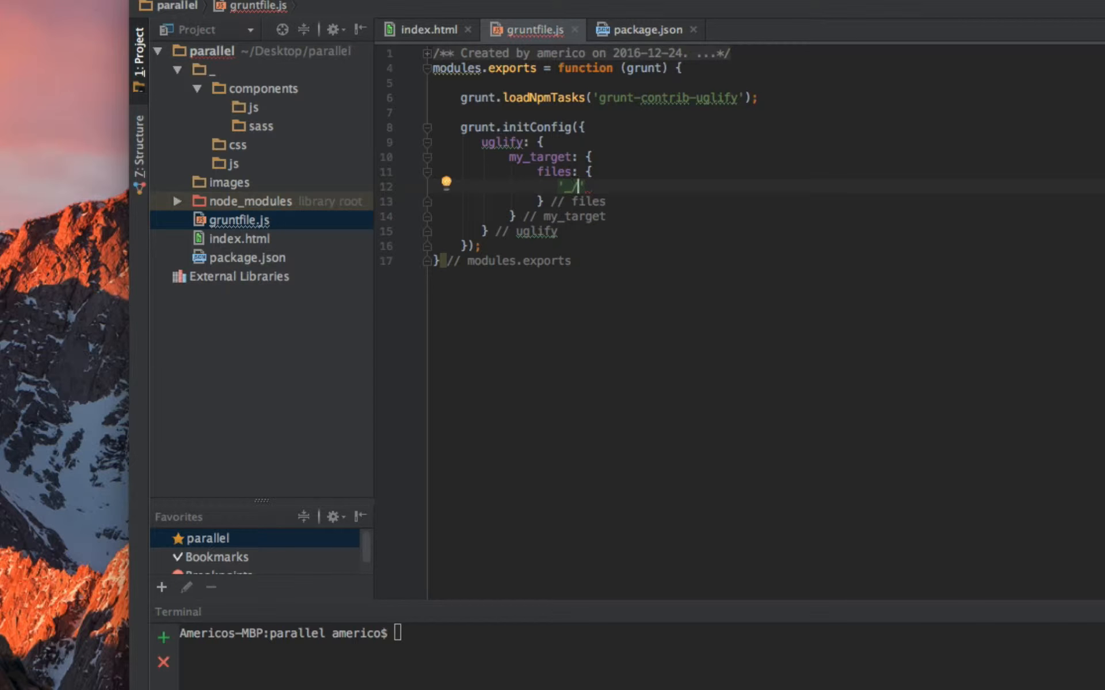
# - Write the destination key '_/js/script.js': in the files object
pyautogui.write("js'")
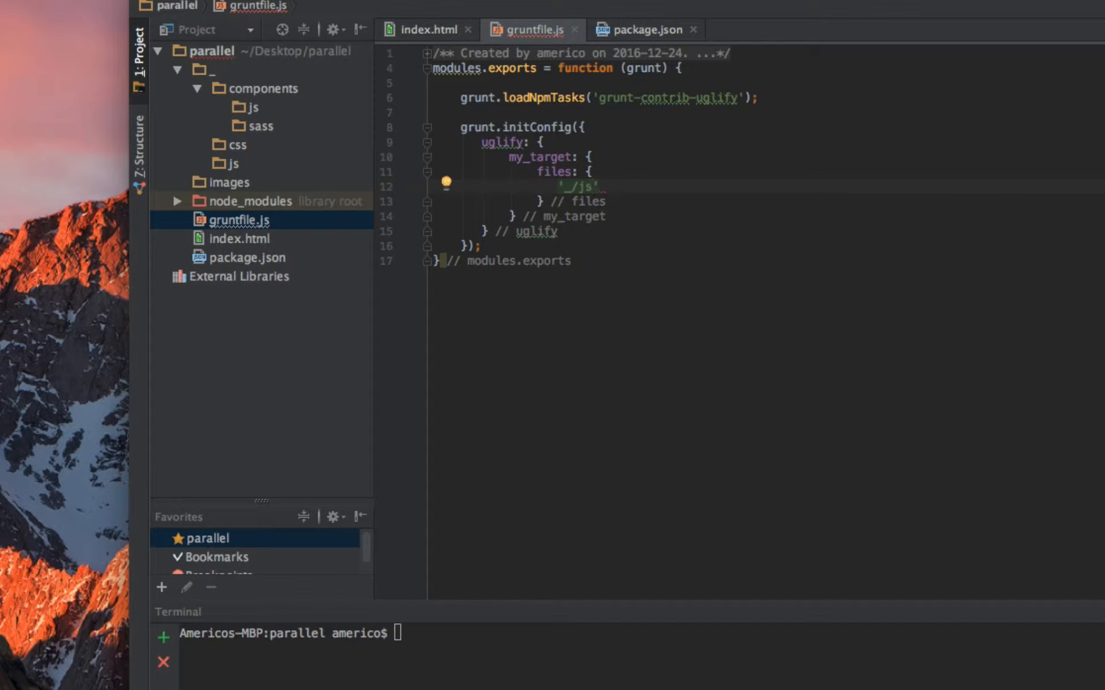
pyautogui.write('/')
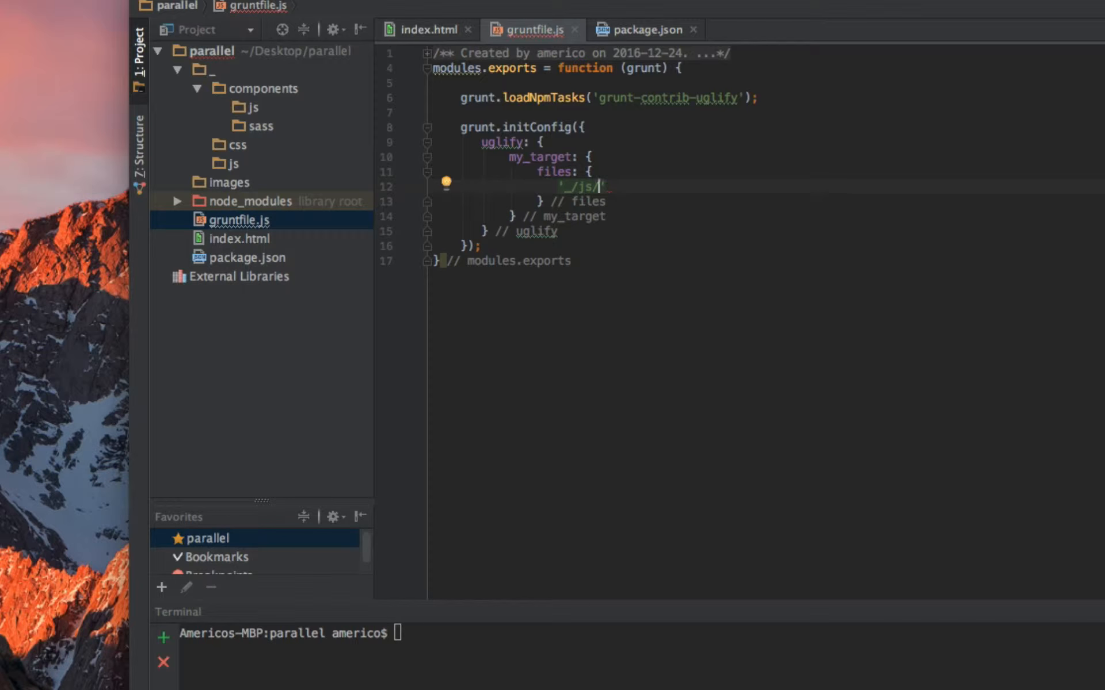
pyautogui.write('script')
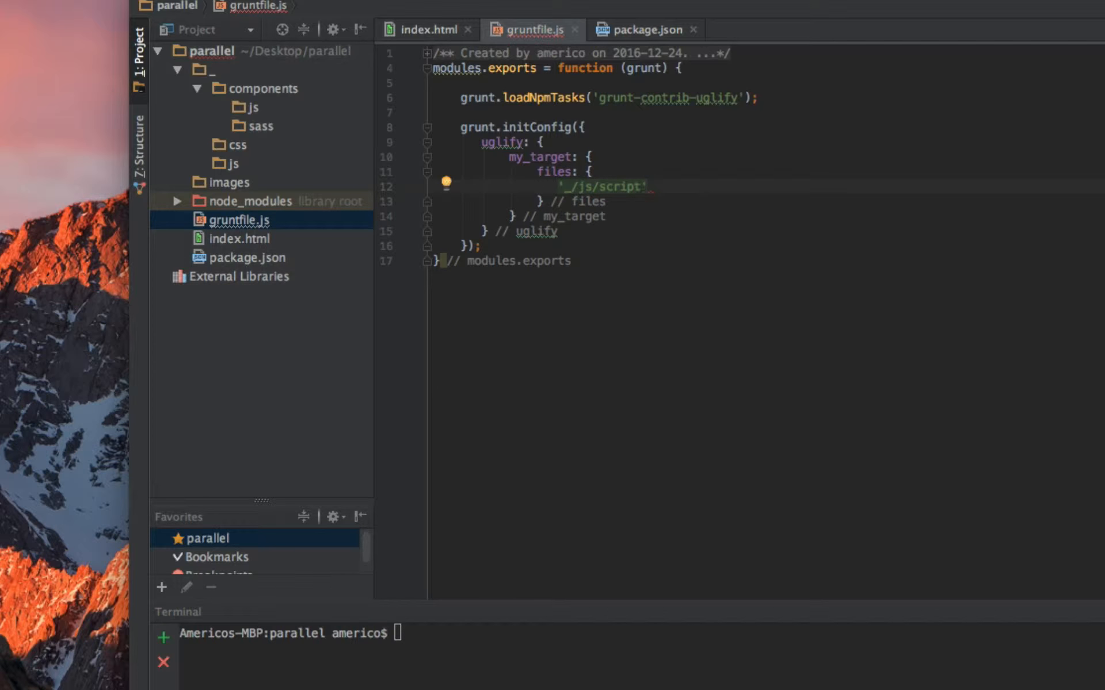
pyautogui.write('.js')
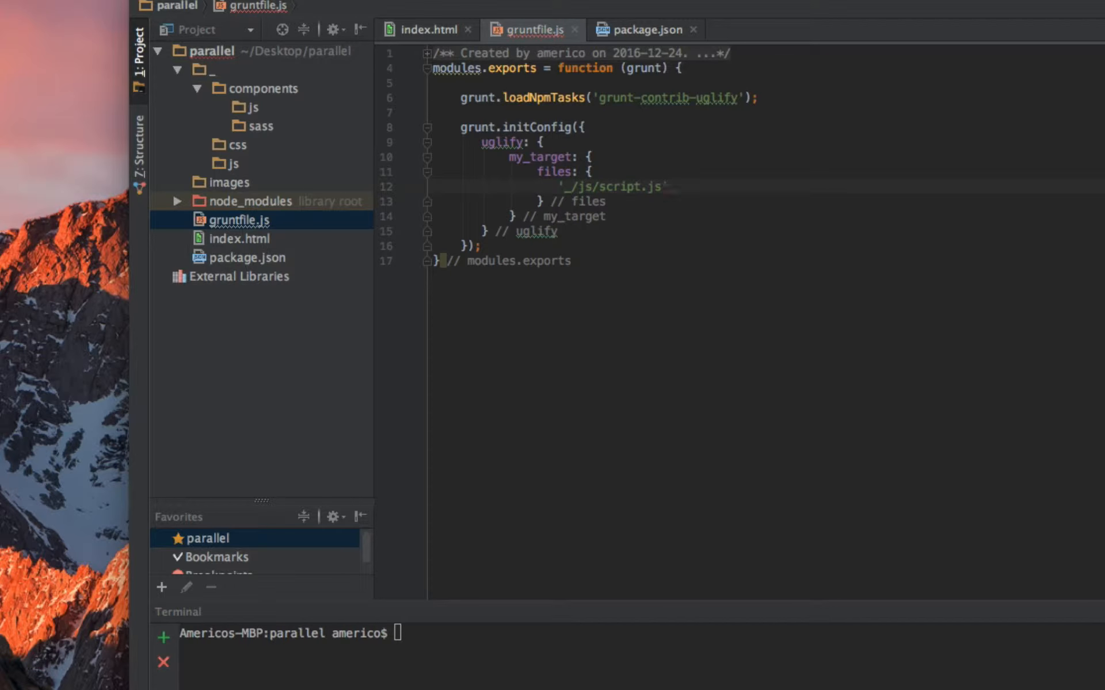
pyautogui.write(':')
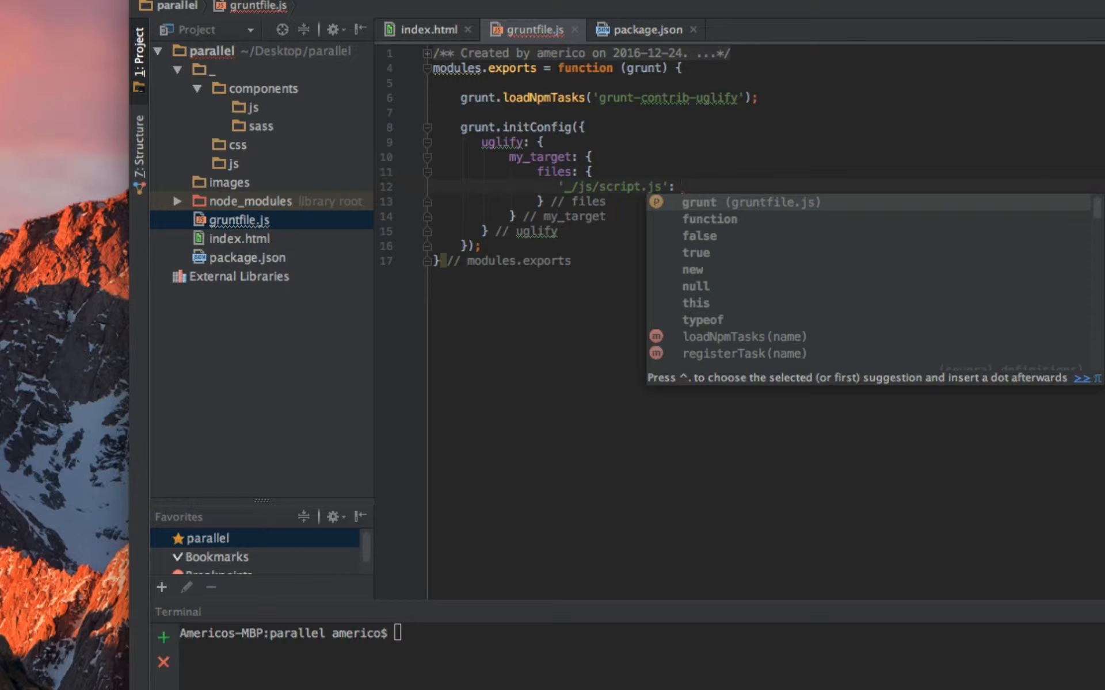
pyautogui.press('escape')
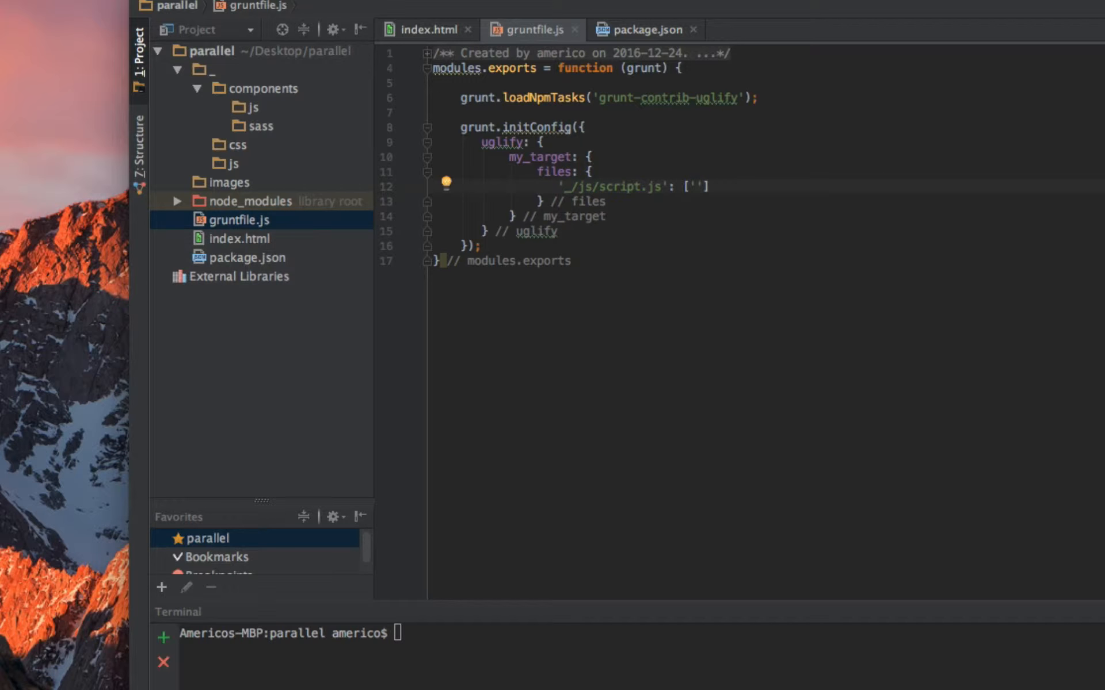
# - Map it to the source array ['_/component/js/*.js']
pyautogui.write('_/')
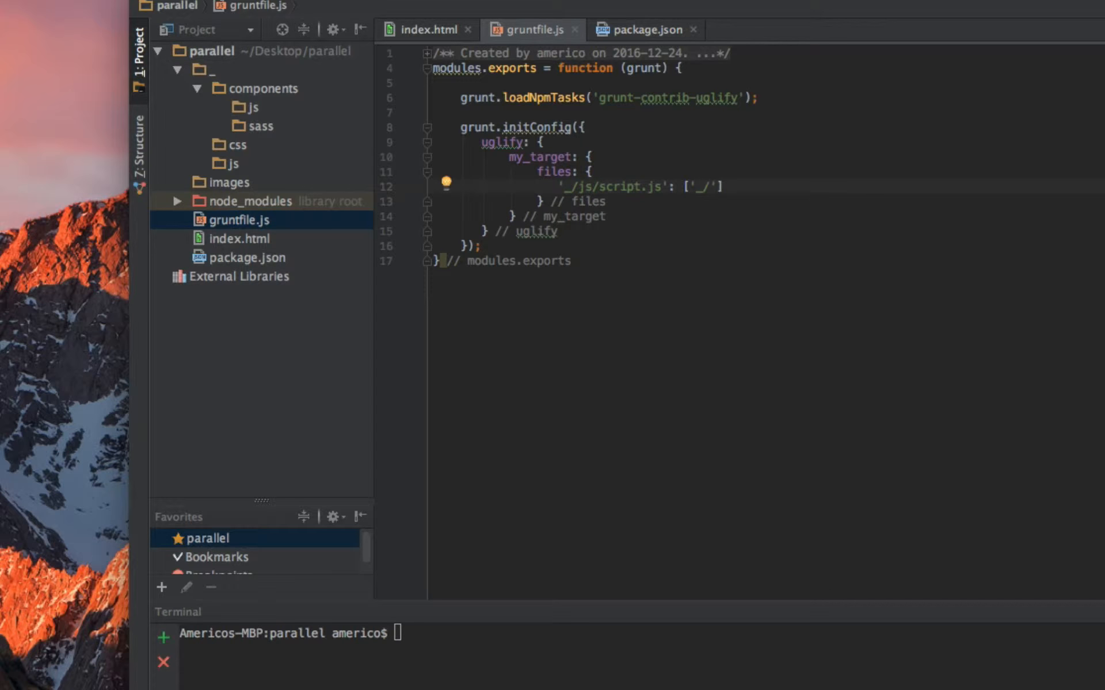
pyautogui.write('componen')
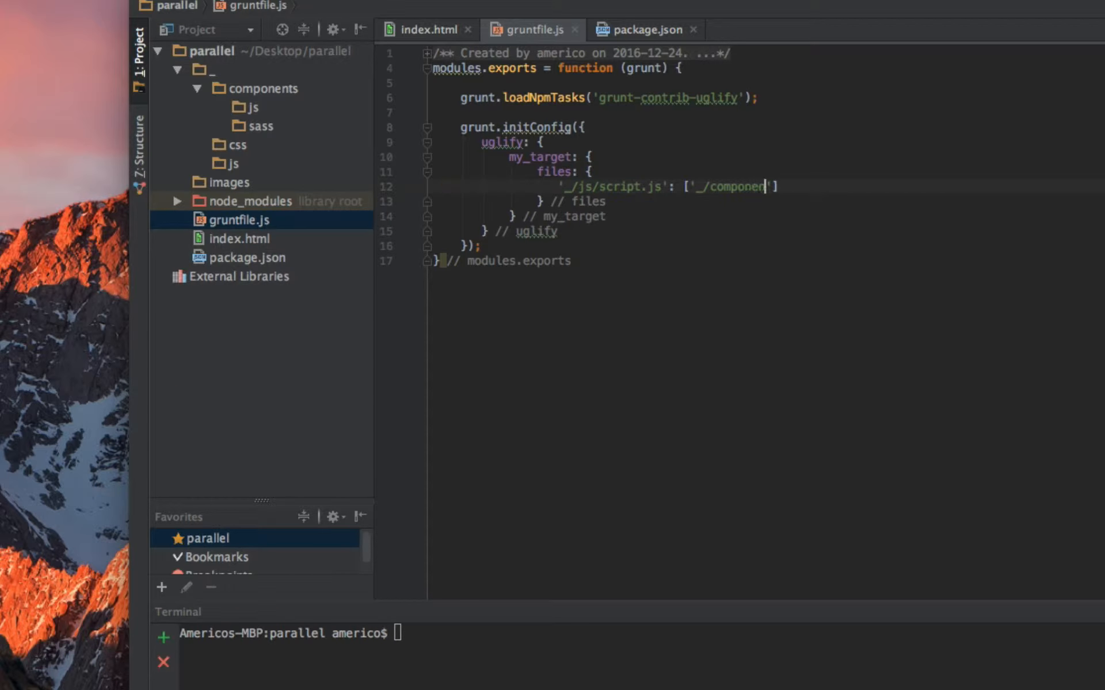
pyautogui.write('t/')
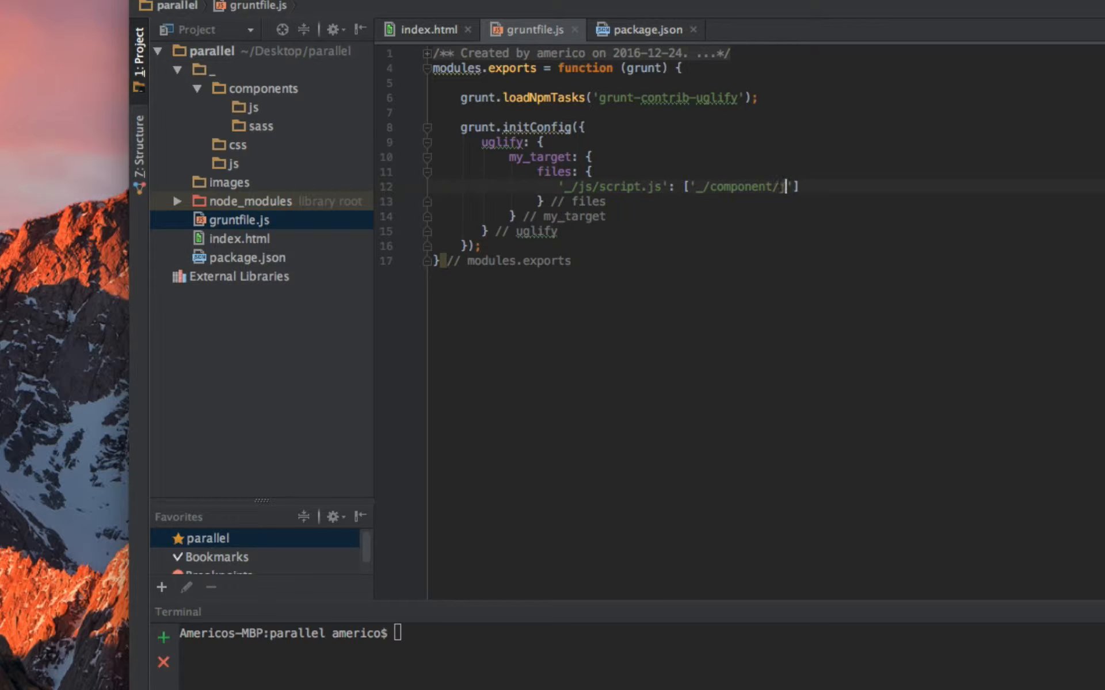
pyautogui.write('js/*')
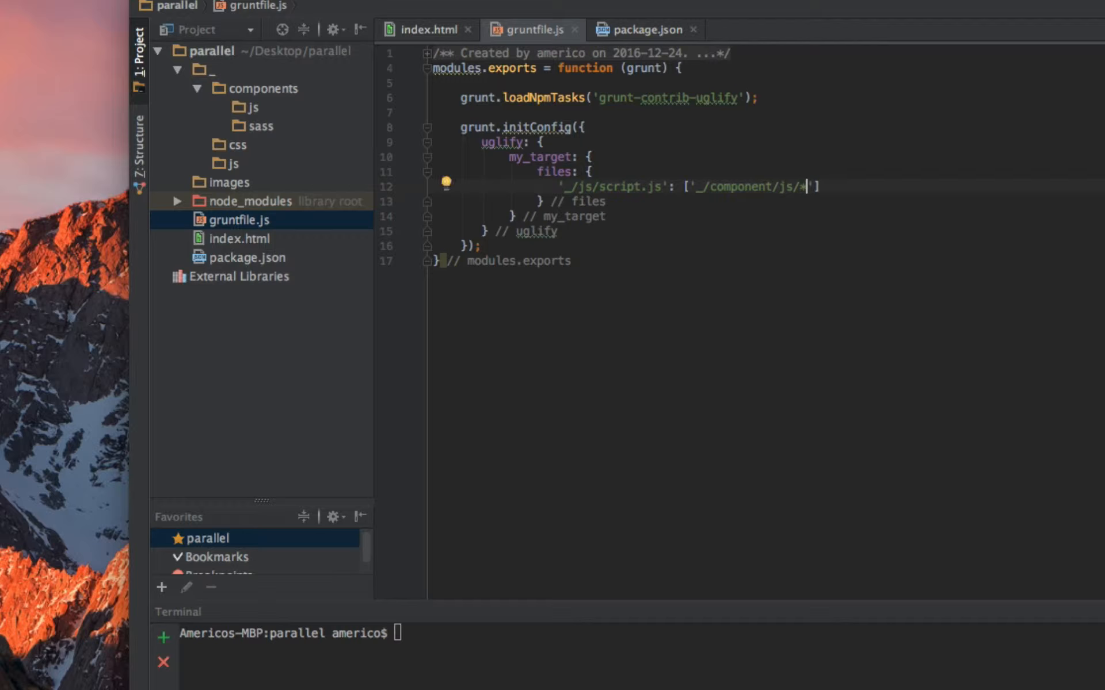
pyautogui.write('.js')
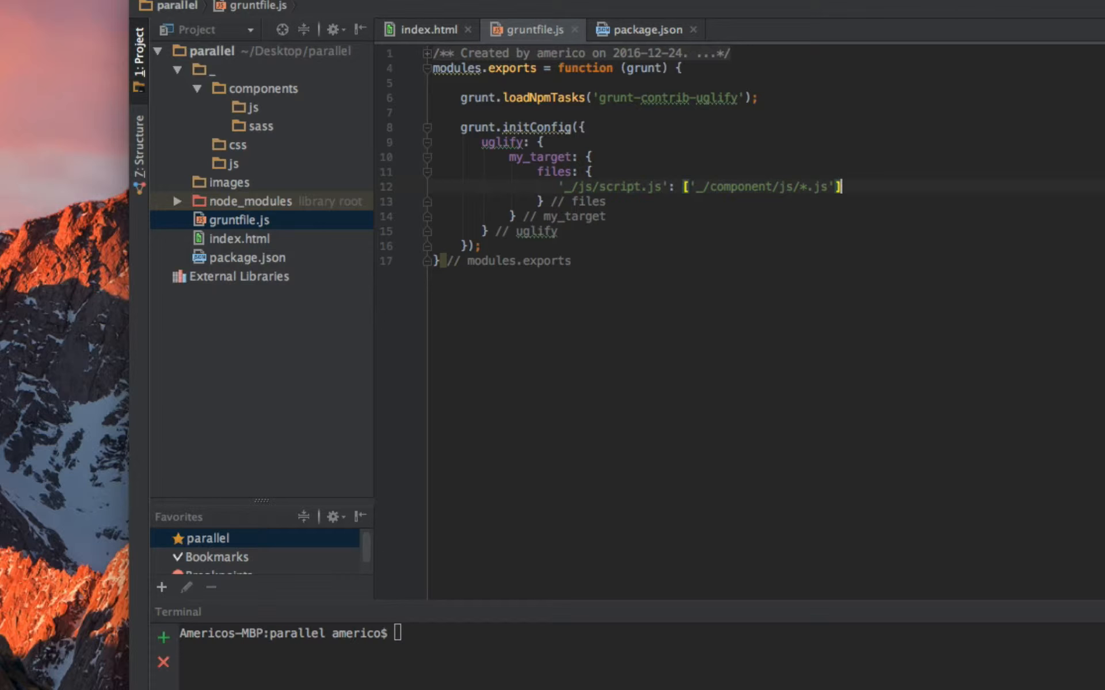
pyautogui.click(576, 261)
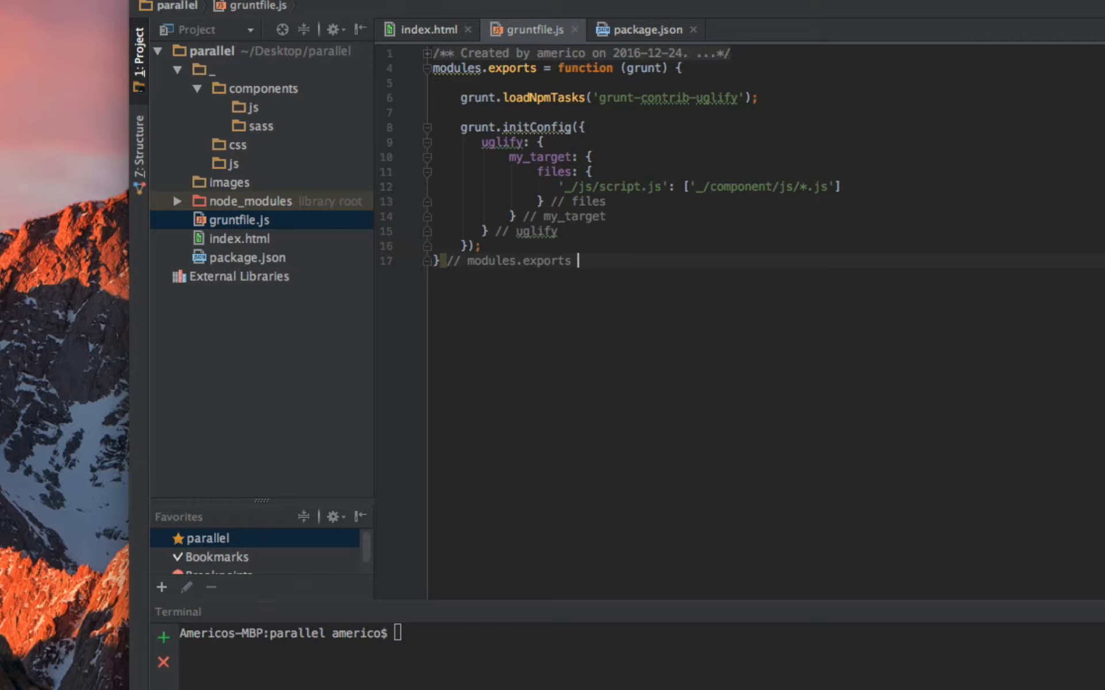
pyautogui.moveTo(515, 203)
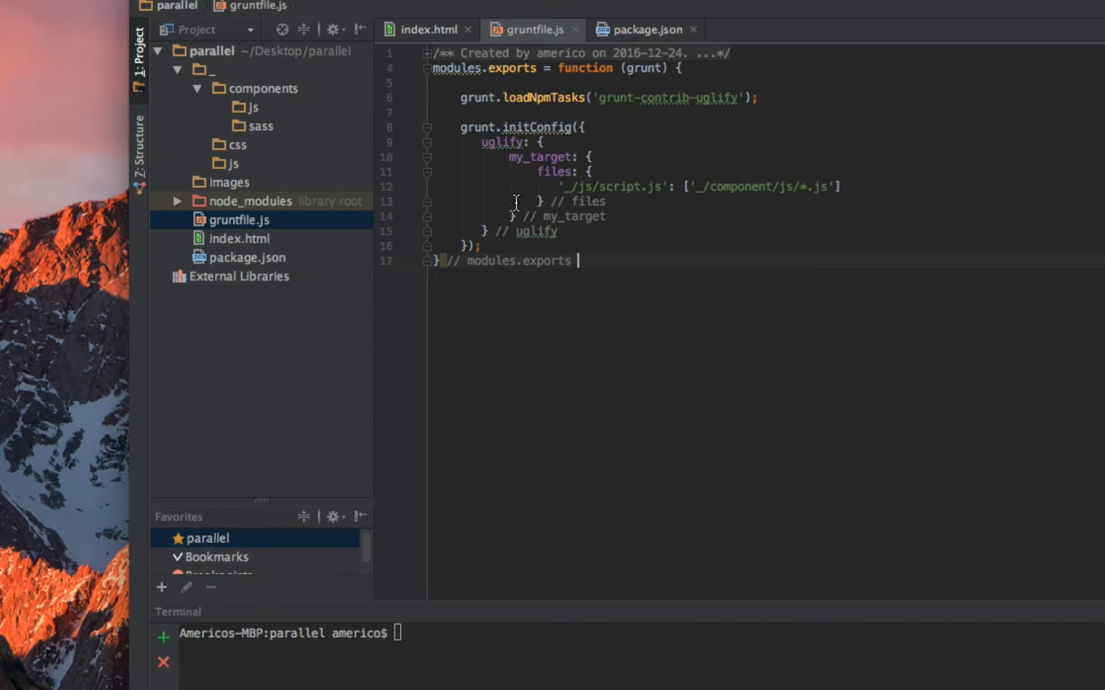
pyautogui.moveTo(631, 321)
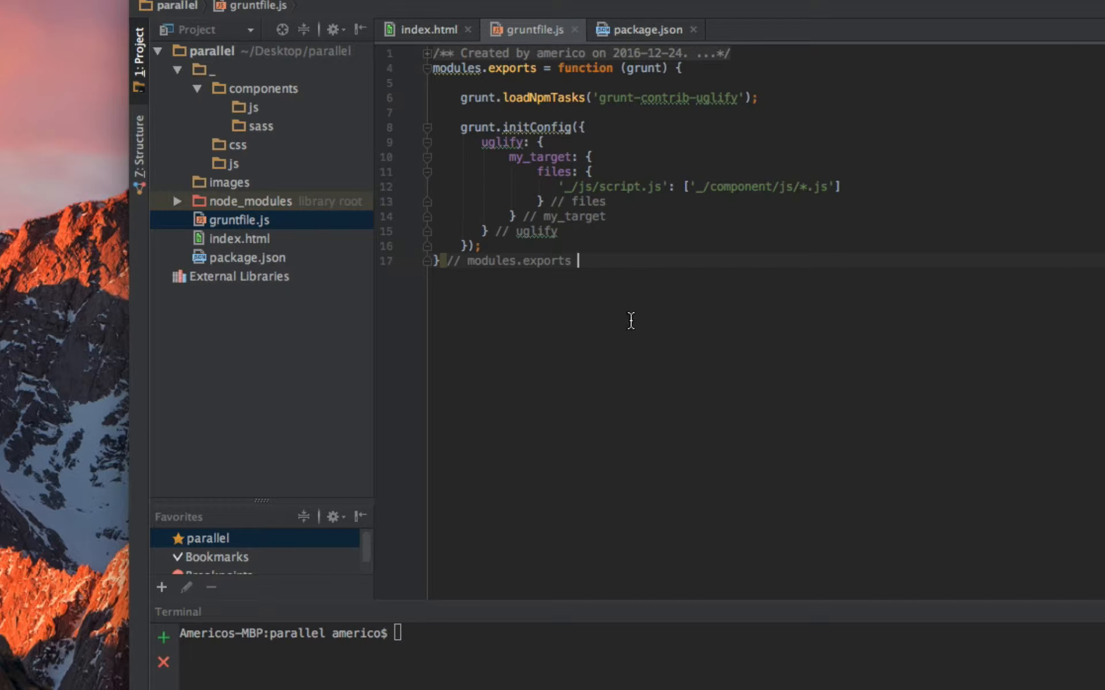
# - Check the uglify package in package.json, then close the other tabs
pyautogui.click(646, 30)
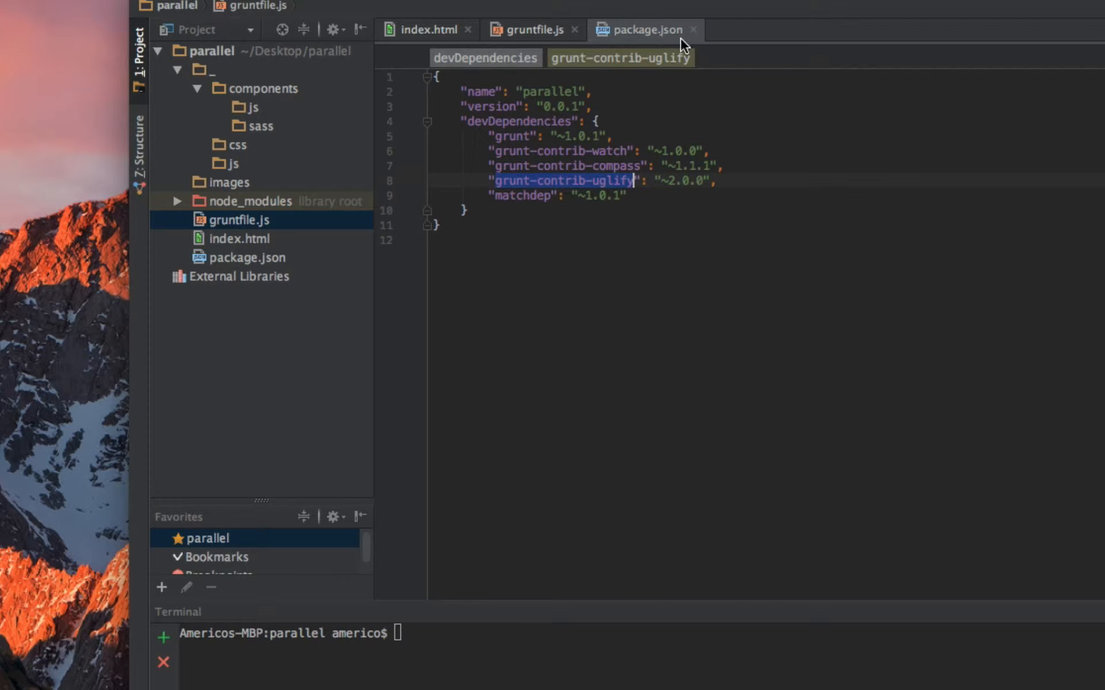
pyautogui.click(694, 30)
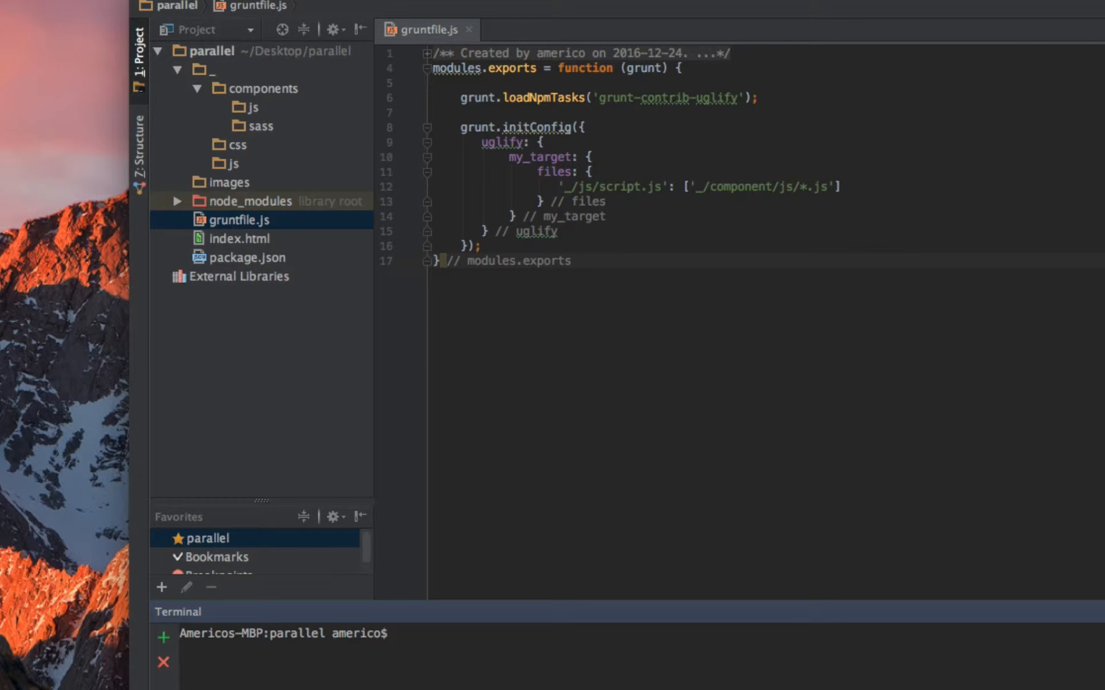
pyautogui.moveTo(598, 669)
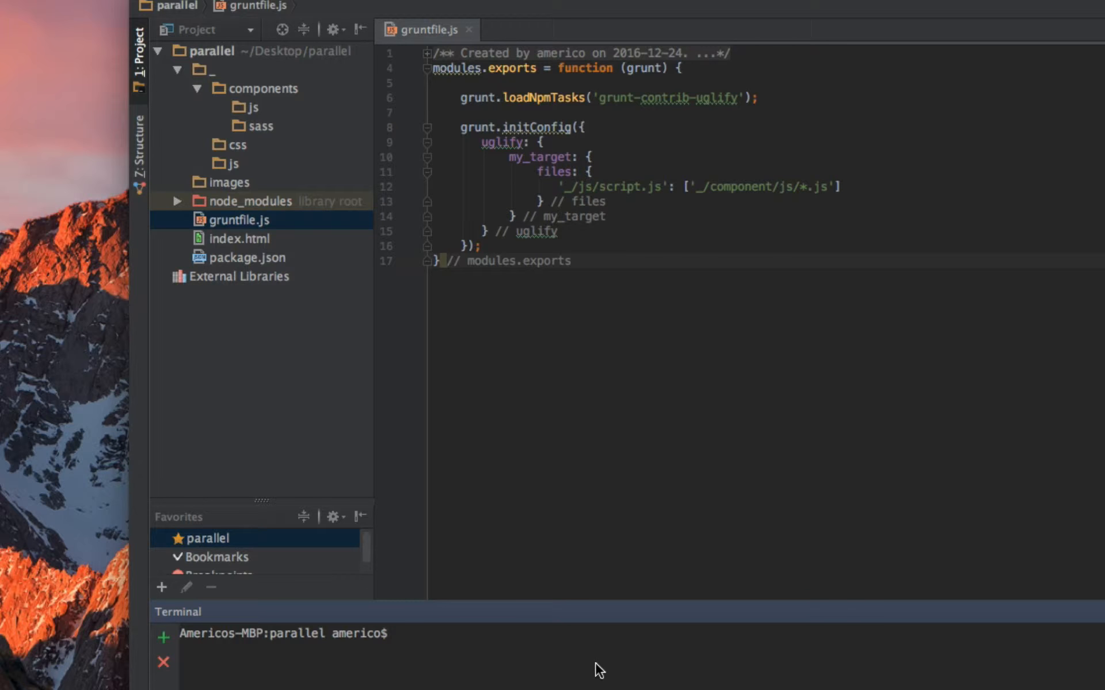
pyautogui.moveTo(248, 115)
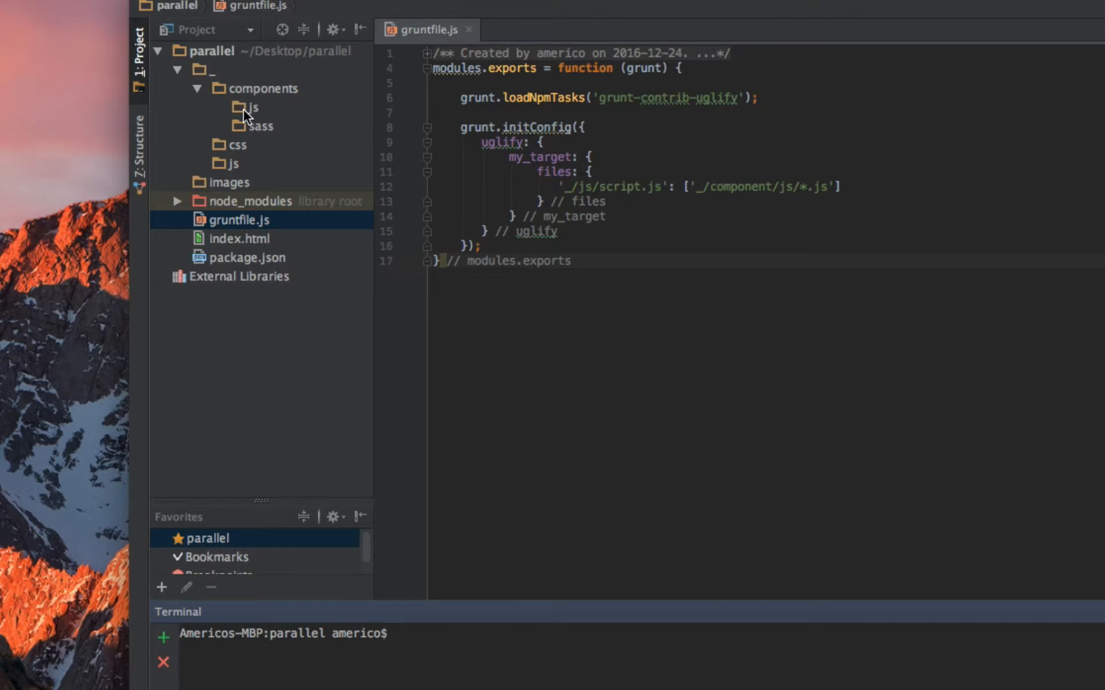
# - Create an empty test.js in _/components/js and return to gruntfile.js
pyautogui.rightClick(252, 107)
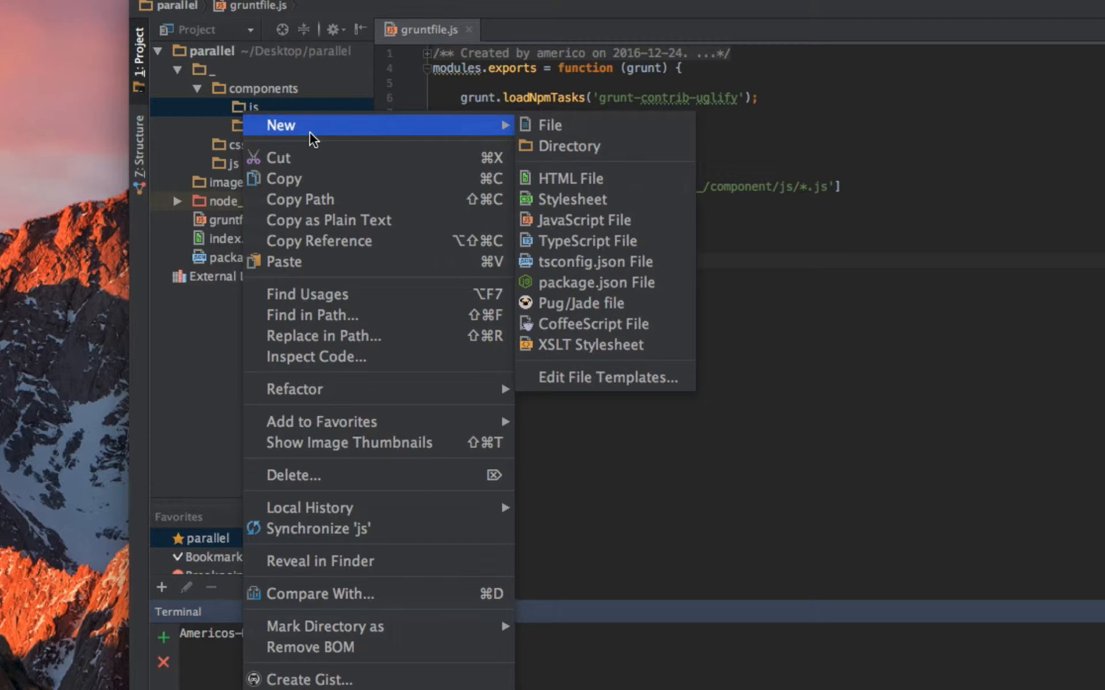
pyautogui.moveTo(564, 125)
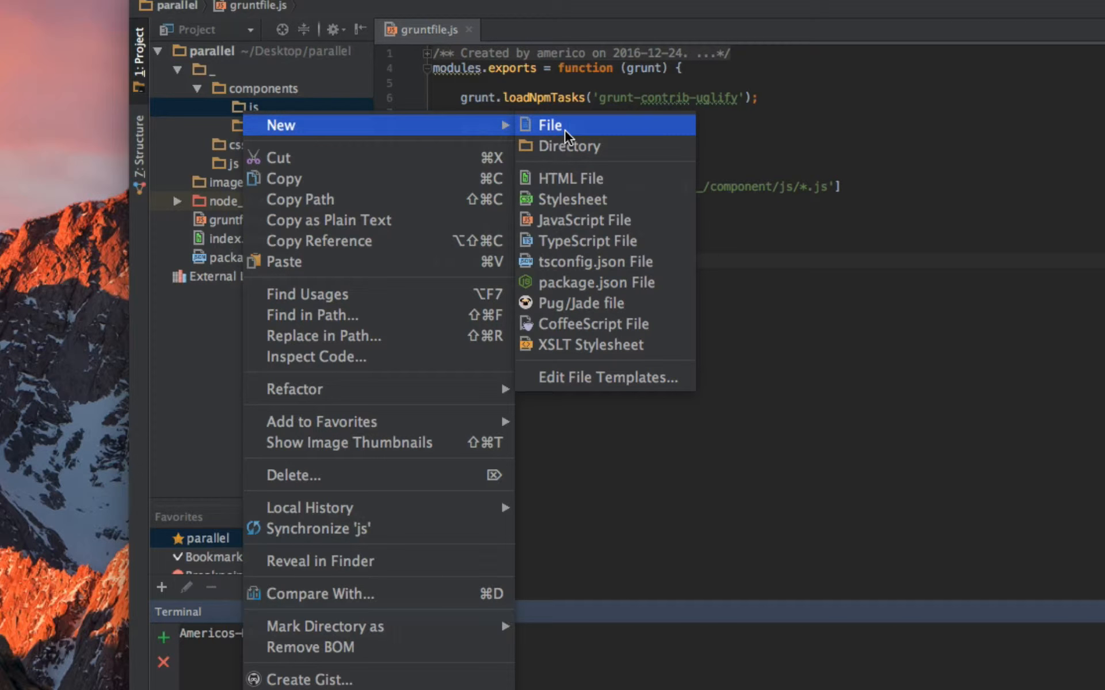
pyautogui.click(550, 125)
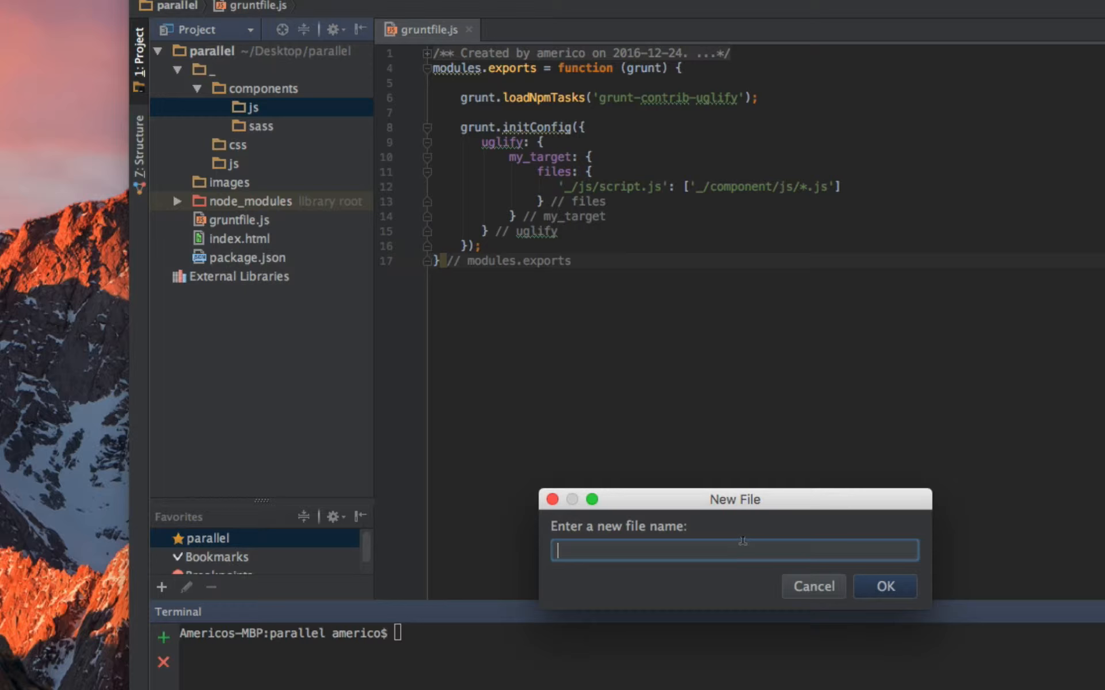
pyautogui.write('test.')
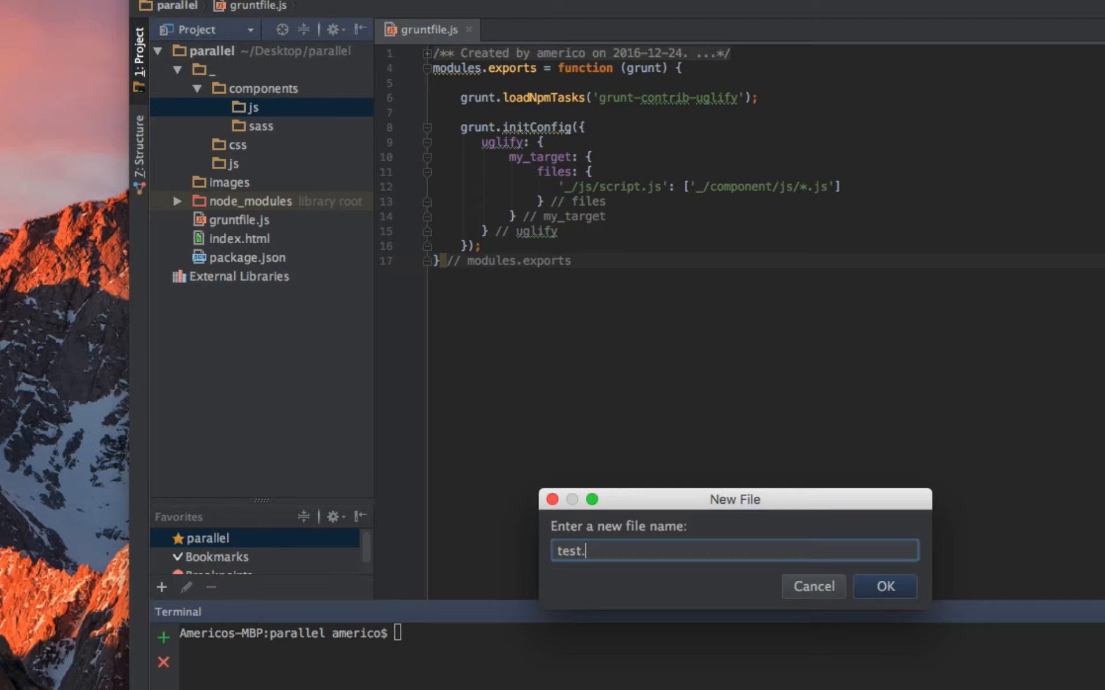
pyautogui.click(884, 586)
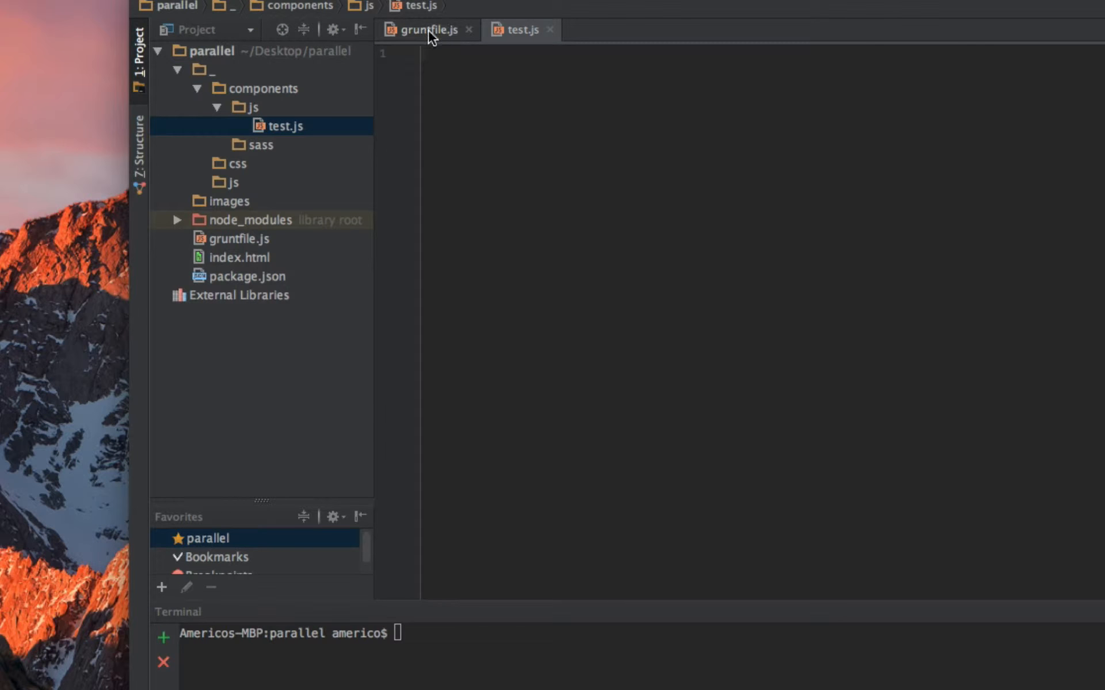
pyautogui.click(428, 29)
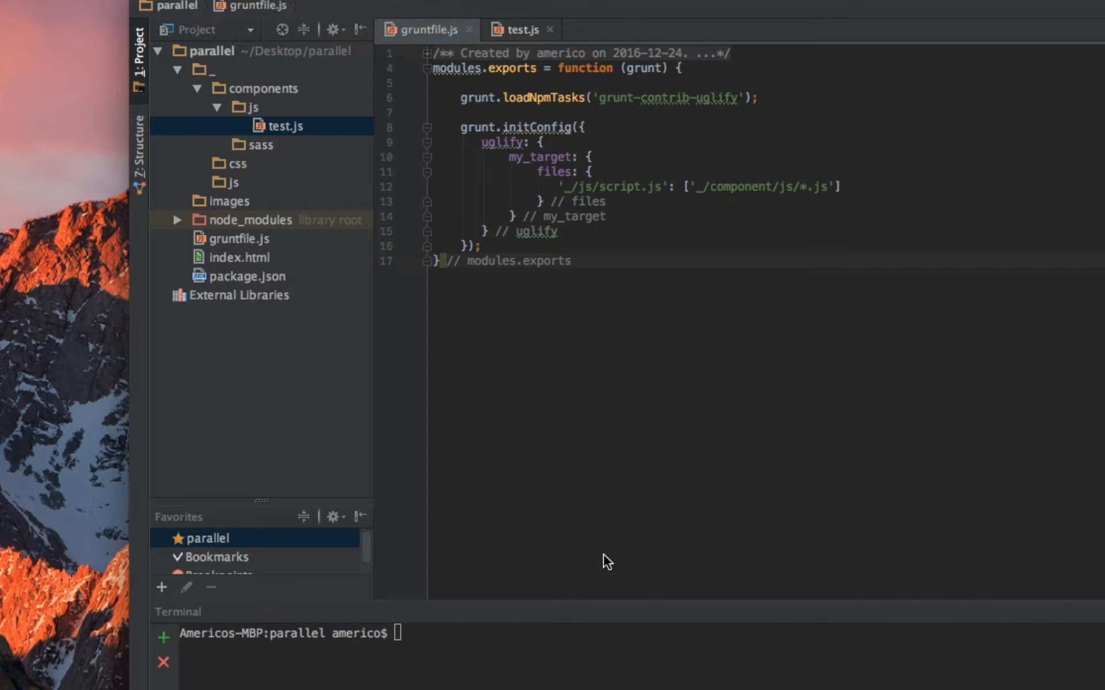
pyautogui.click(570, 261)
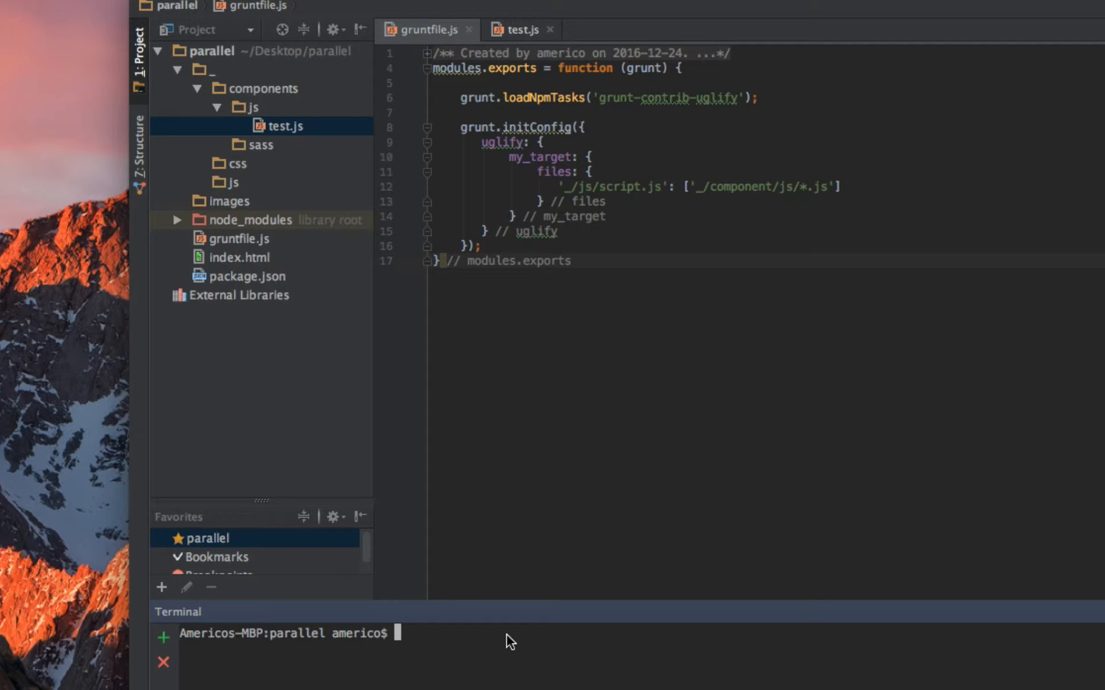
# - Run grunt uglify, which fails with ReferenceError: modules is not defined
pyautogui.write('grunt')
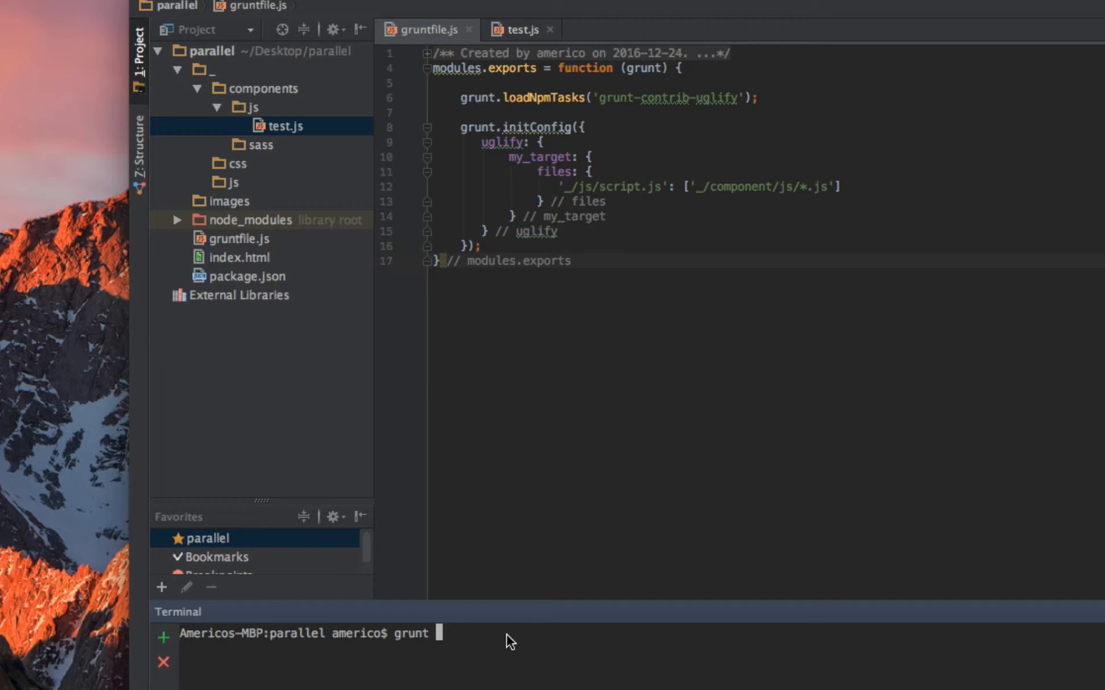
pyautogui.write('uglify')
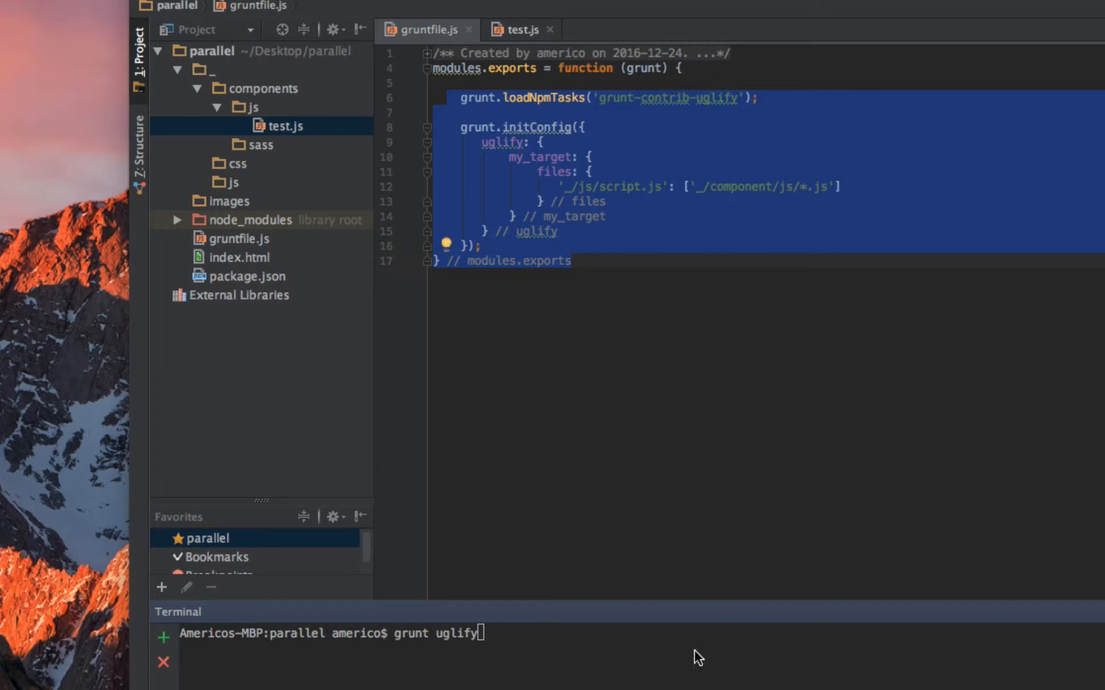
pyautogui.moveTo(615, 567)
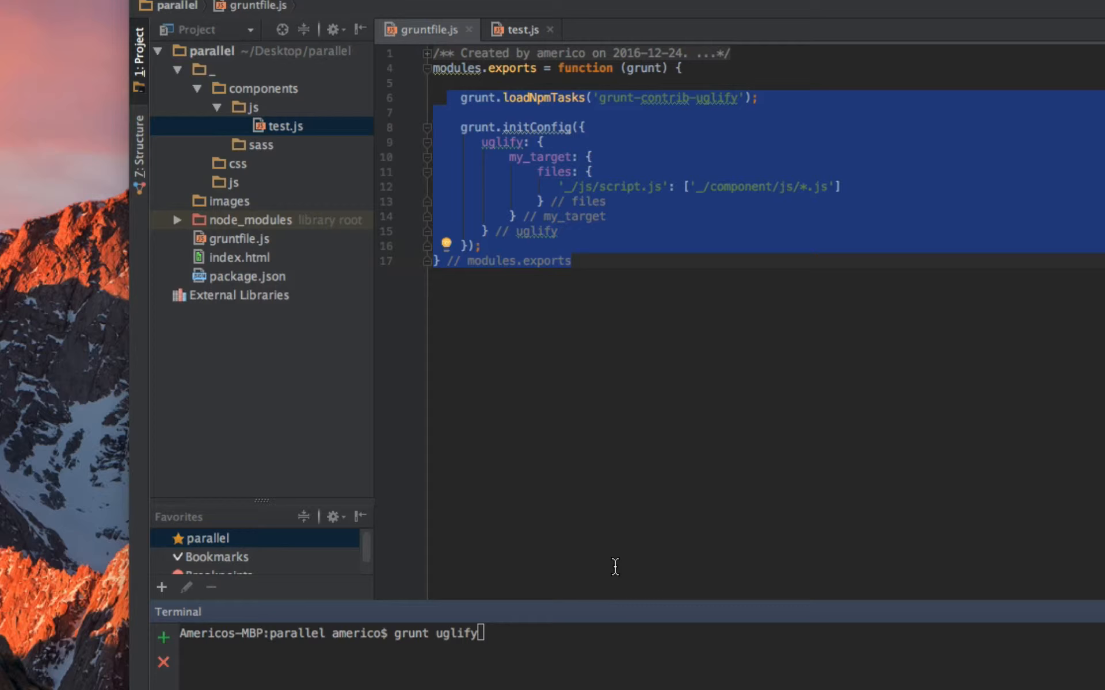
pyautogui.press('Return')
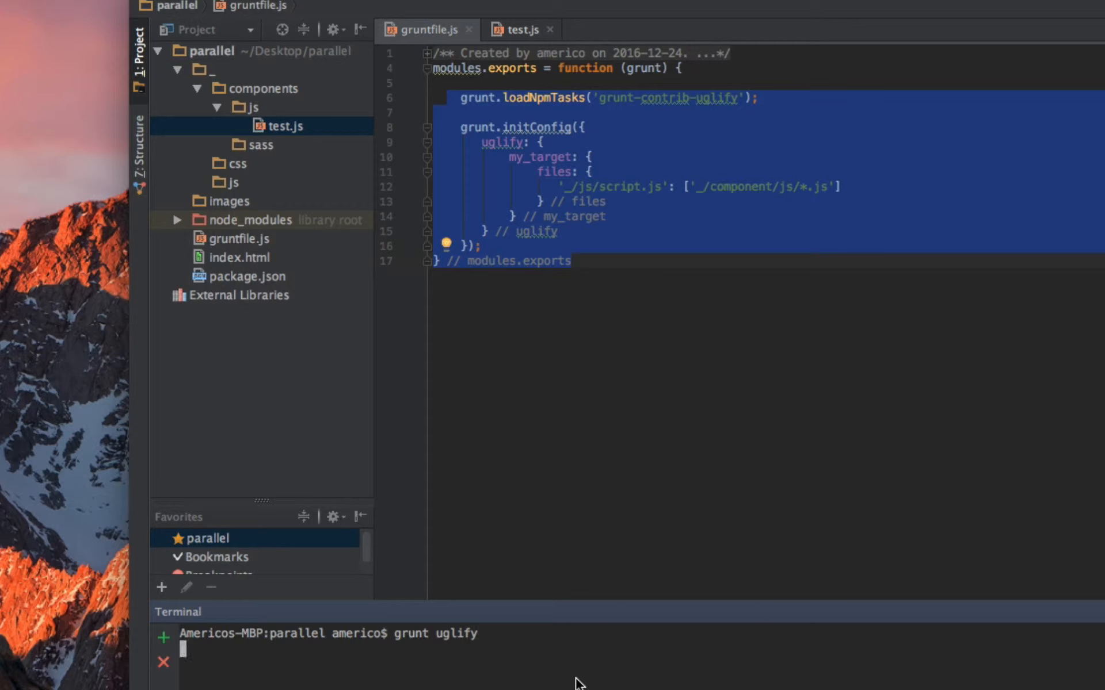
pyautogui.press('Return')
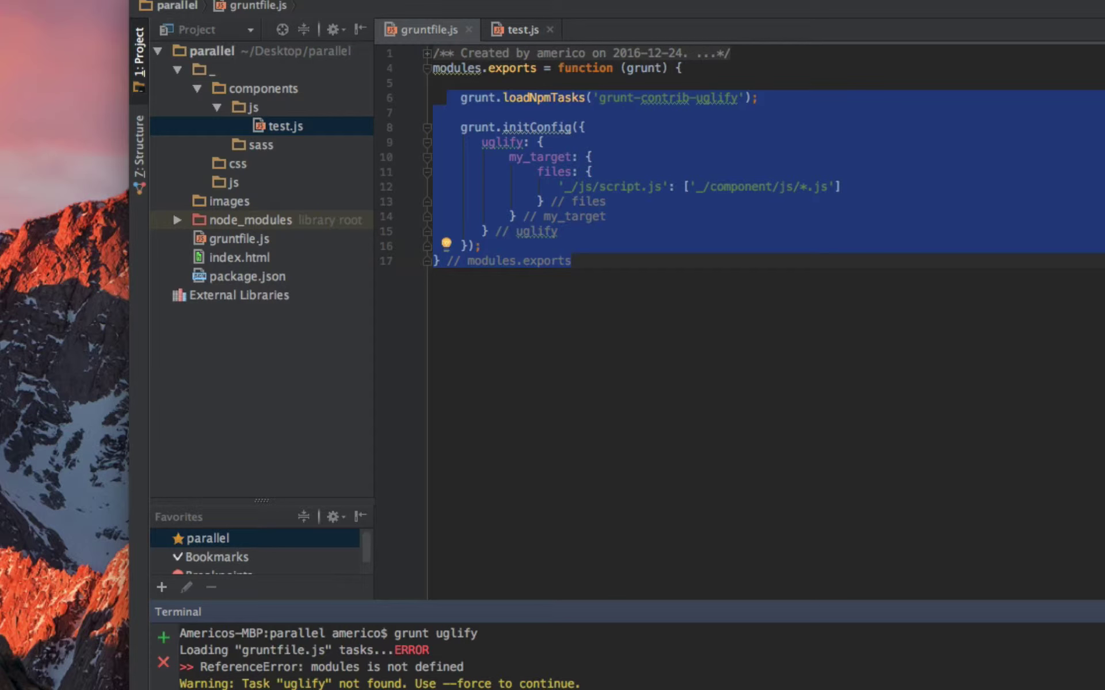
pyautogui.click(784, 266)
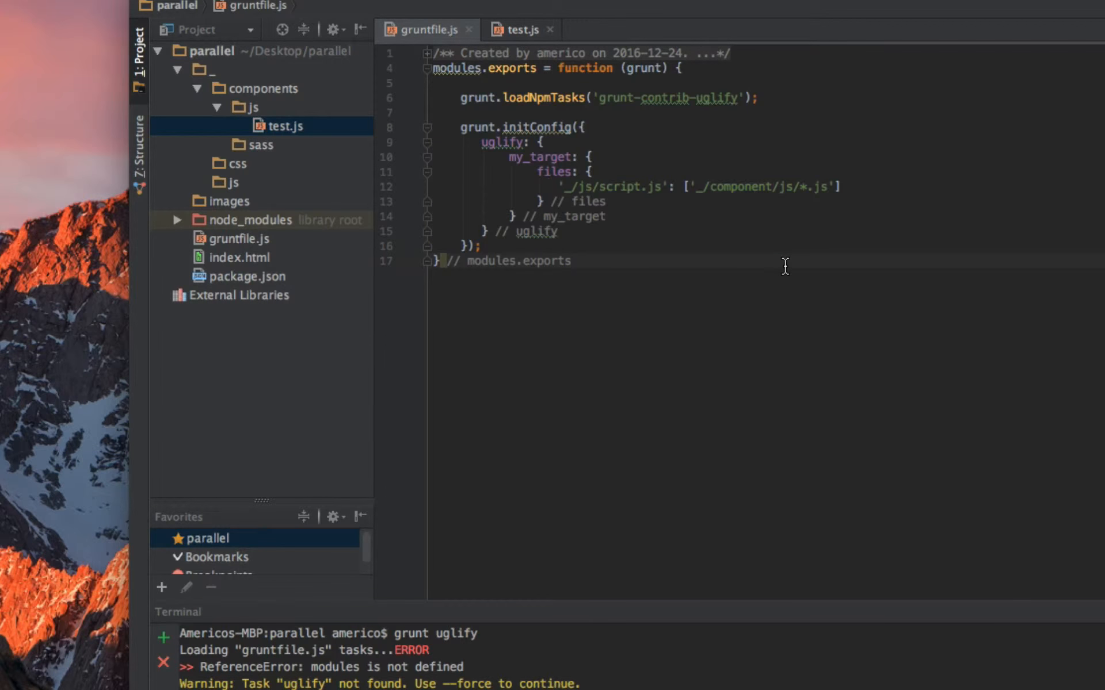
pyautogui.moveTo(538, 131)
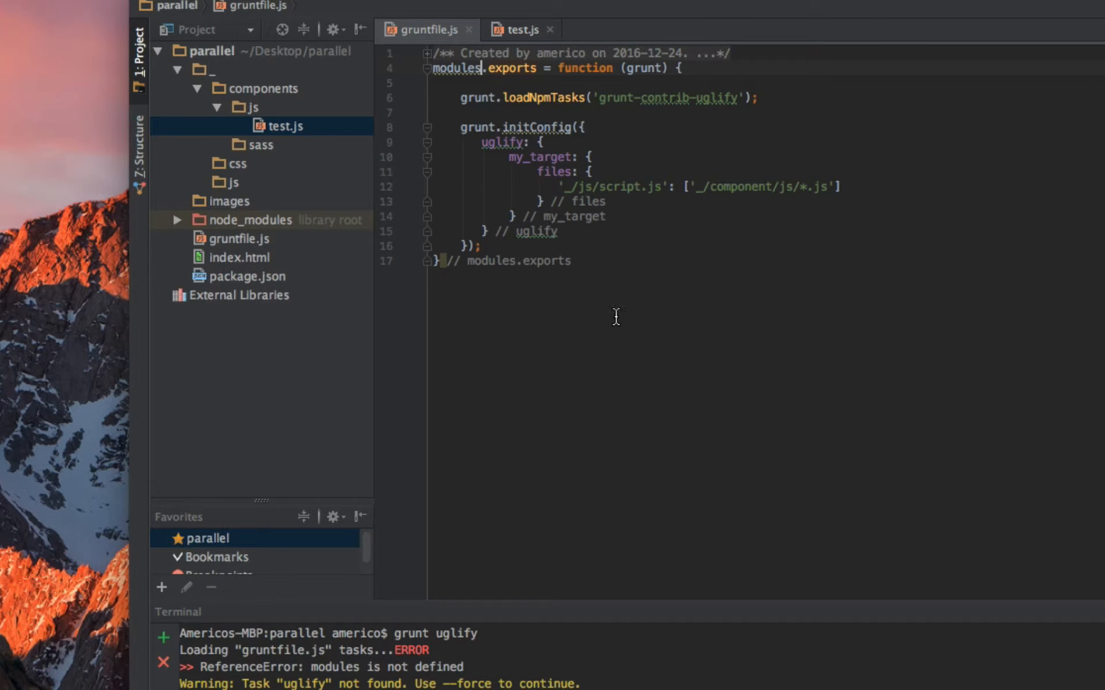
pyautogui.moveTo(495, 97)
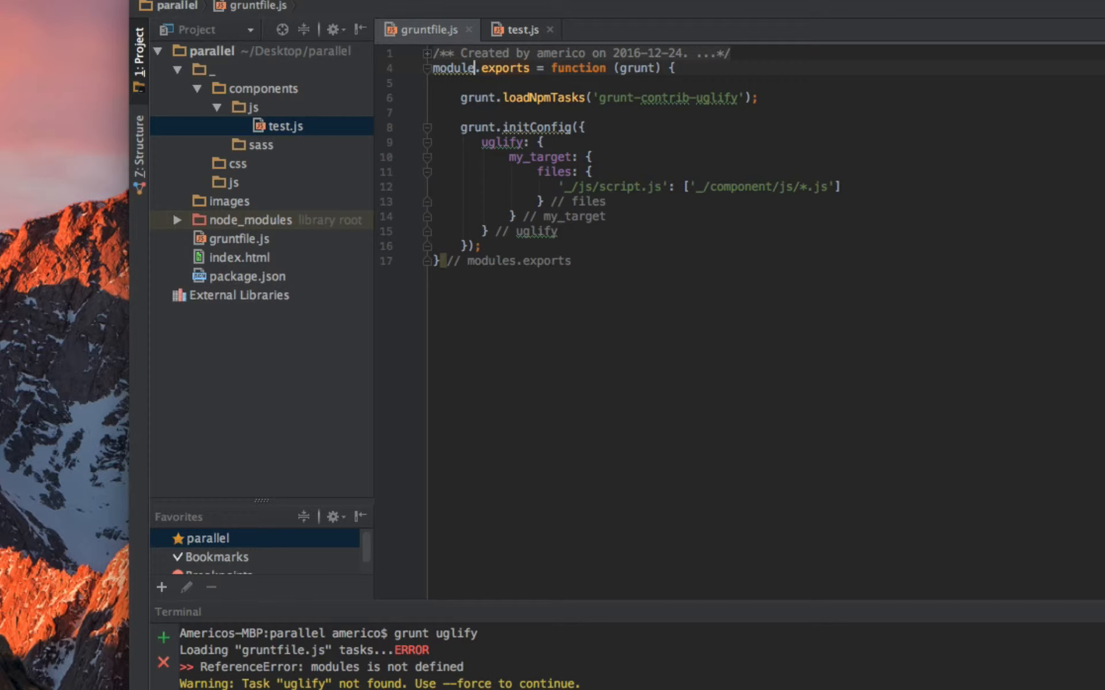
# - Rerun grunt uglify, now reporting source files were empty, and go to test.js
pyautogui.click(482, 246)
pyautogui.write('grunt uglify')
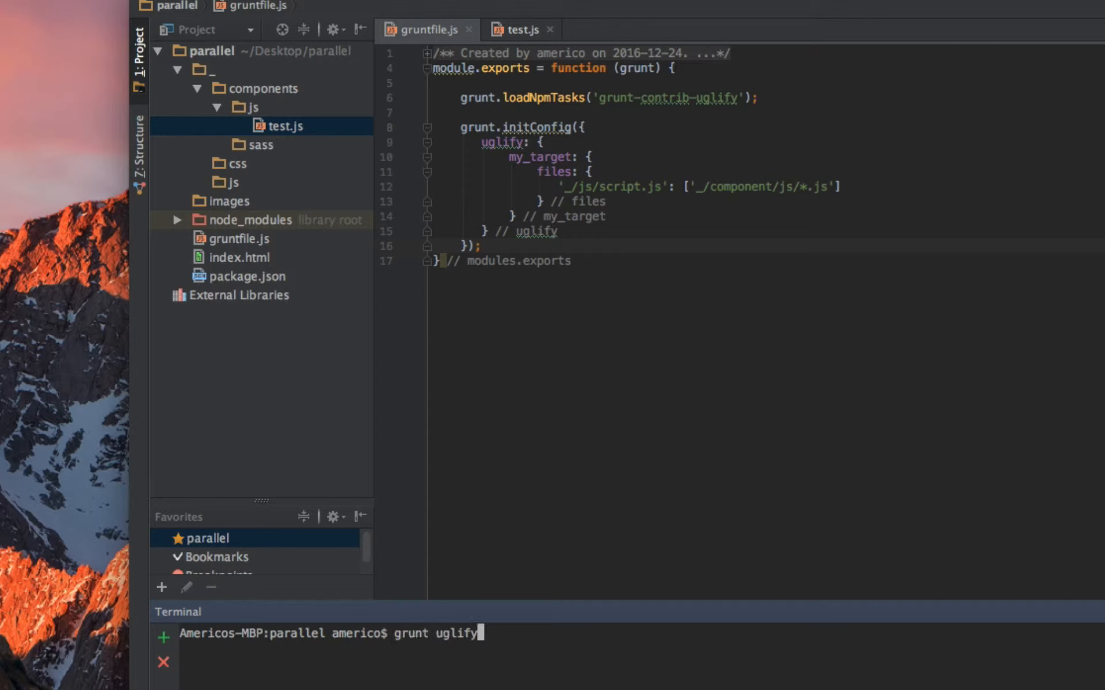
pyautogui.press('Return')
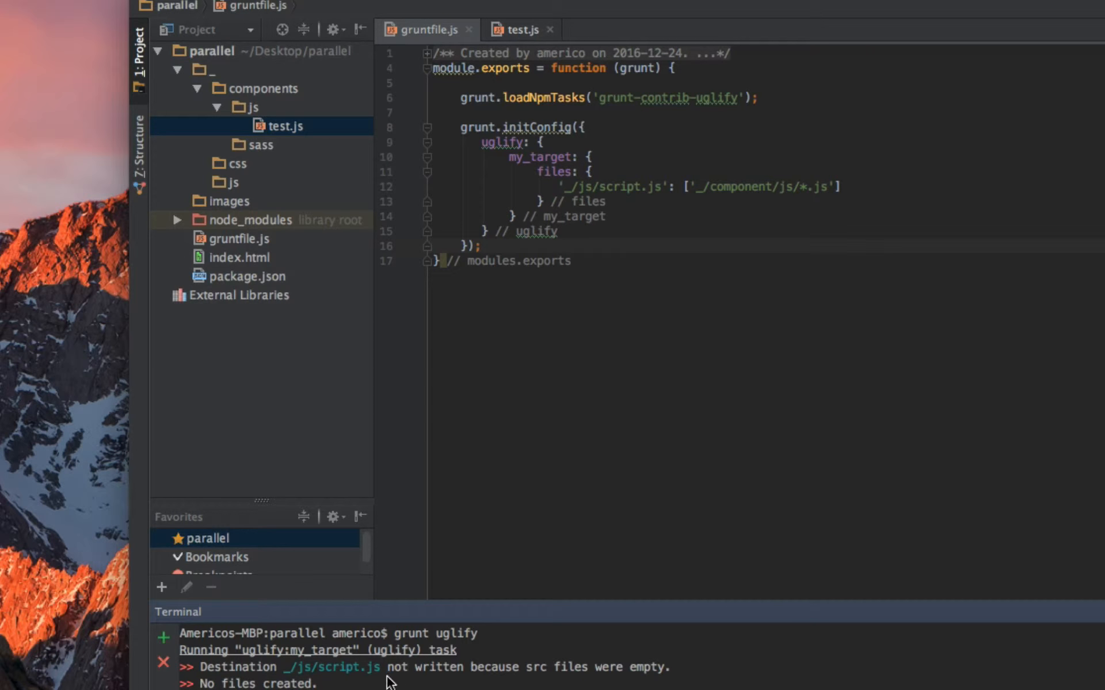
pyautogui.moveTo(400, 659)
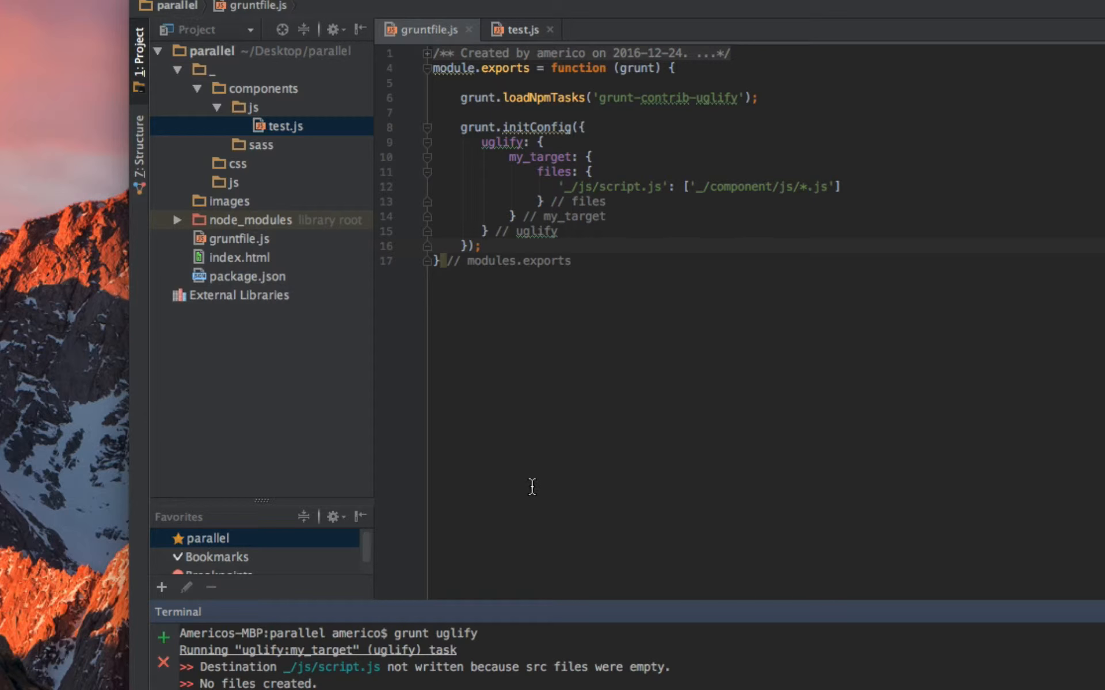
pyautogui.click(521, 28)
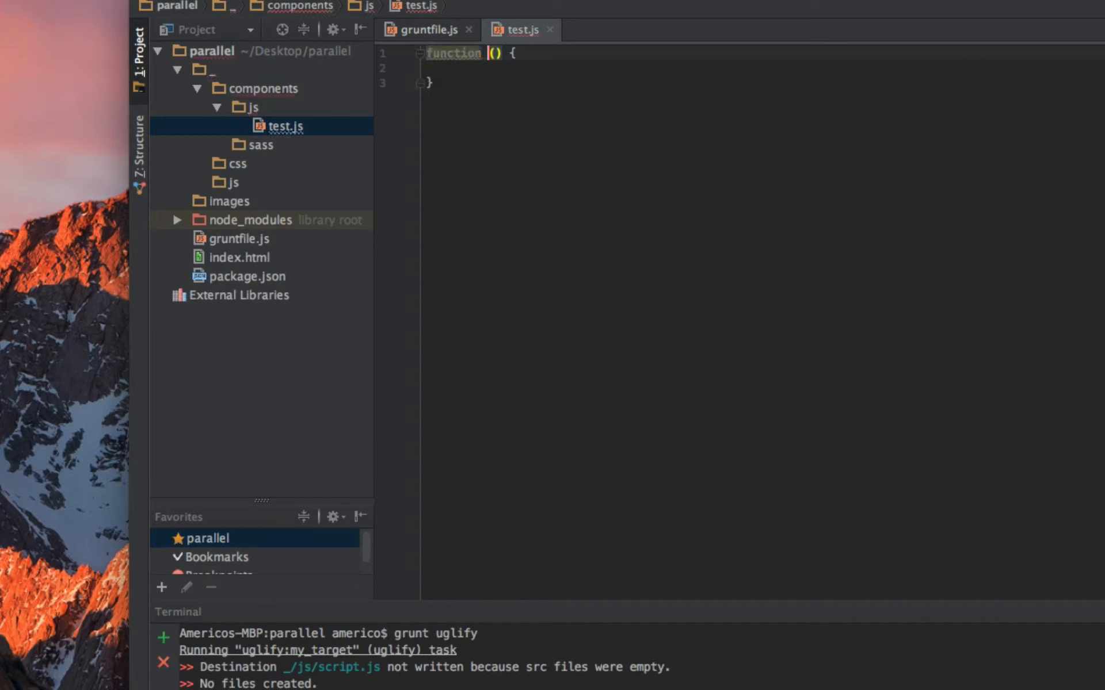
# - Write function test() { return 'Hello World'; } in test.js
pyautogui.write('test')
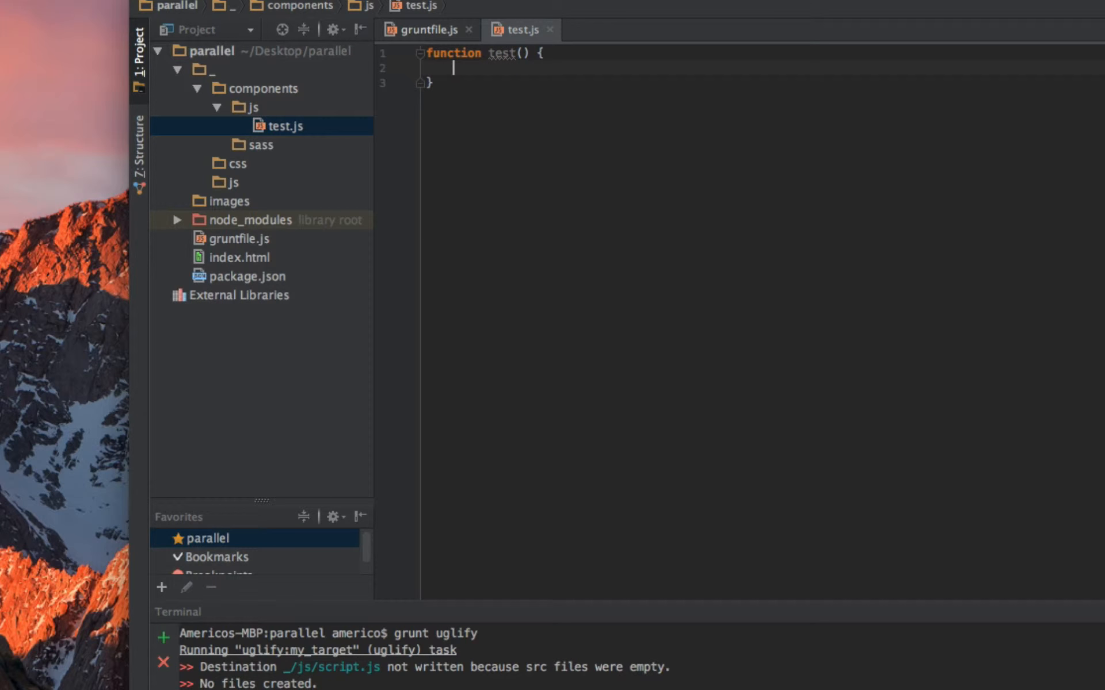
pyautogui.write('return')
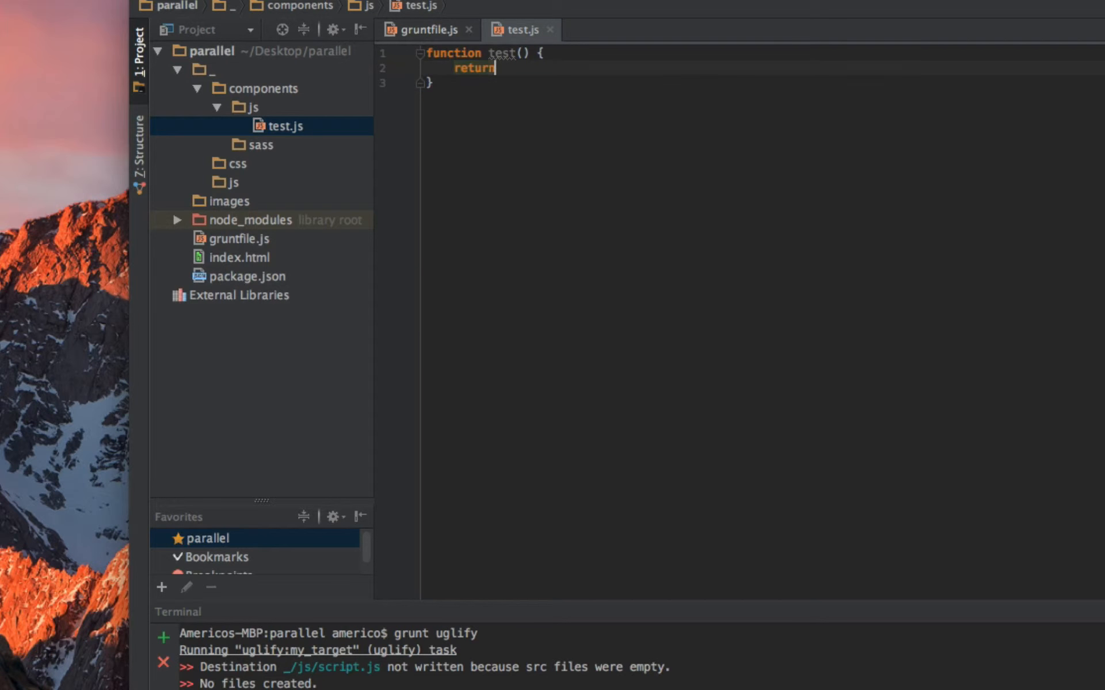
pyautogui.write("'Hell")
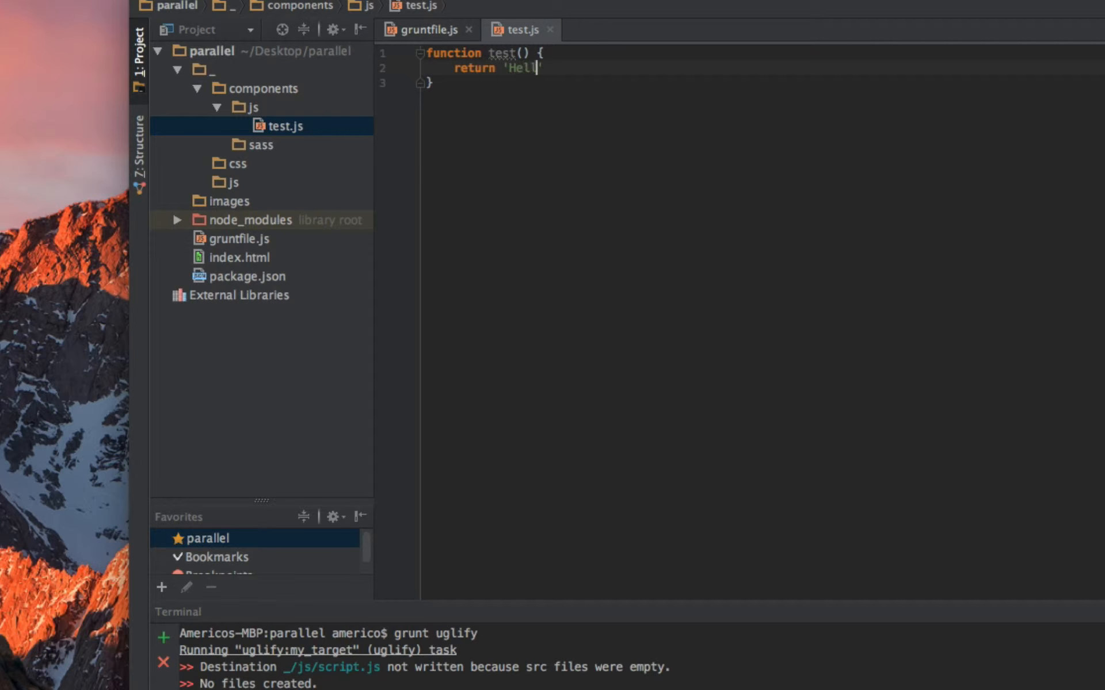
pyautogui.write("o World';")
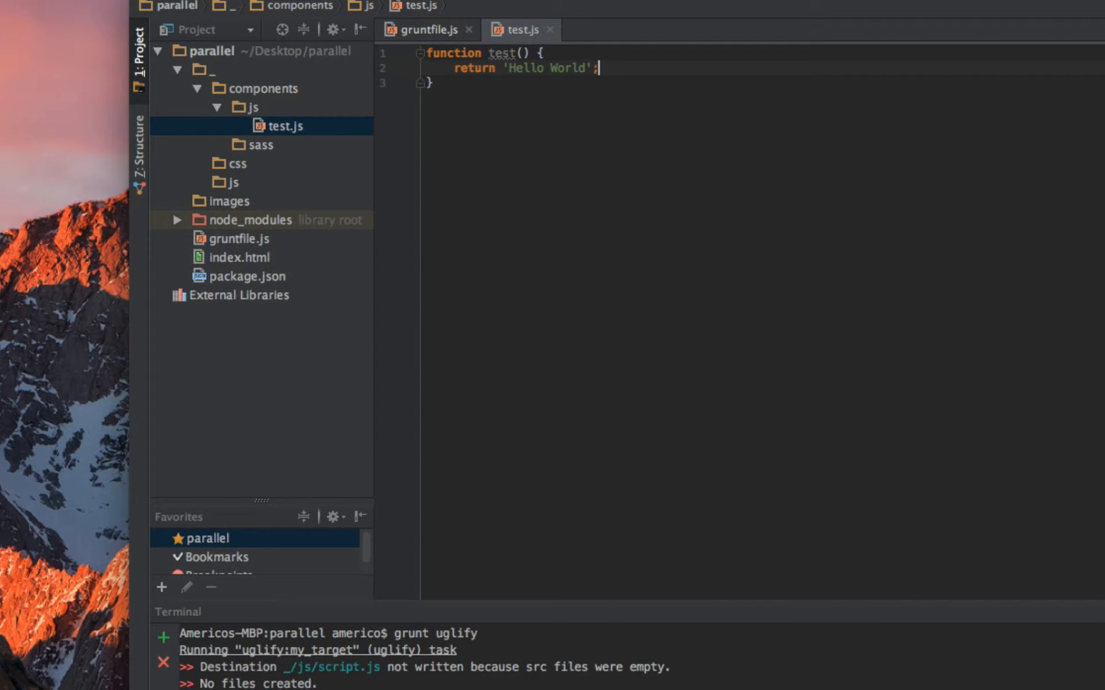
# - Run grunt uglify in the Terminal, which still reports no files created
pyautogui.click(508, 83)
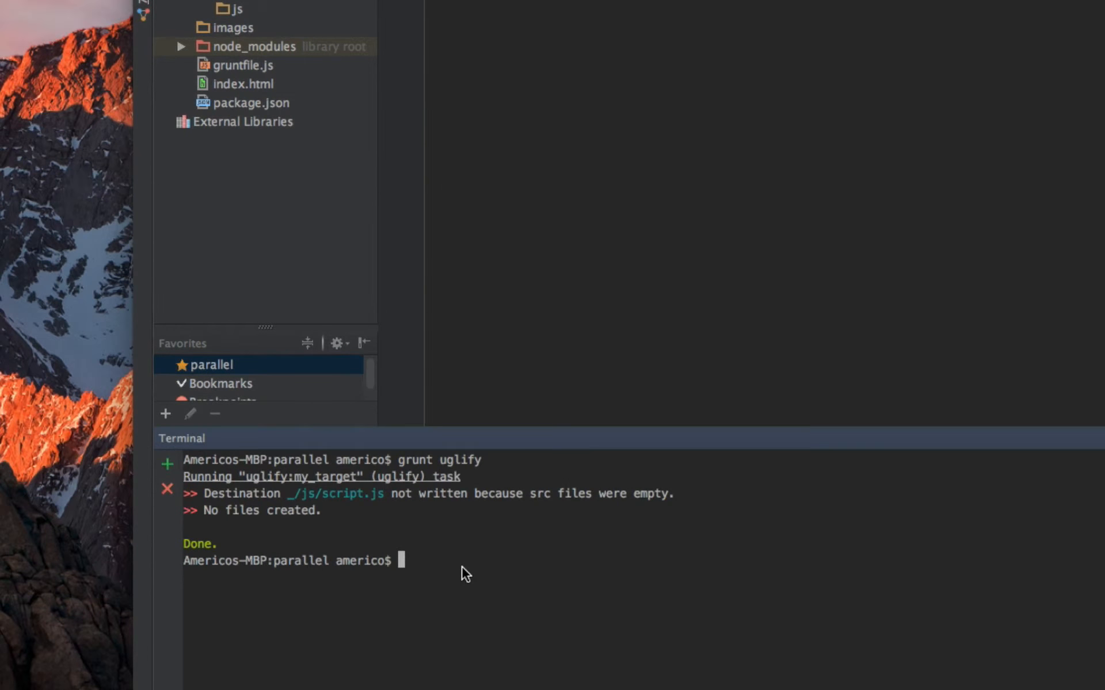
pyautogui.write('grunt uglify')
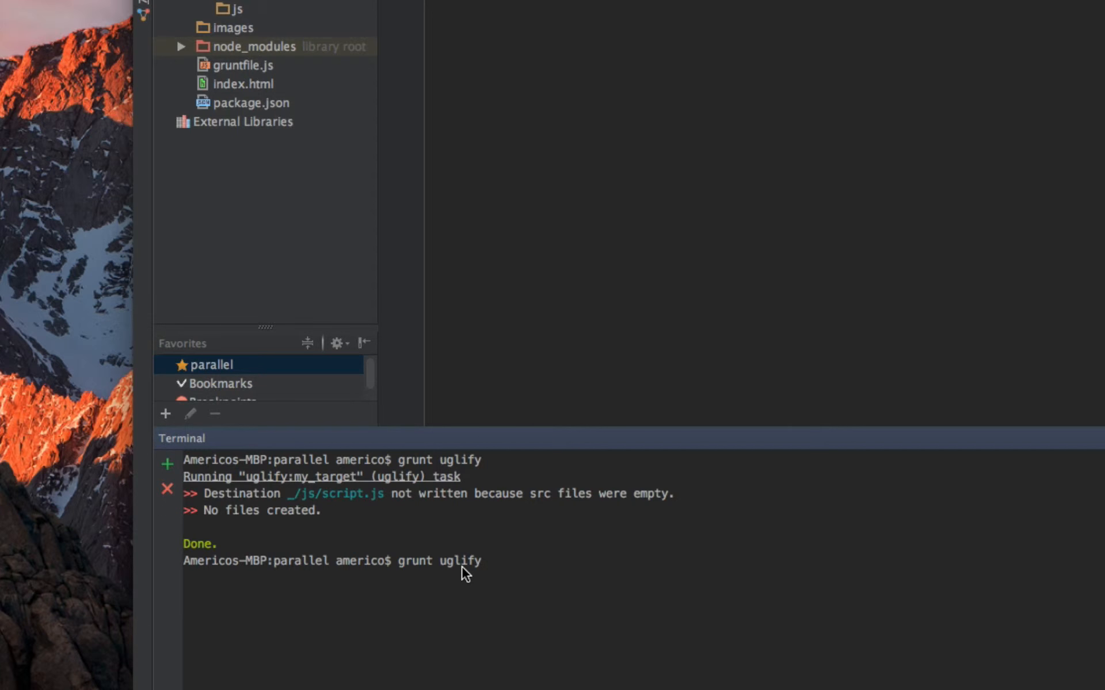
pyautogui.press('Return')
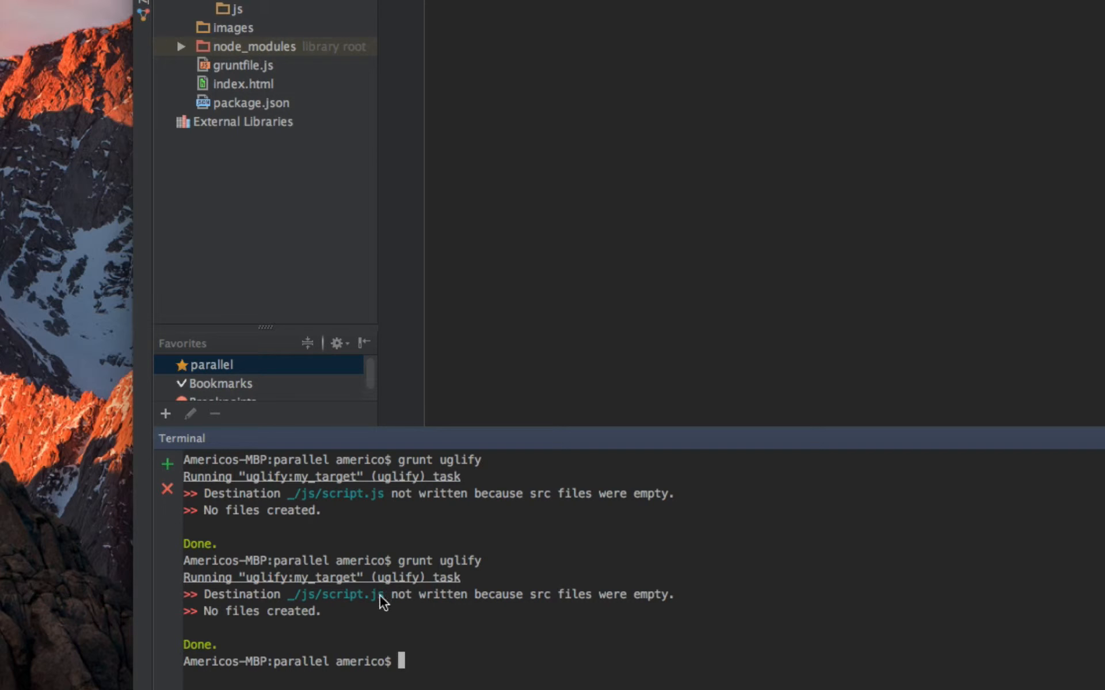
pyautogui.click(264, 611)
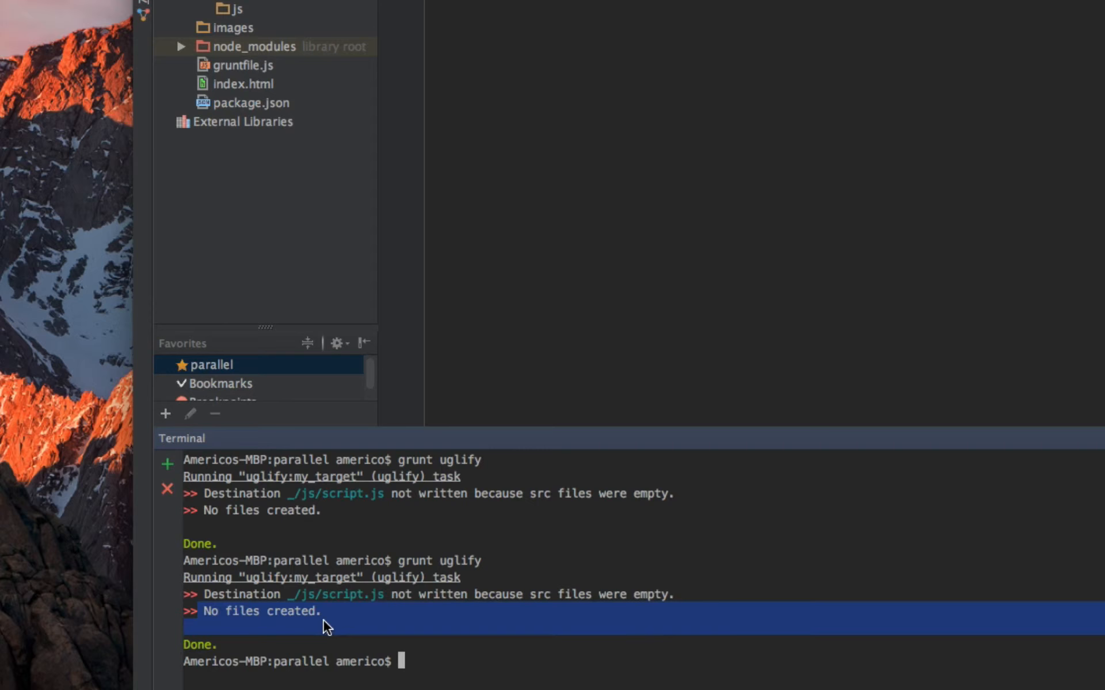
pyautogui.moveTo(501, 608)
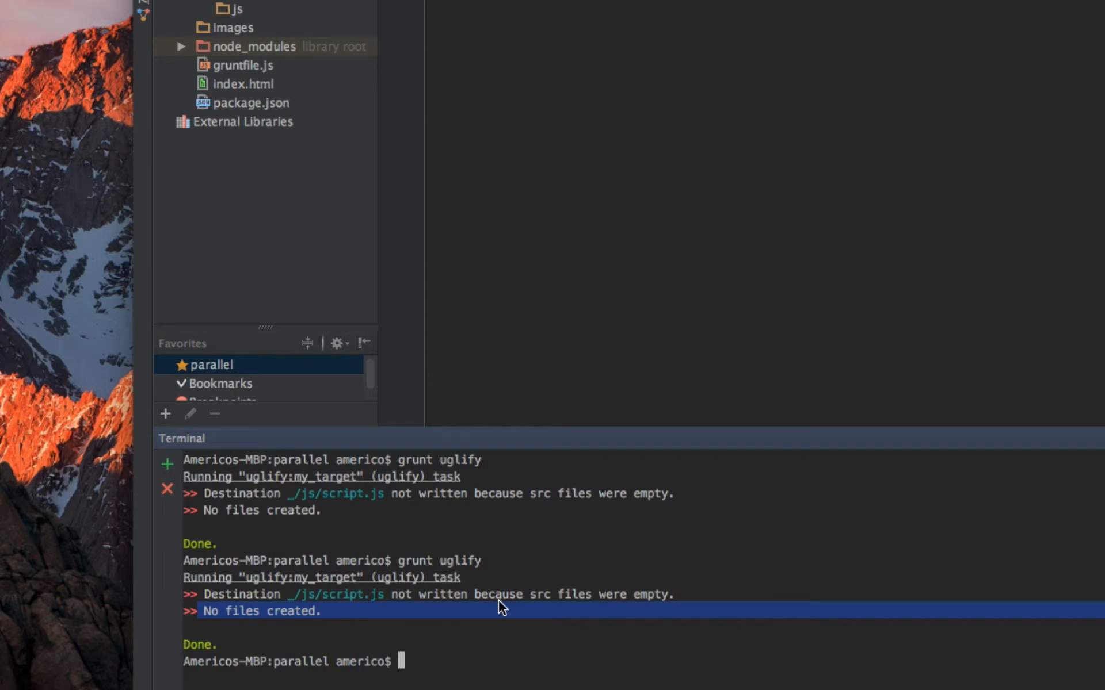
pyautogui.moveTo(542, 603)
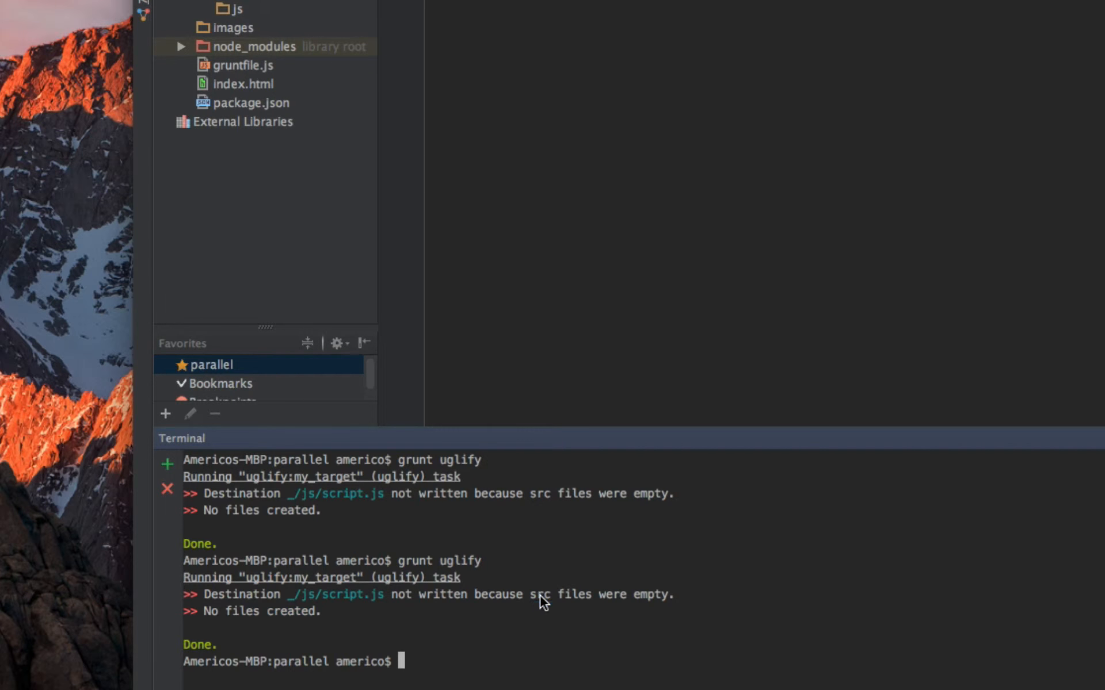
pyautogui.moveTo(425, 607)
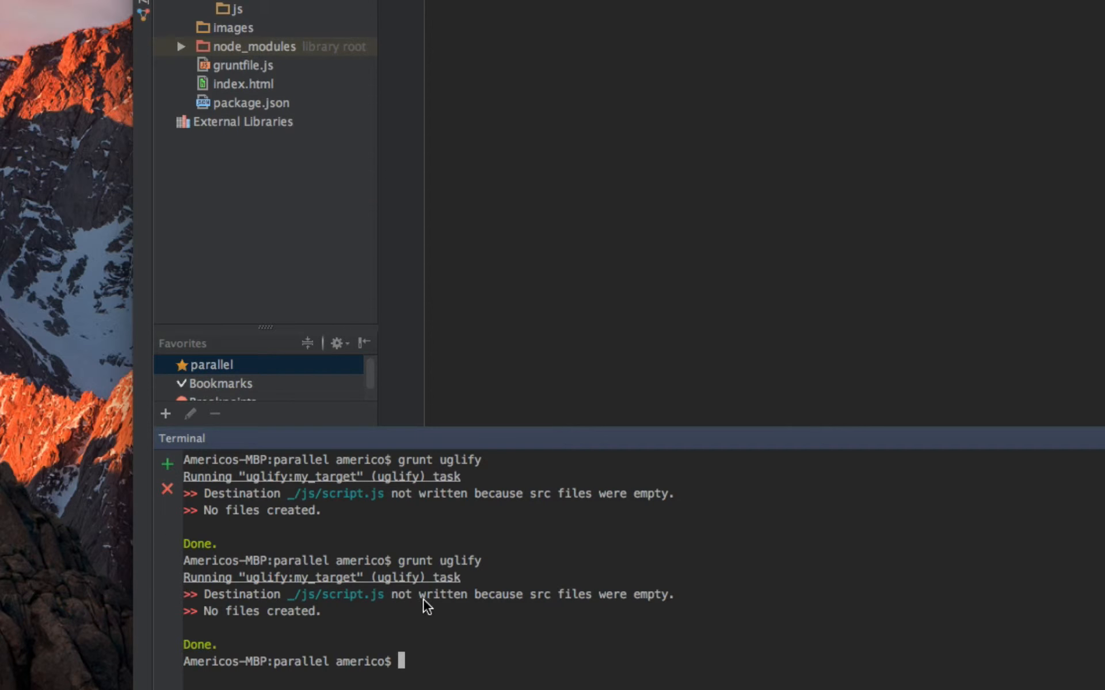
pyautogui.moveTo(608, 608)
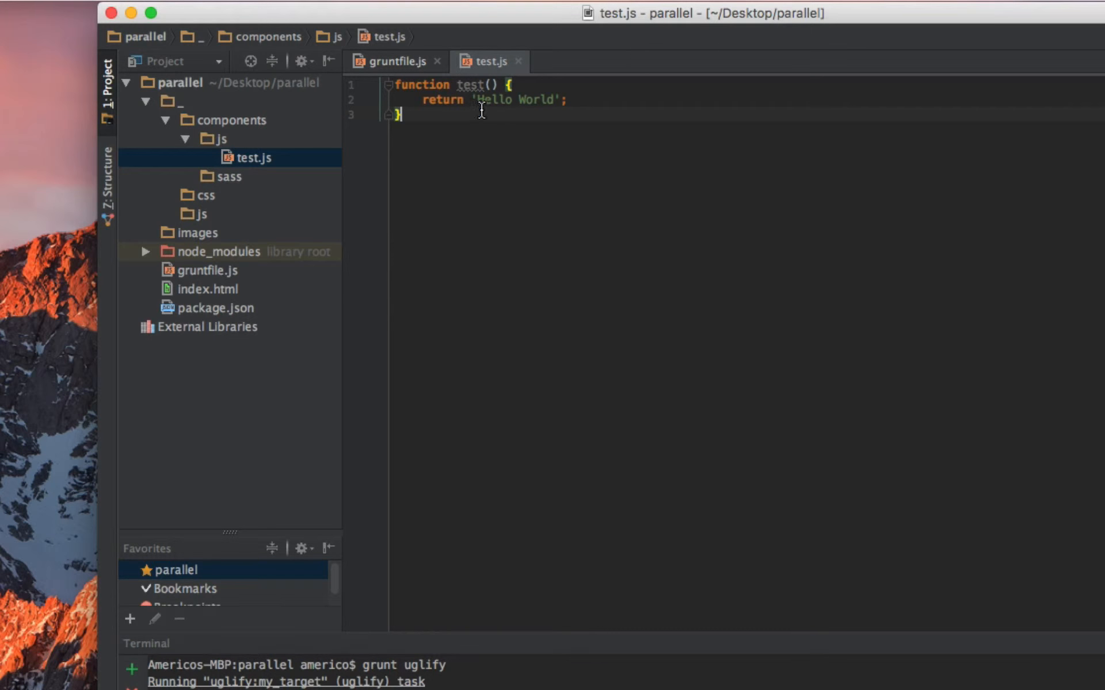
pyautogui.moveTo(233, 205)
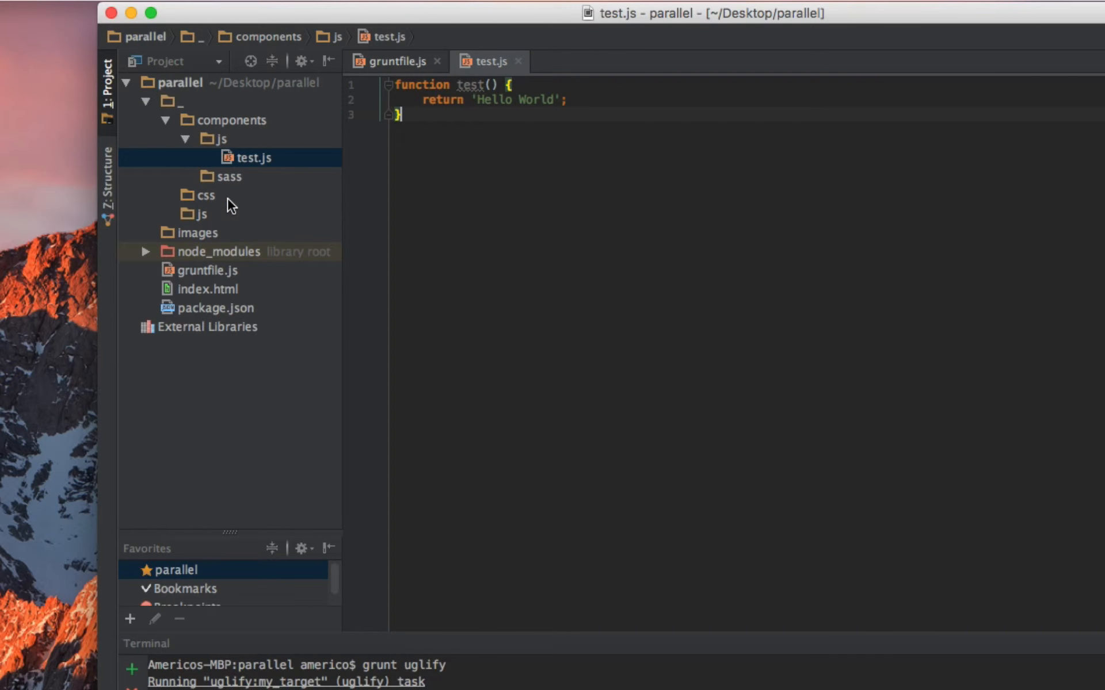
# - Correct the uglify source path to '_/components/js/*.js' and rerun grunt uglify, creating 1 file
pyautogui.click(394, 61)
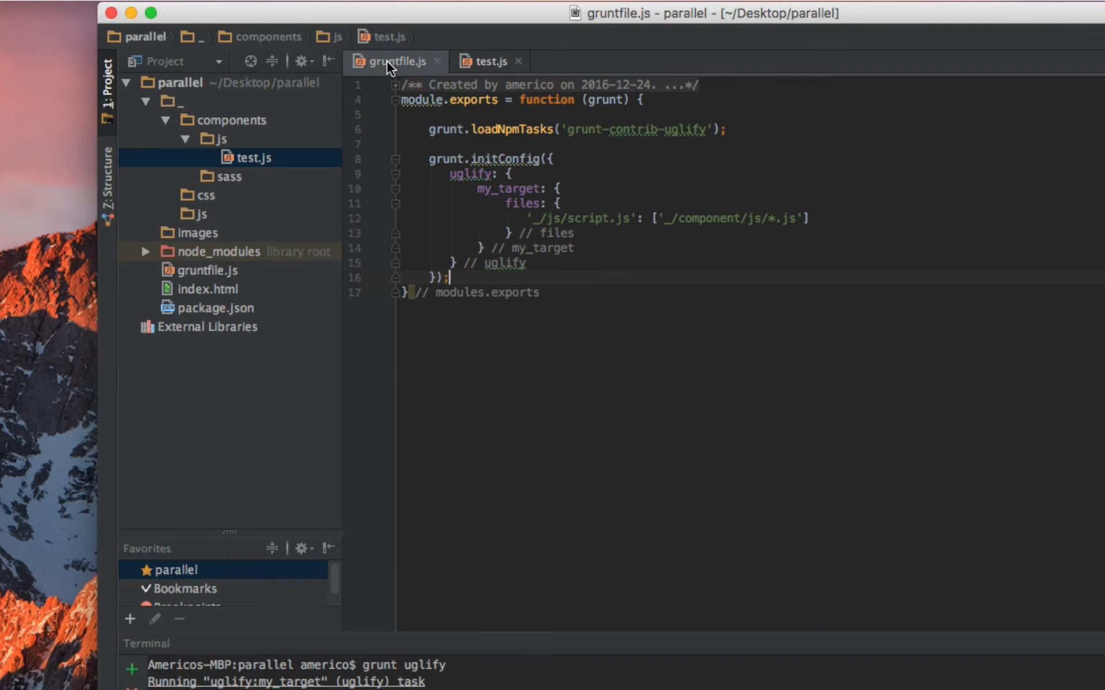
pyautogui.click(827, 219)
pyautogui.write('s')
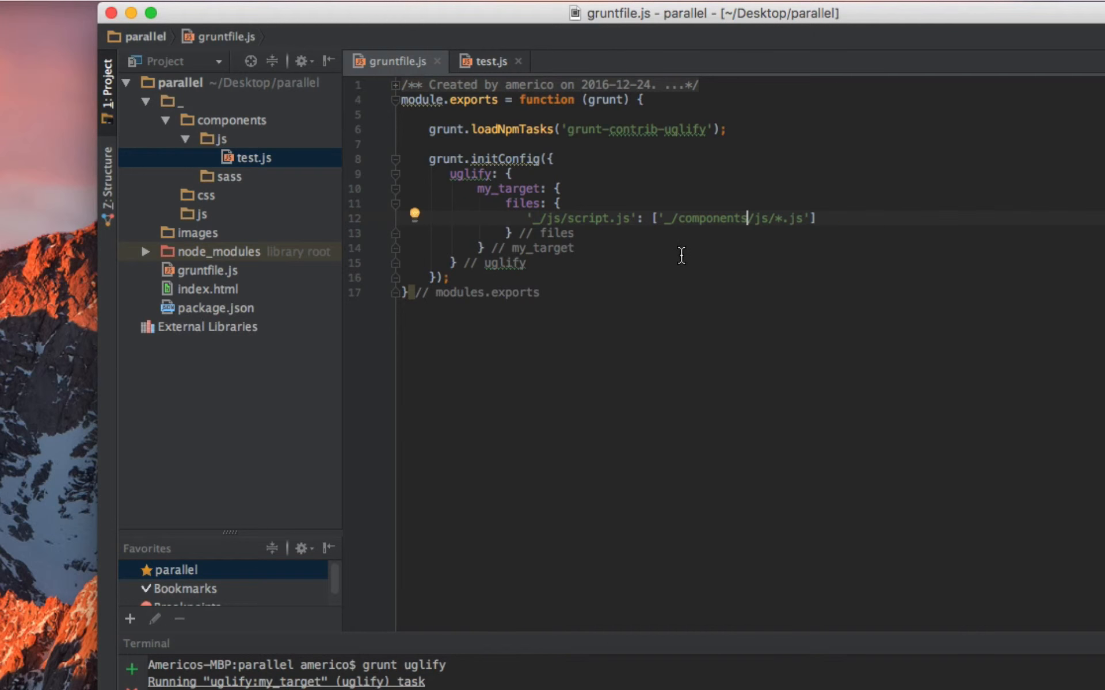
pyautogui.moveTo(747, 231)
pyautogui.write('grunt uglify')
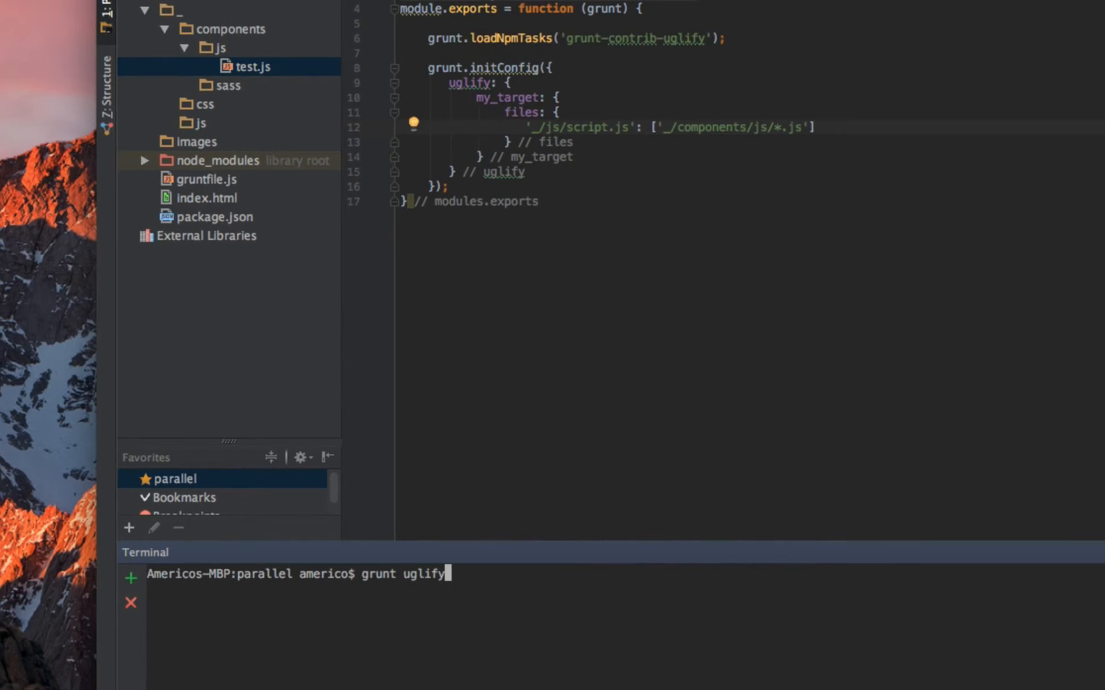
pyautogui.press('Return')
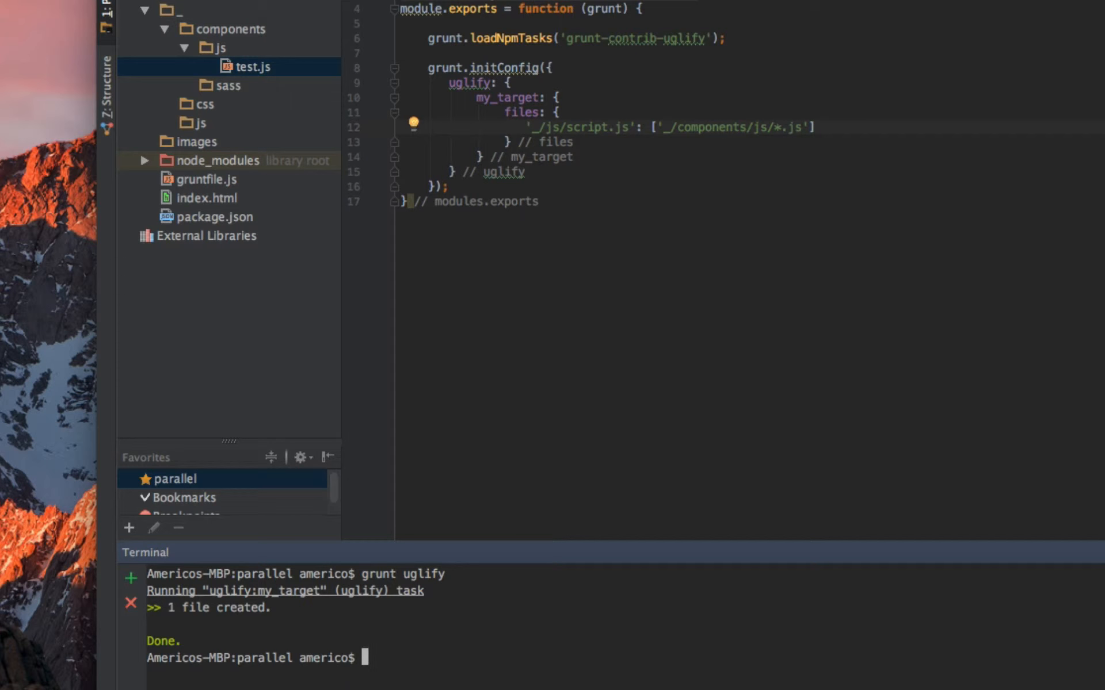
pyautogui.moveTo(225, 622)
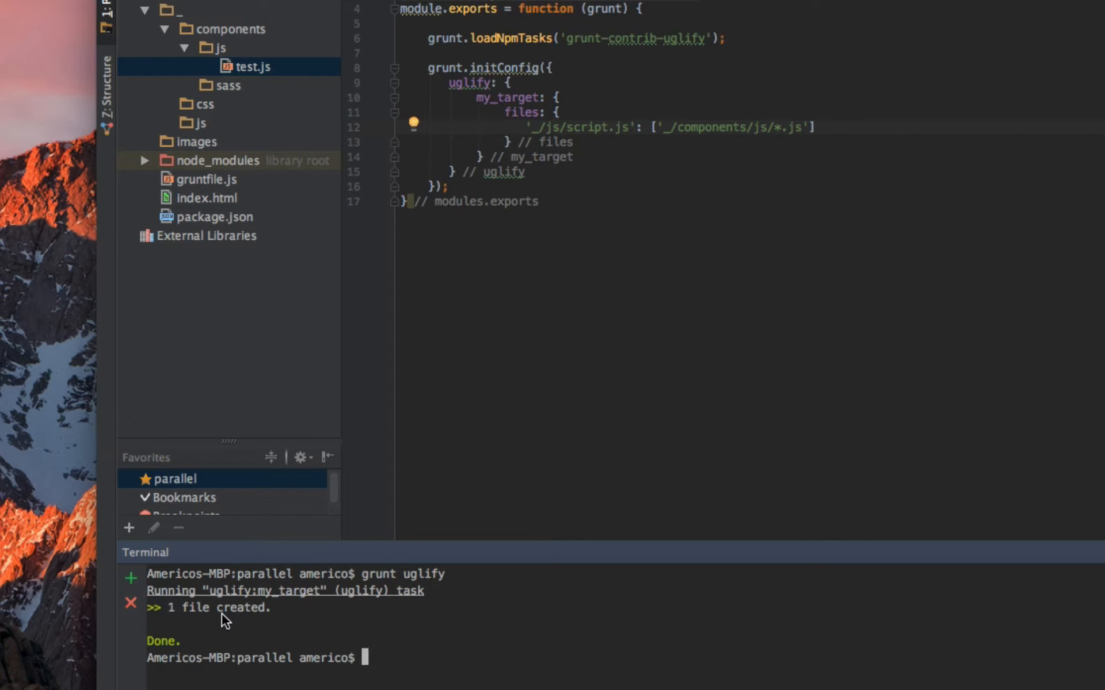
pyautogui.moveTo(602, 103)
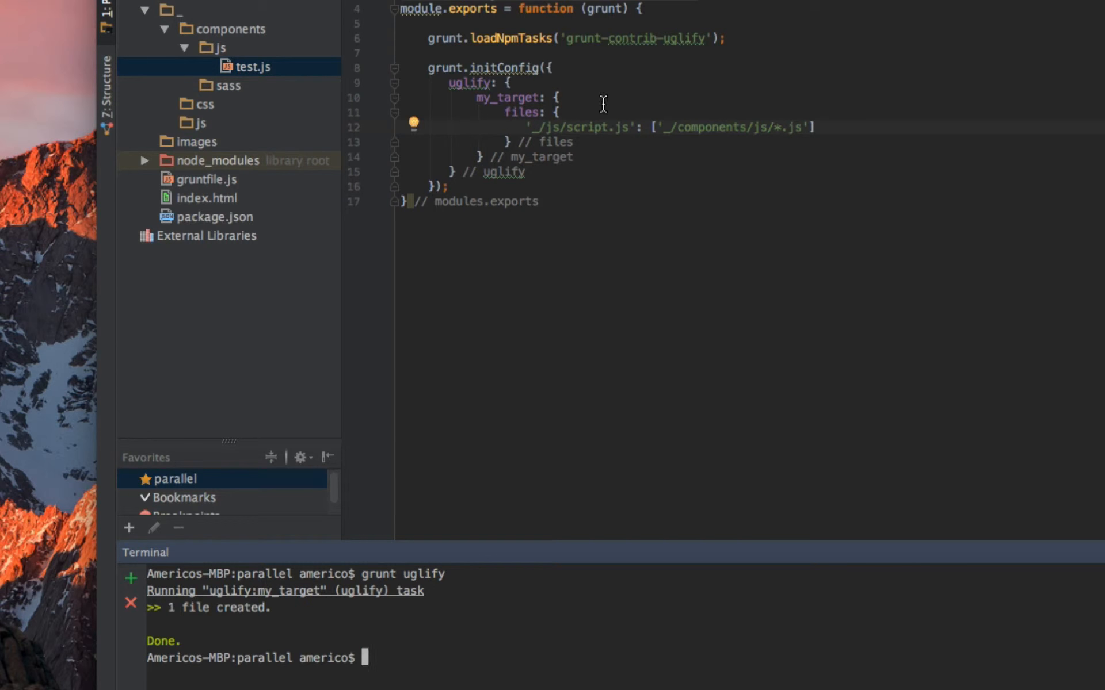
pyautogui.click(642, 236)
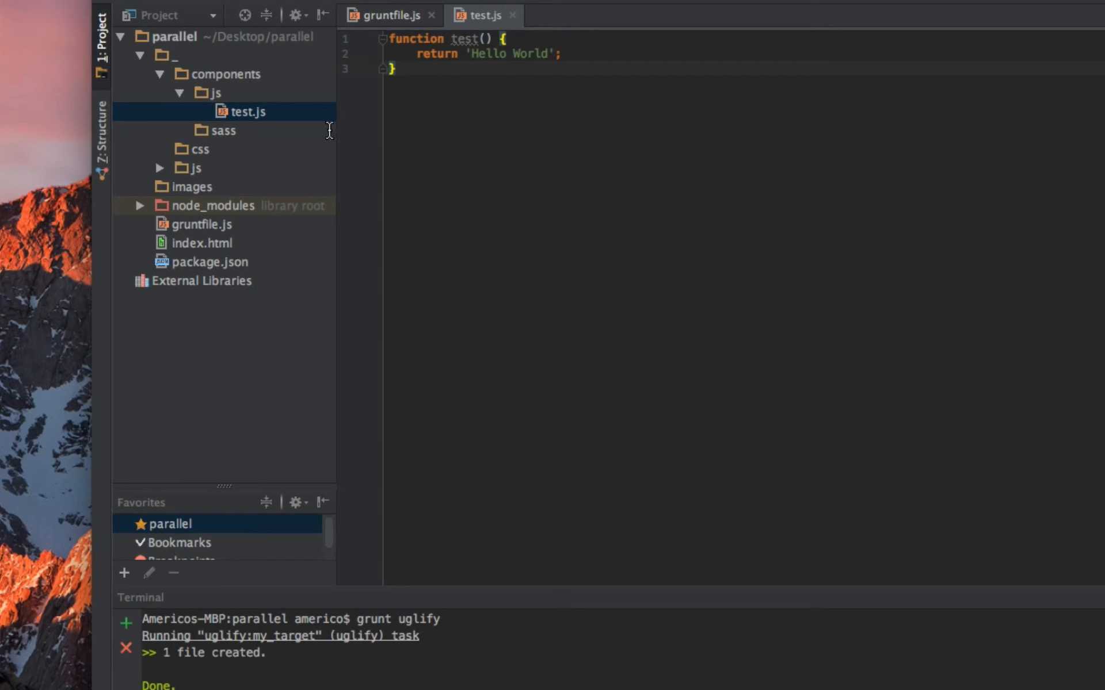
pyautogui.moveTo(175, 174)
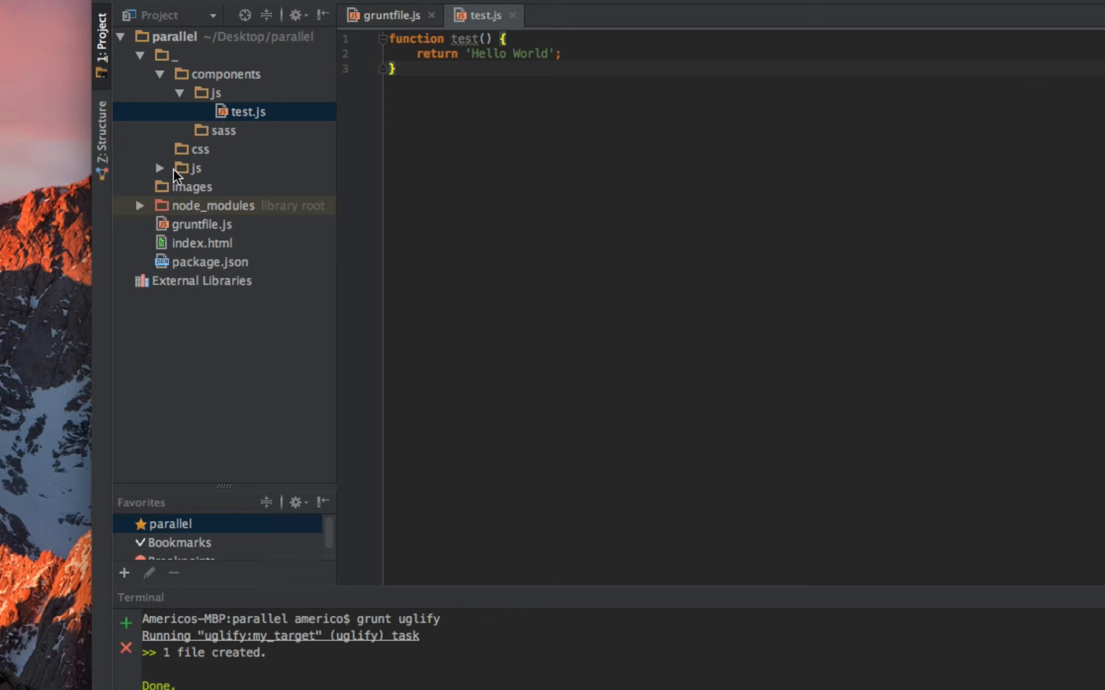
pyautogui.moveTo(193, 175)
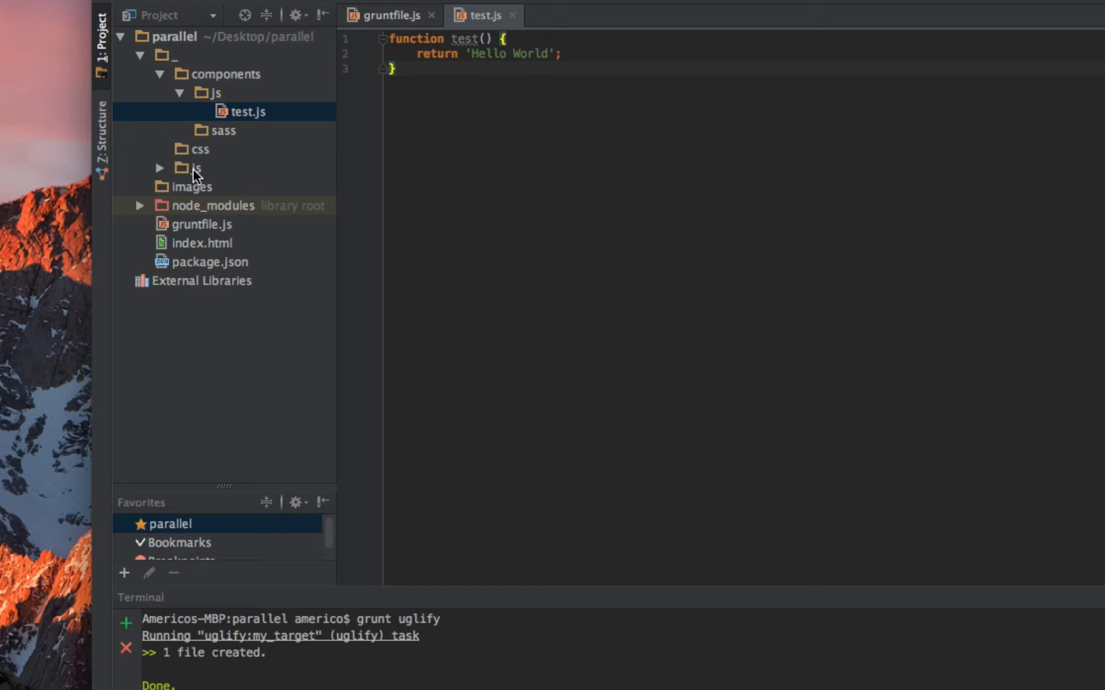
pyautogui.moveTo(193, 175)
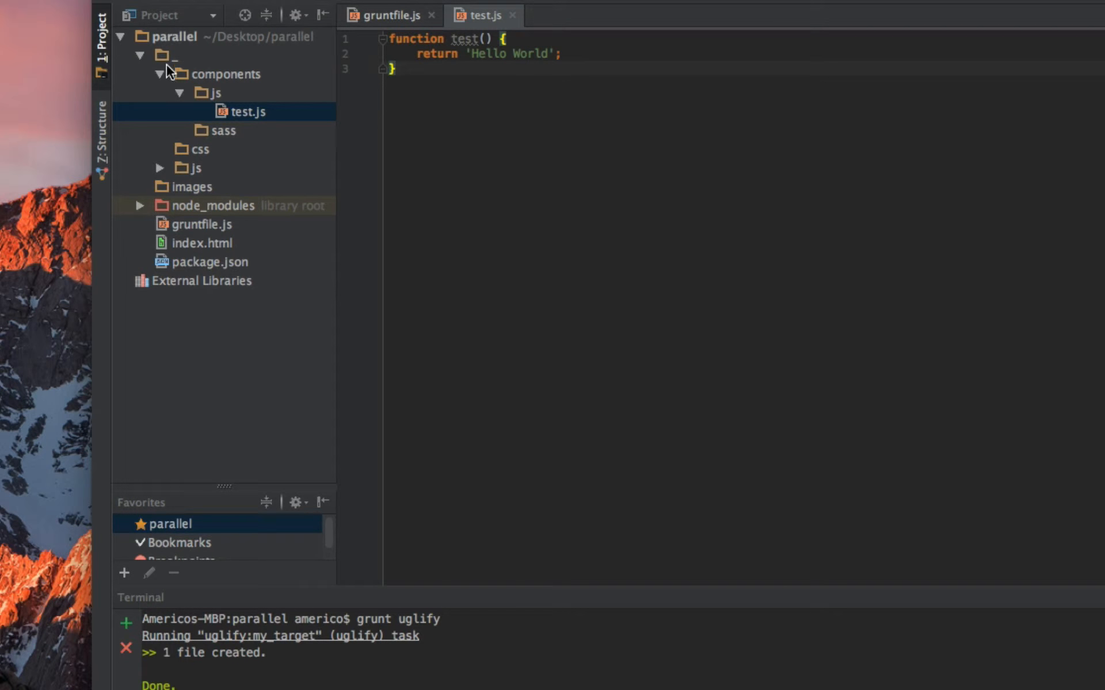
# - Open the generated _/js/script.js and compare its one-line minified code with test.js
pyautogui.click(159, 73)
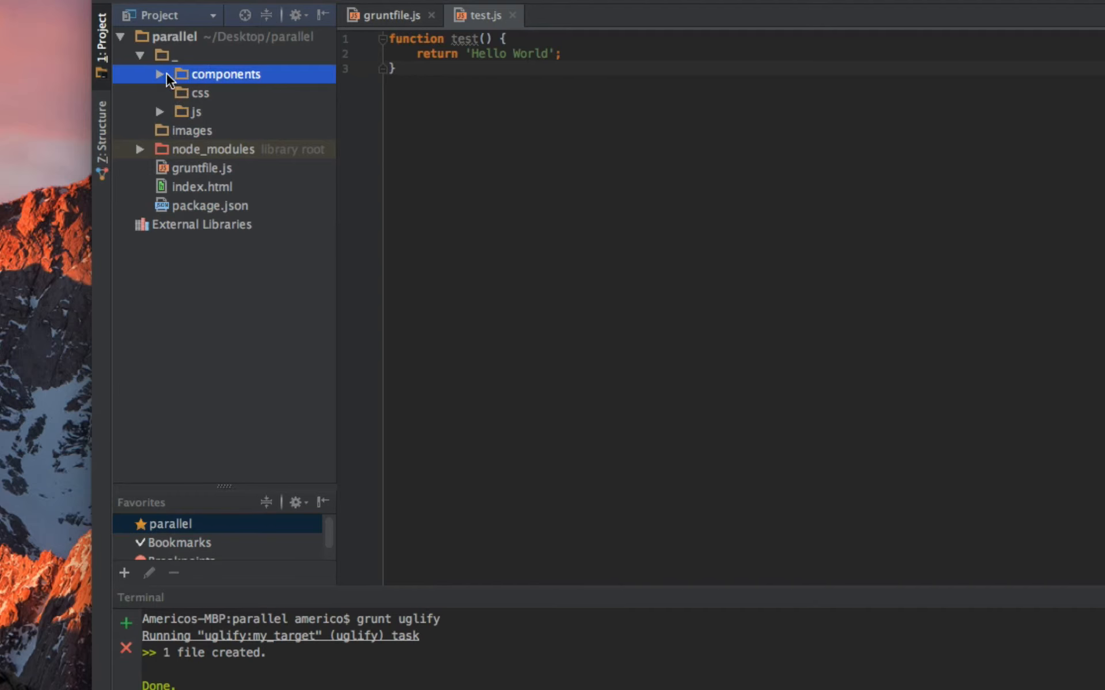
pyautogui.click(160, 74)
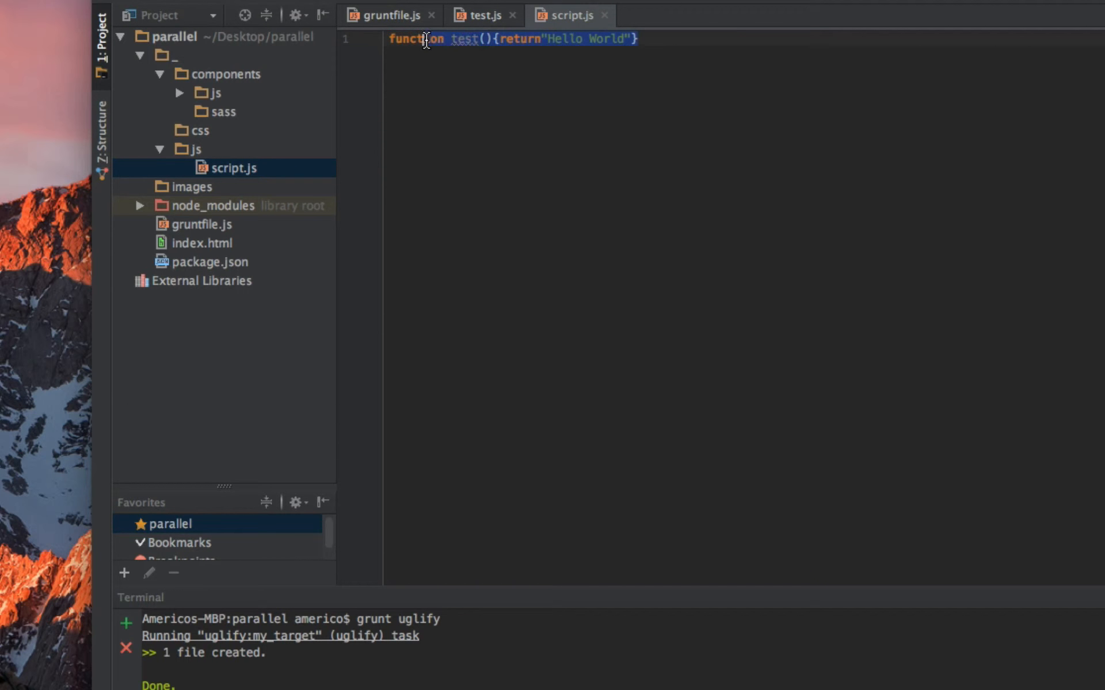
pyautogui.click(483, 15)
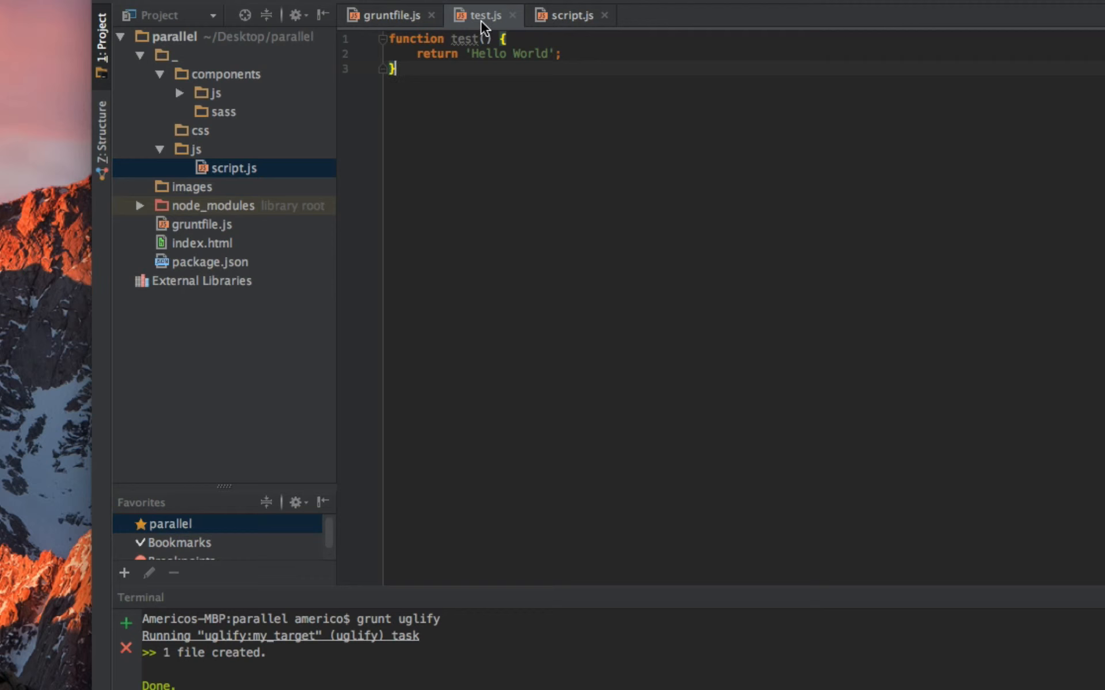
pyautogui.click(568, 15)
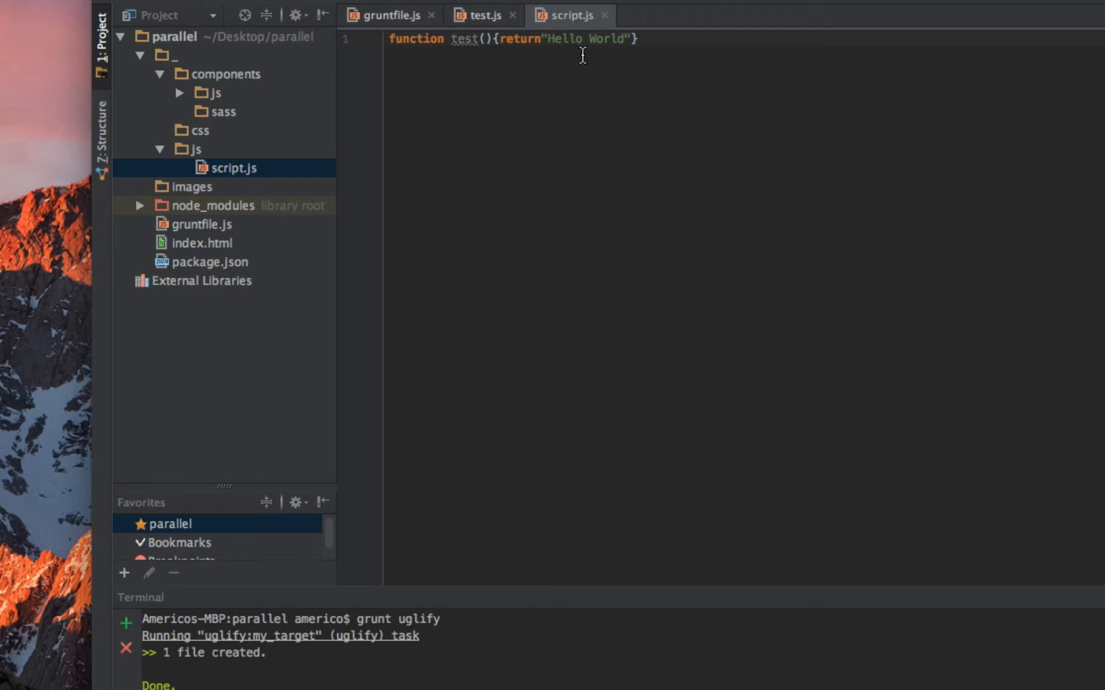
pyautogui.click(481, 15)
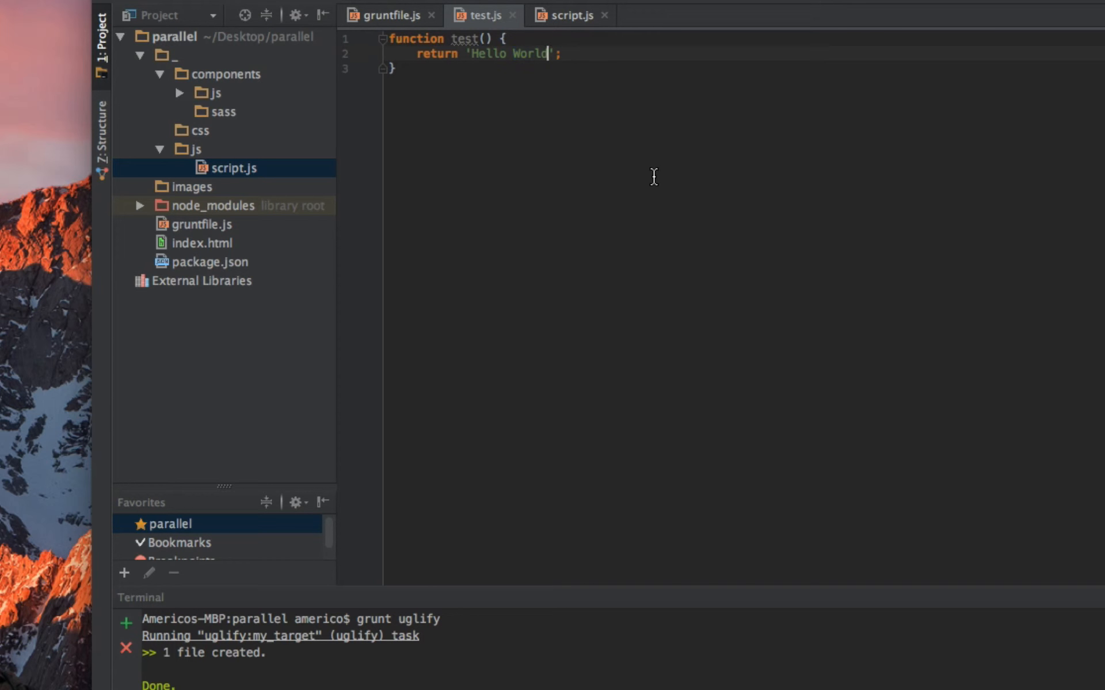
# - Append 'kfjk huihig' to the return string in test.js and verify it in minified script.js
pyautogui.write('kfjk huihig ejkrg e')
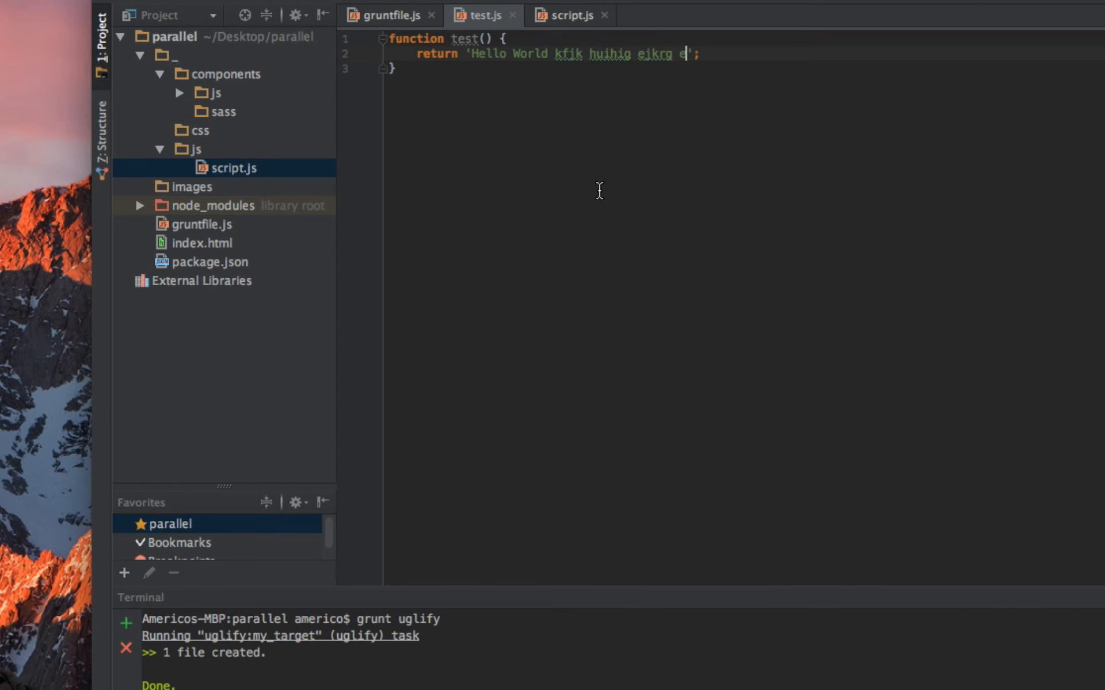
pyautogui.moveTo(532, 666)
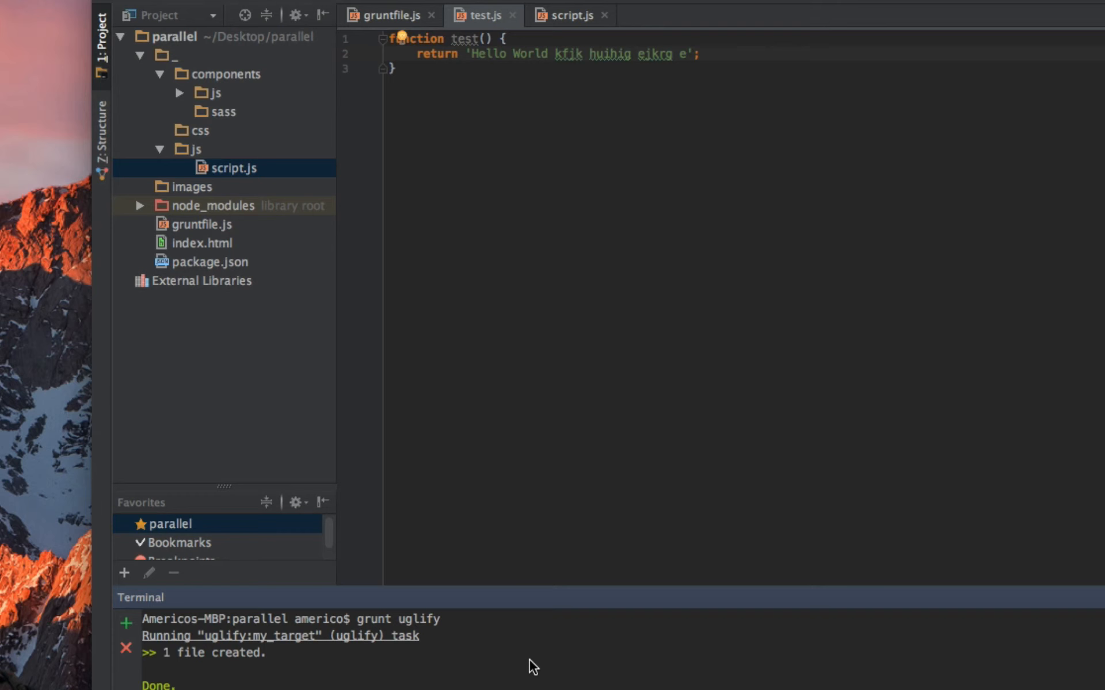
pyautogui.moveTo(631, 338)
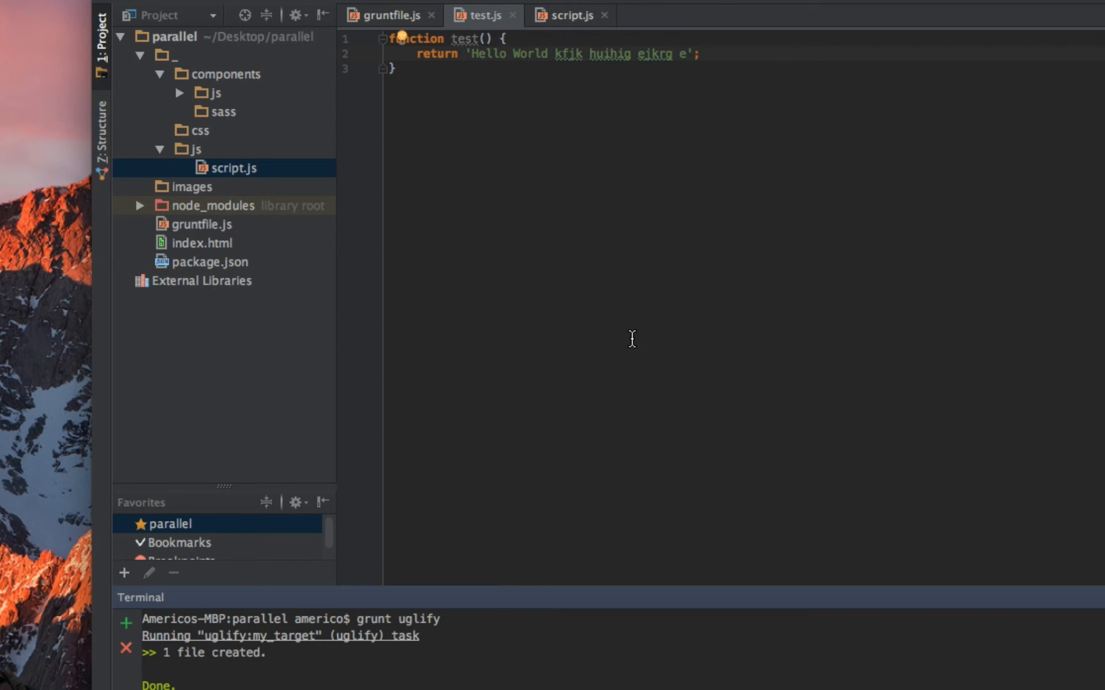
pyautogui.click(570, 15)
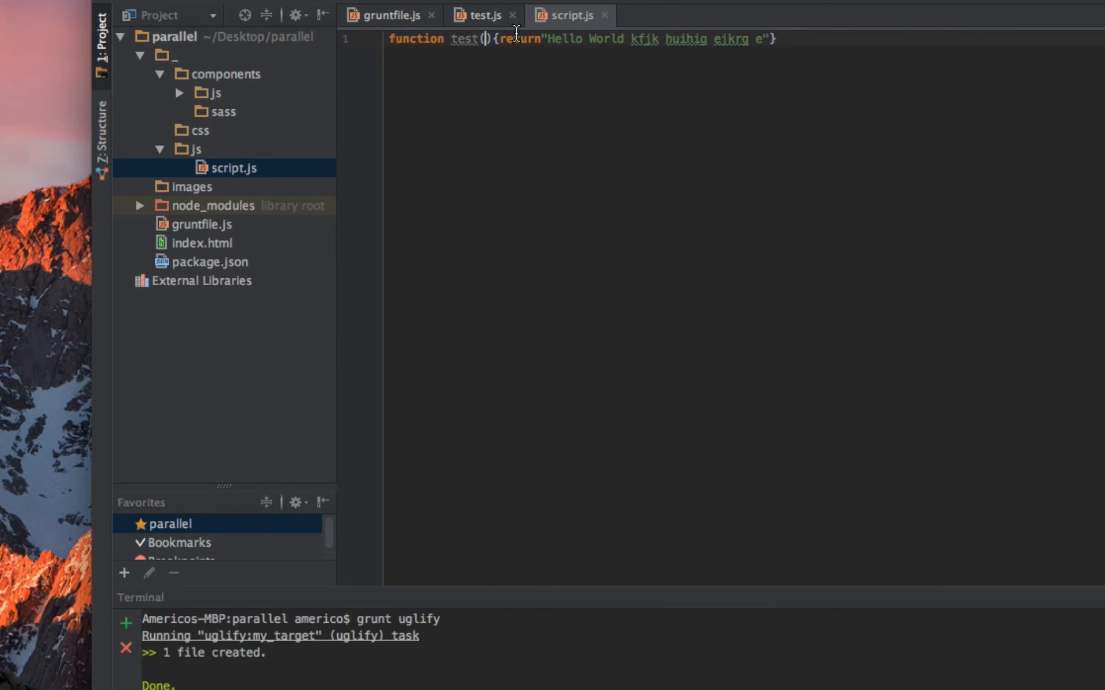
pyautogui.moveTo(408, 40)
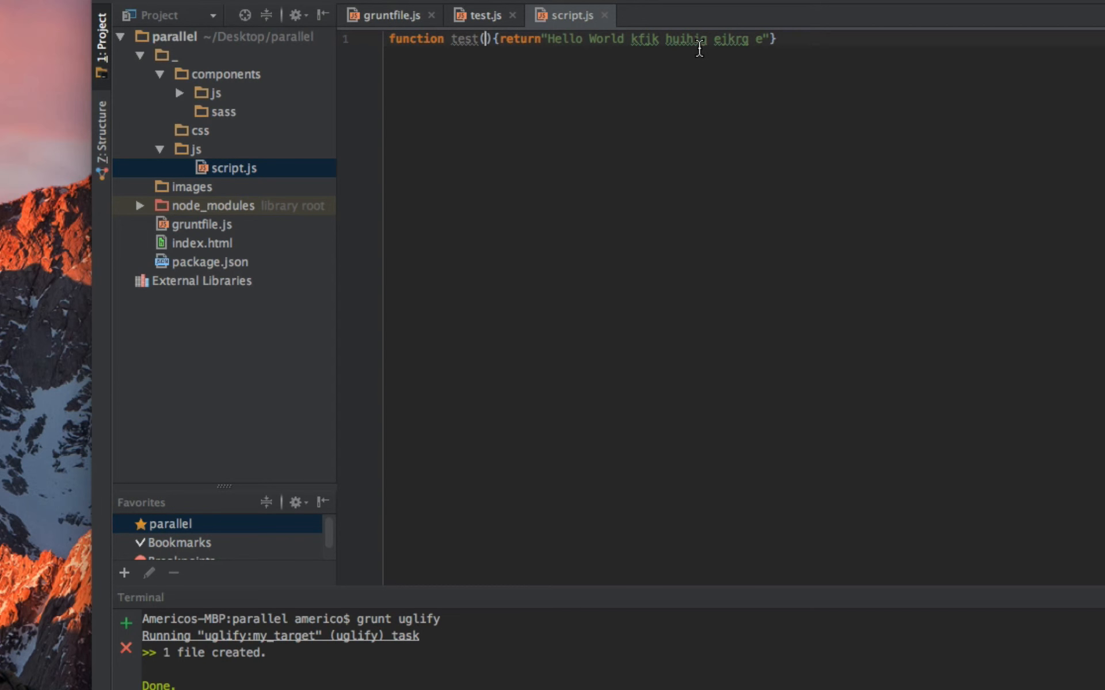
pyautogui.click(482, 15)
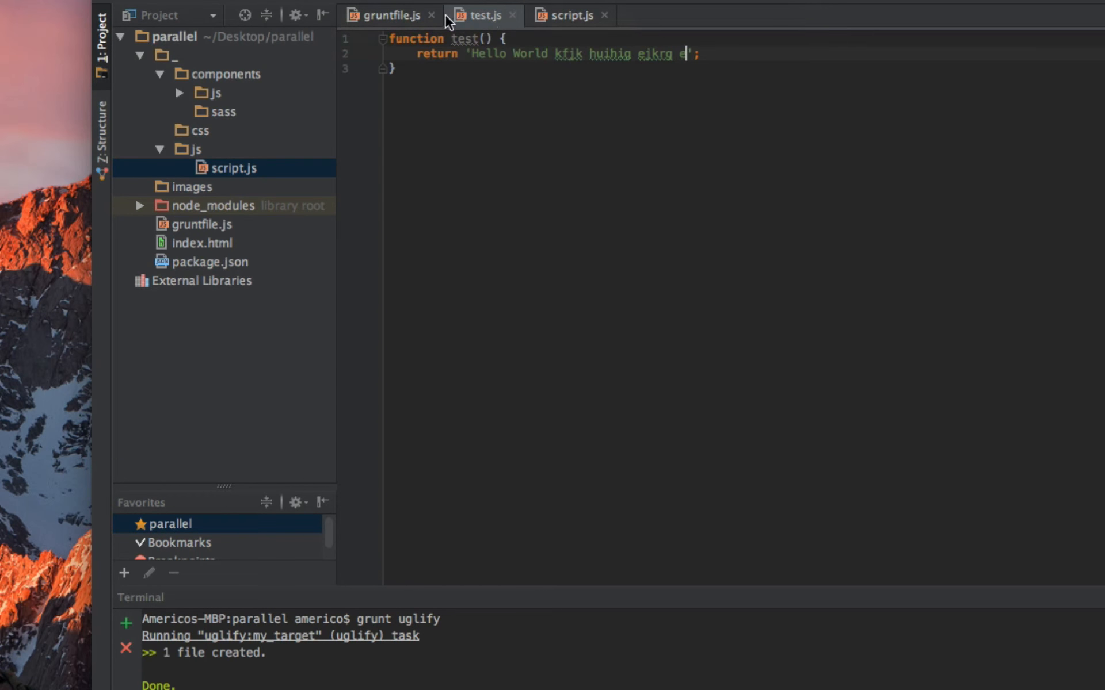
pyautogui.click(388, 15)
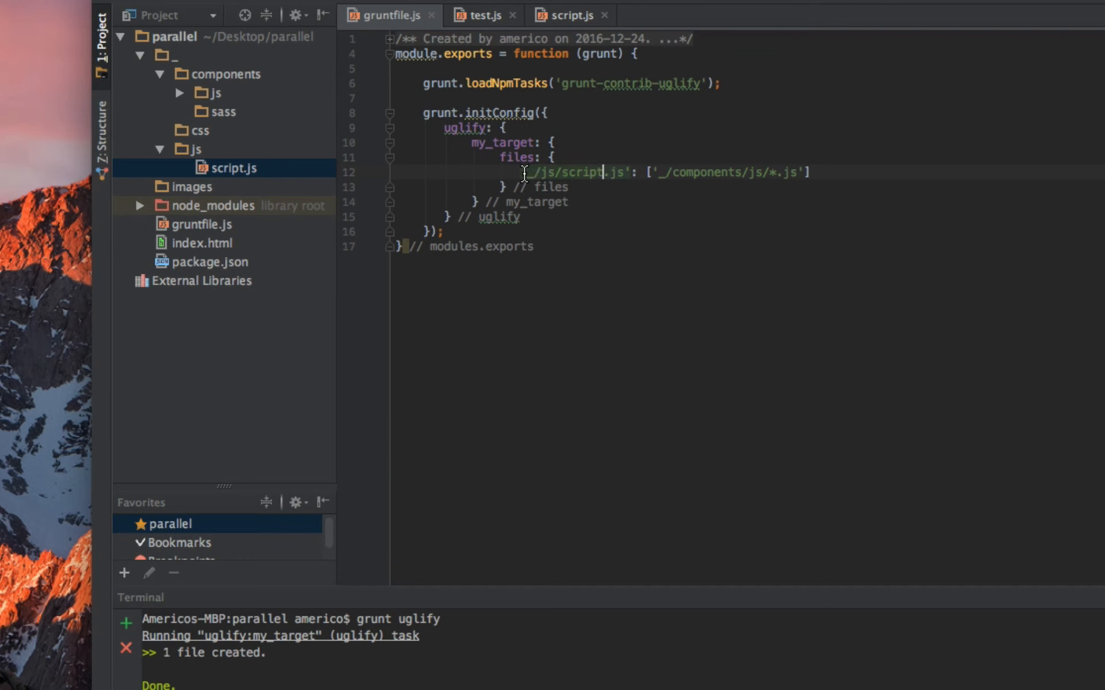
pyautogui.doubleClick(571, 172)
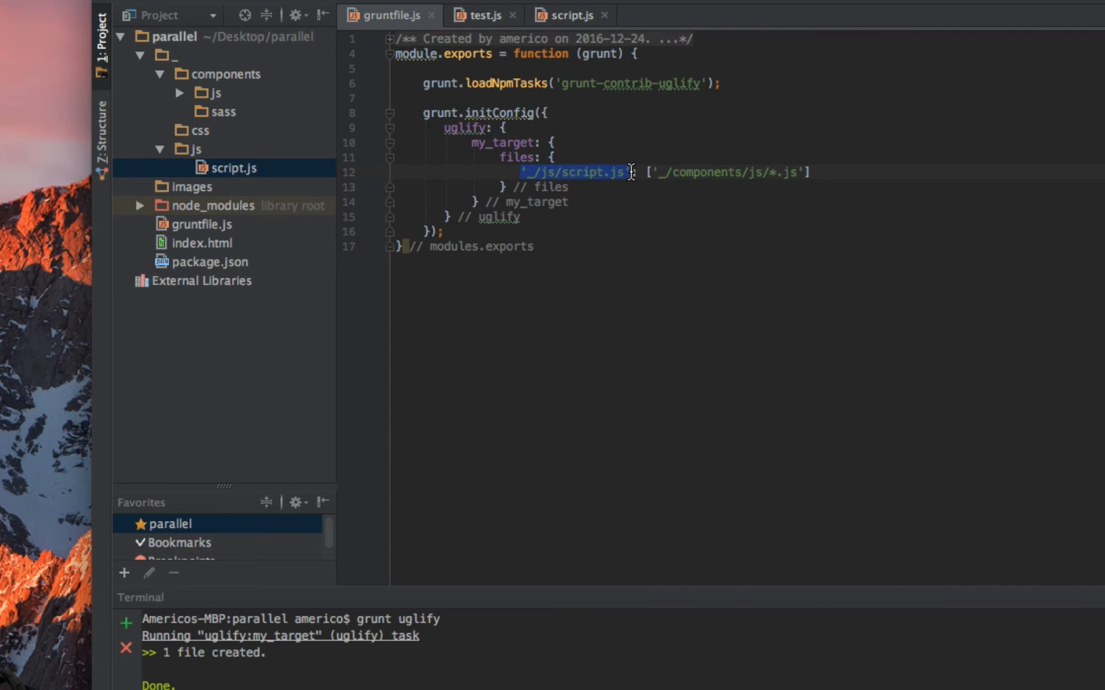
pyautogui.moveTo(684, 277)
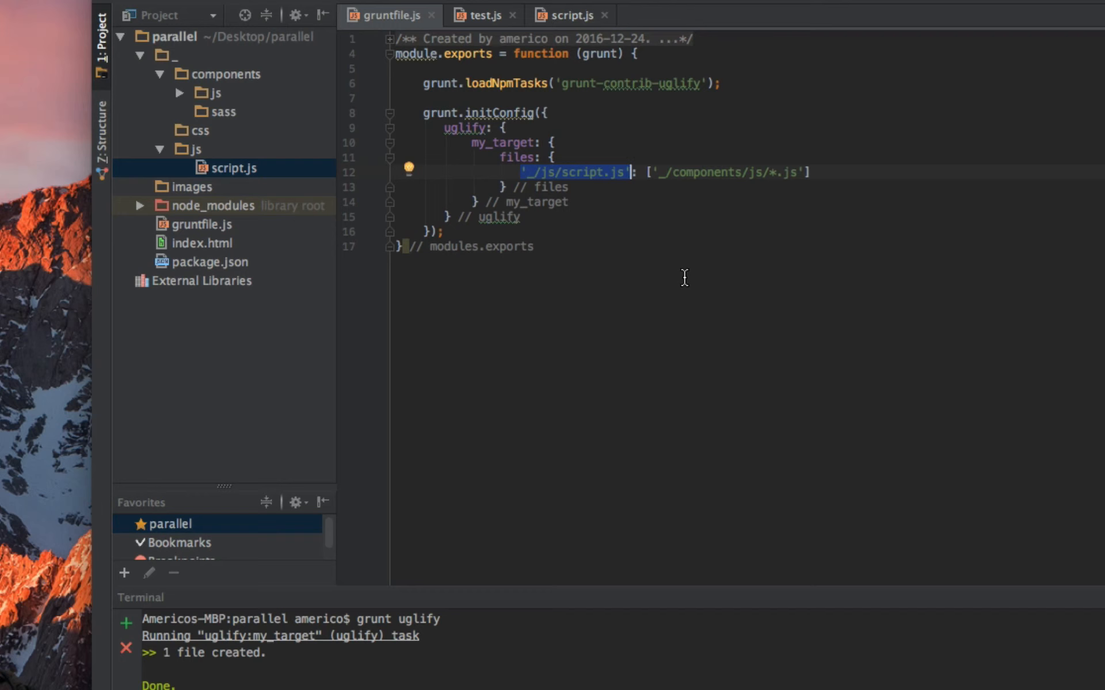
pyautogui.moveTo(655, 175)
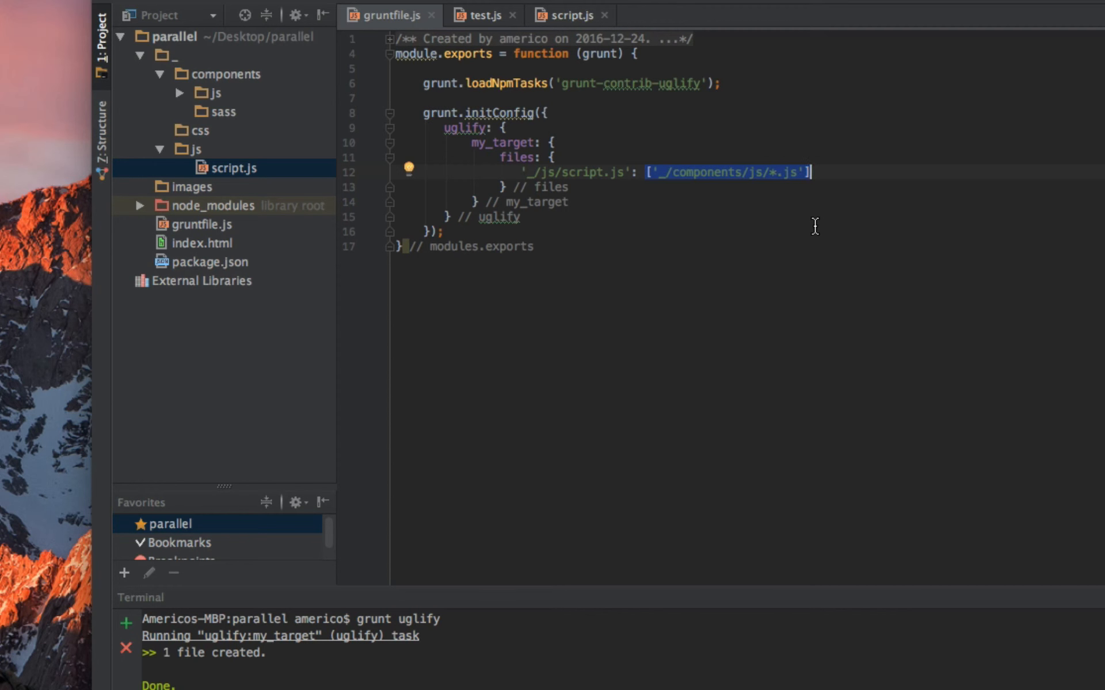
pyautogui.moveTo(767, 159)
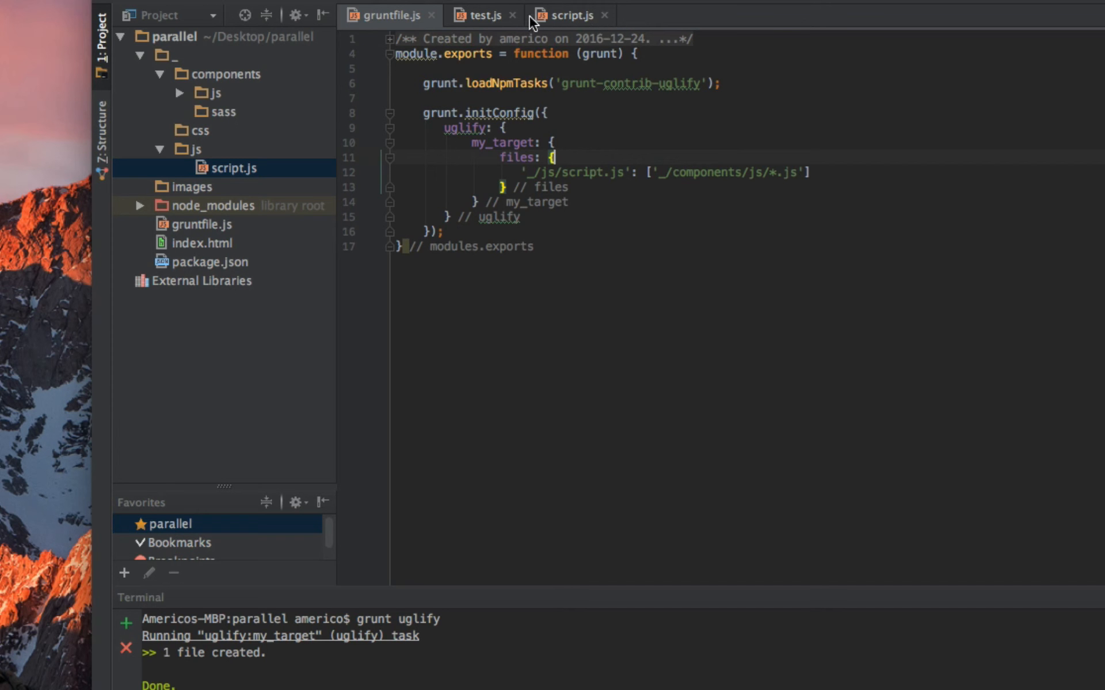
pyautogui.click(483, 14)
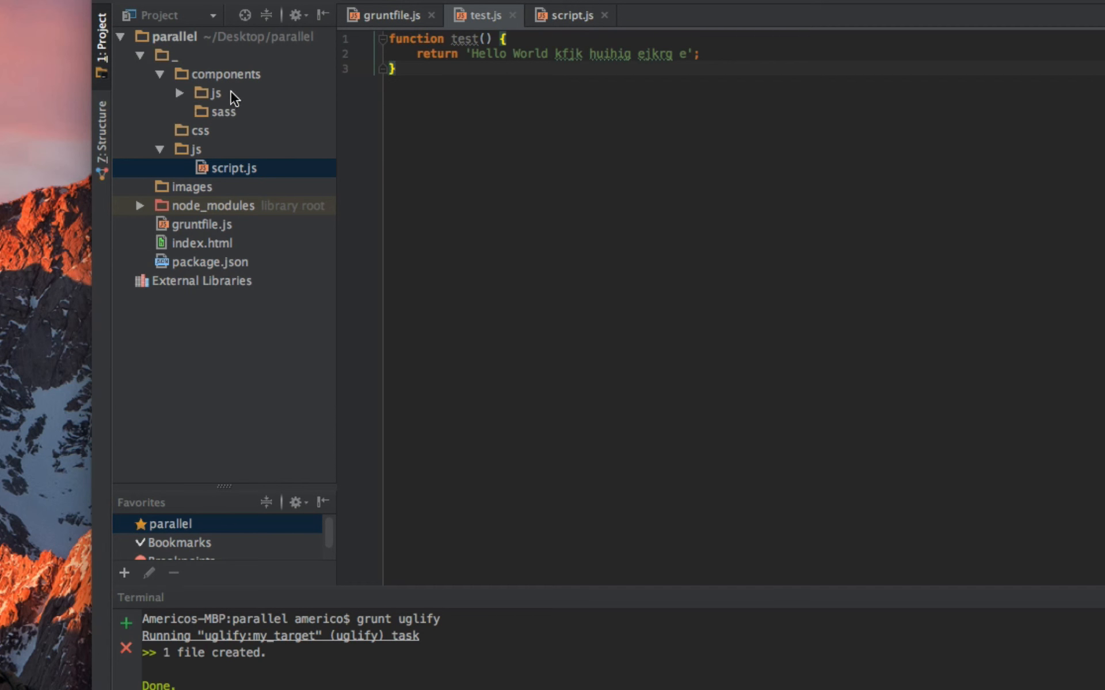
pyautogui.click(214, 92)
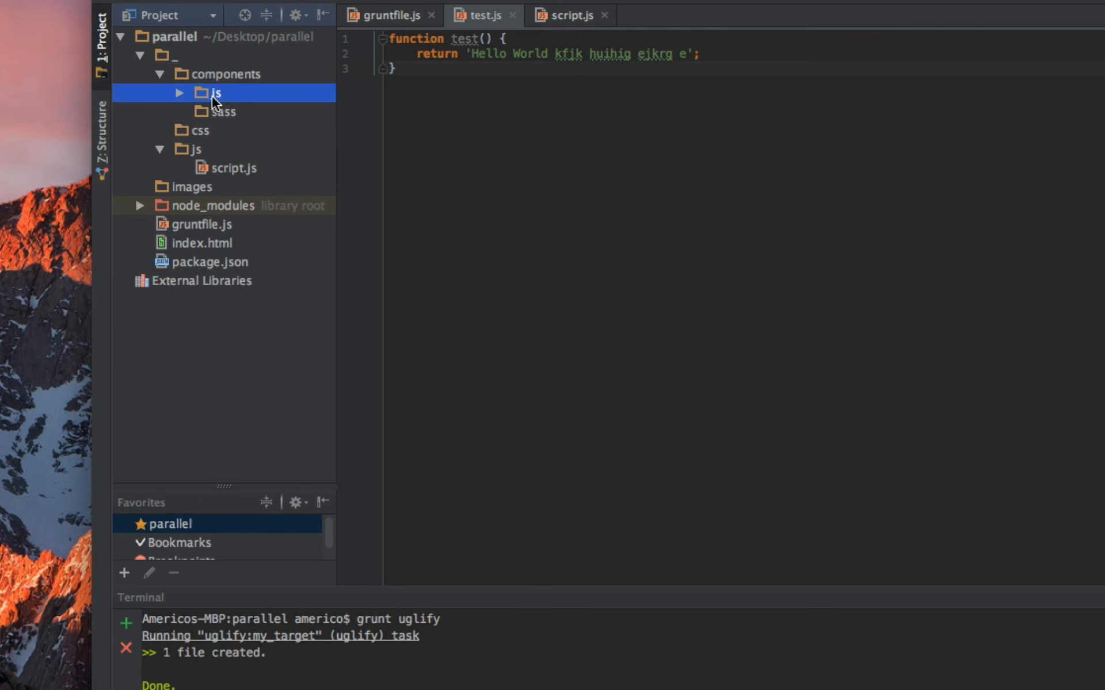
pyautogui.moveTo(221, 99)
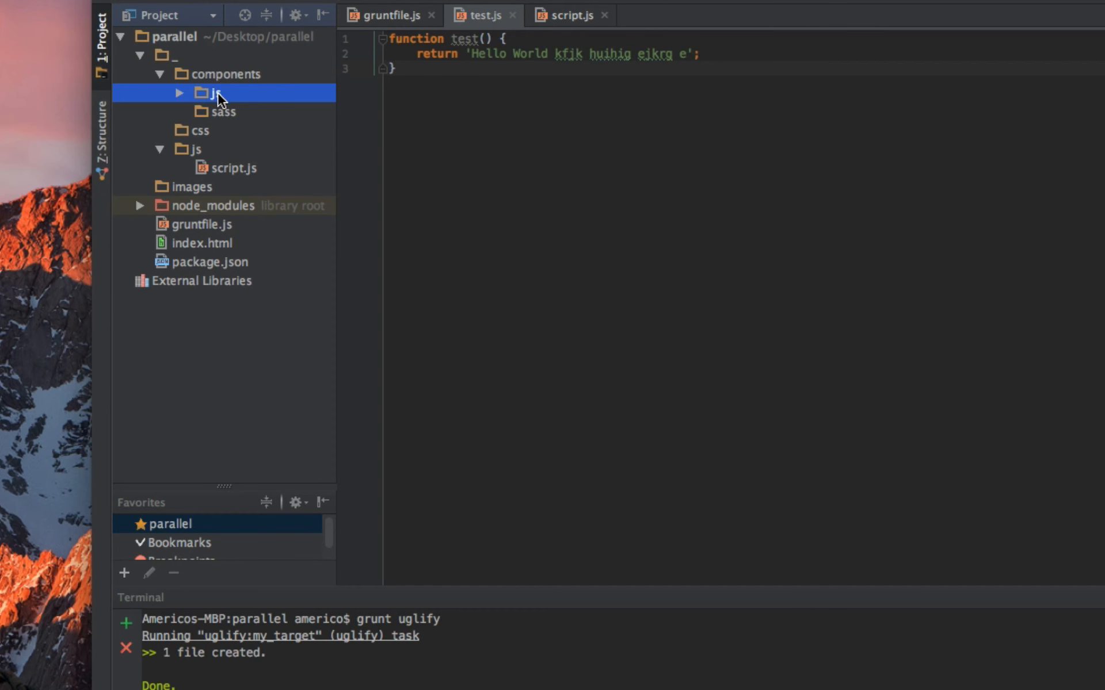
pyautogui.moveTo(262, 141)
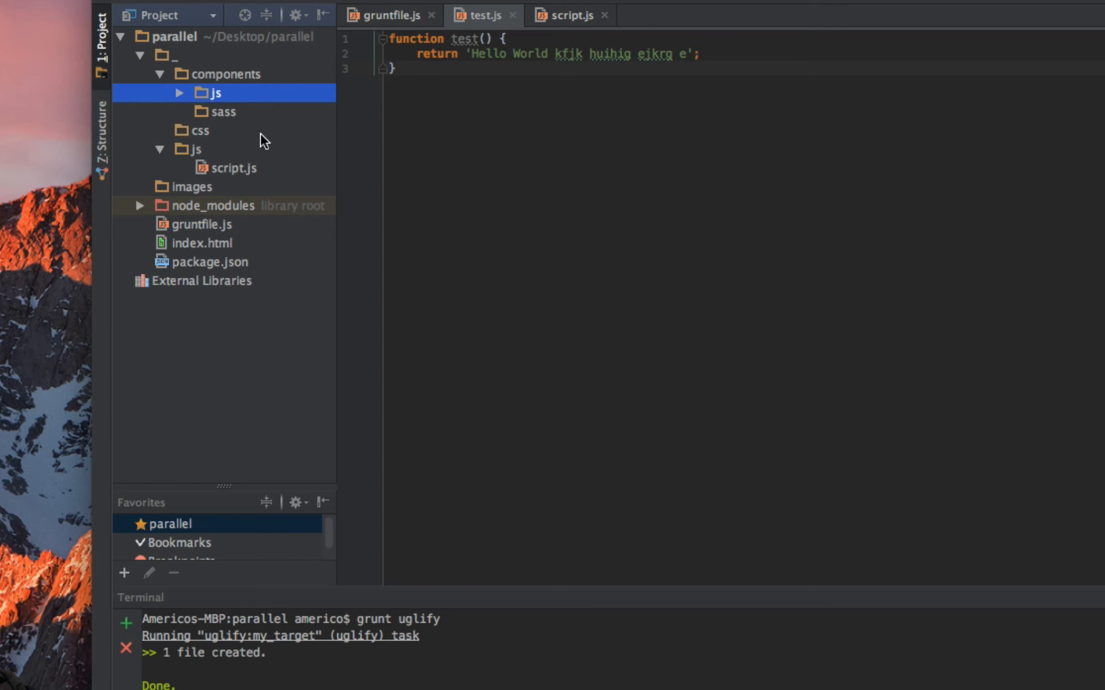
pyautogui.moveTo(241, 178)
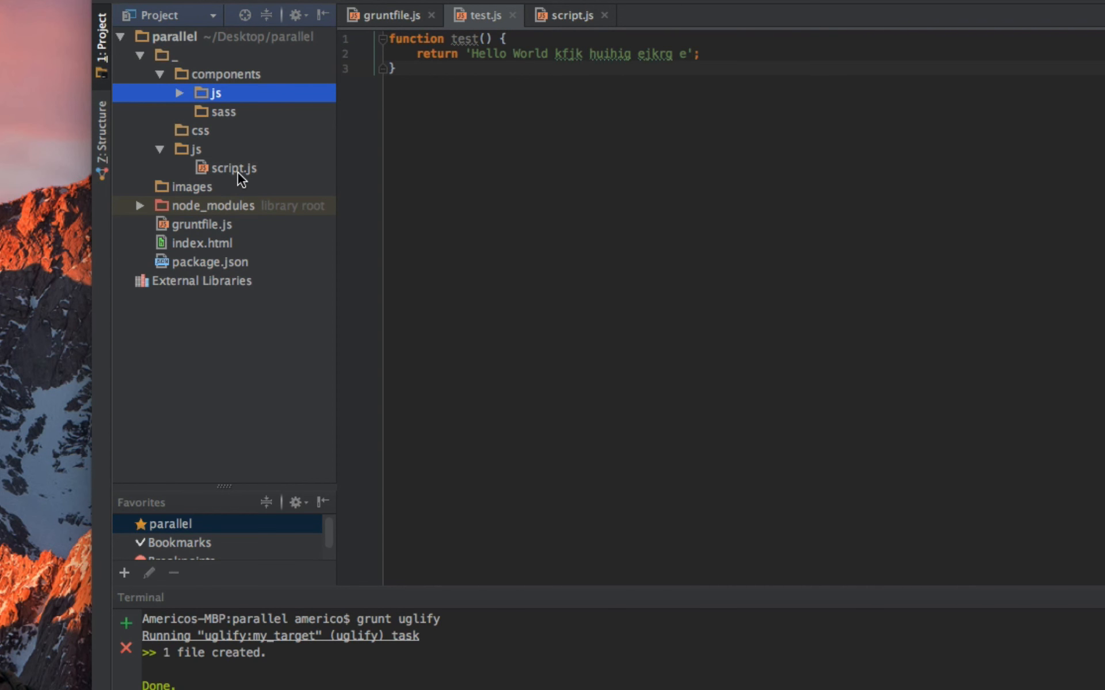
pyautogui.moveTo(182, 155)
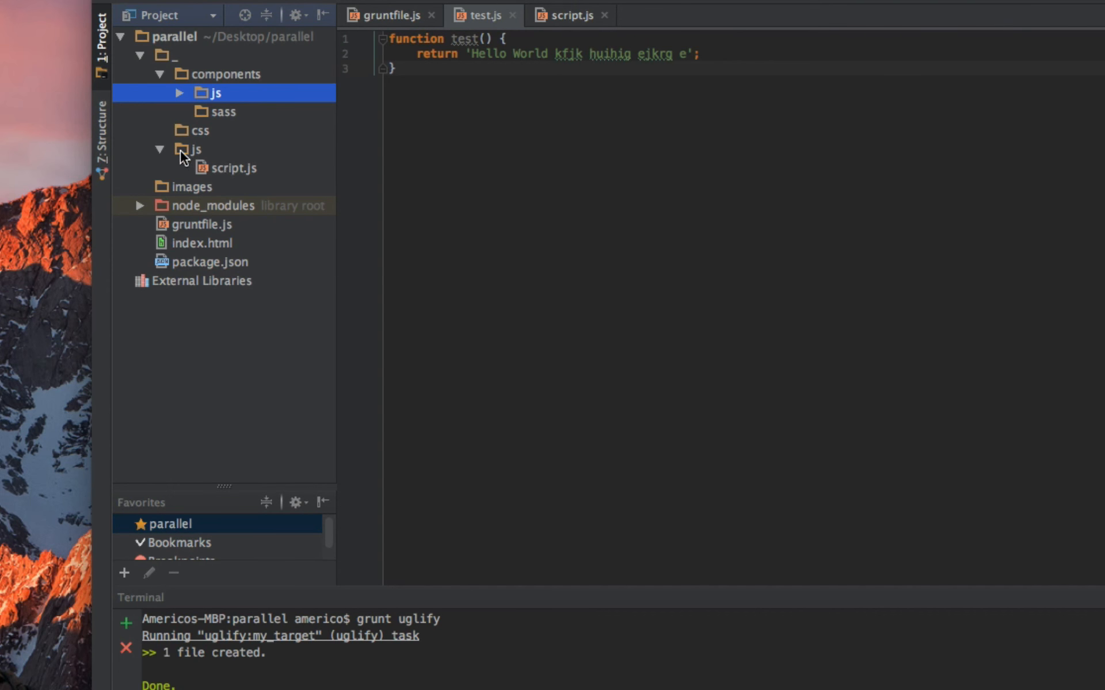
pyautogui.moveTo(225, 264)
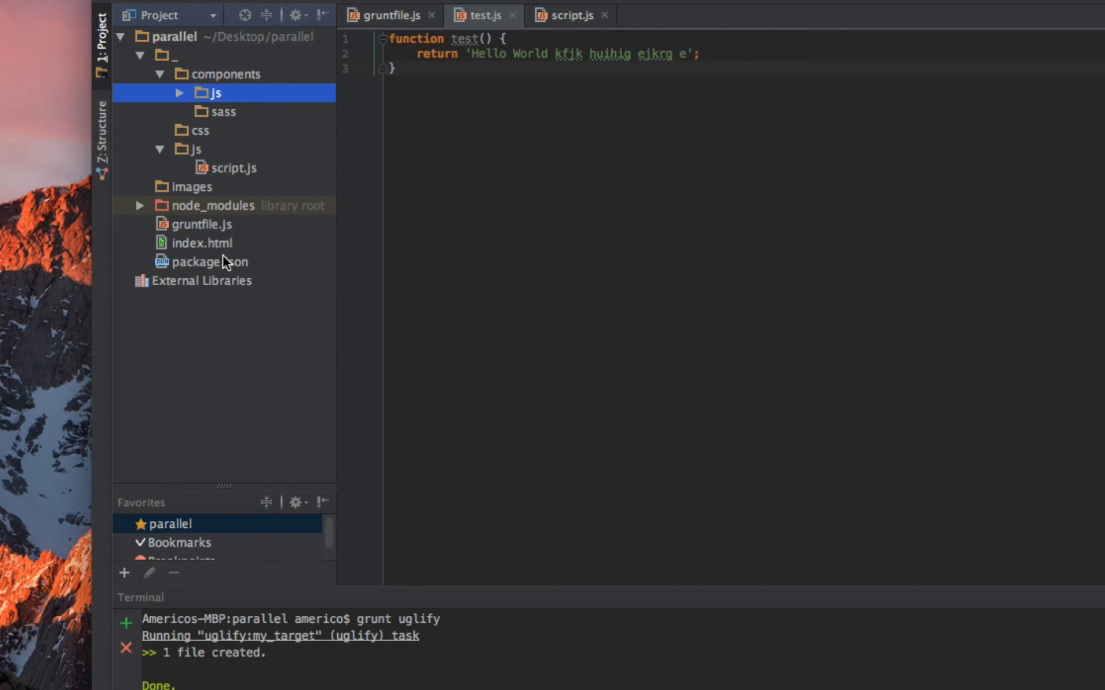
pyautogui.moveTo(213, 248)
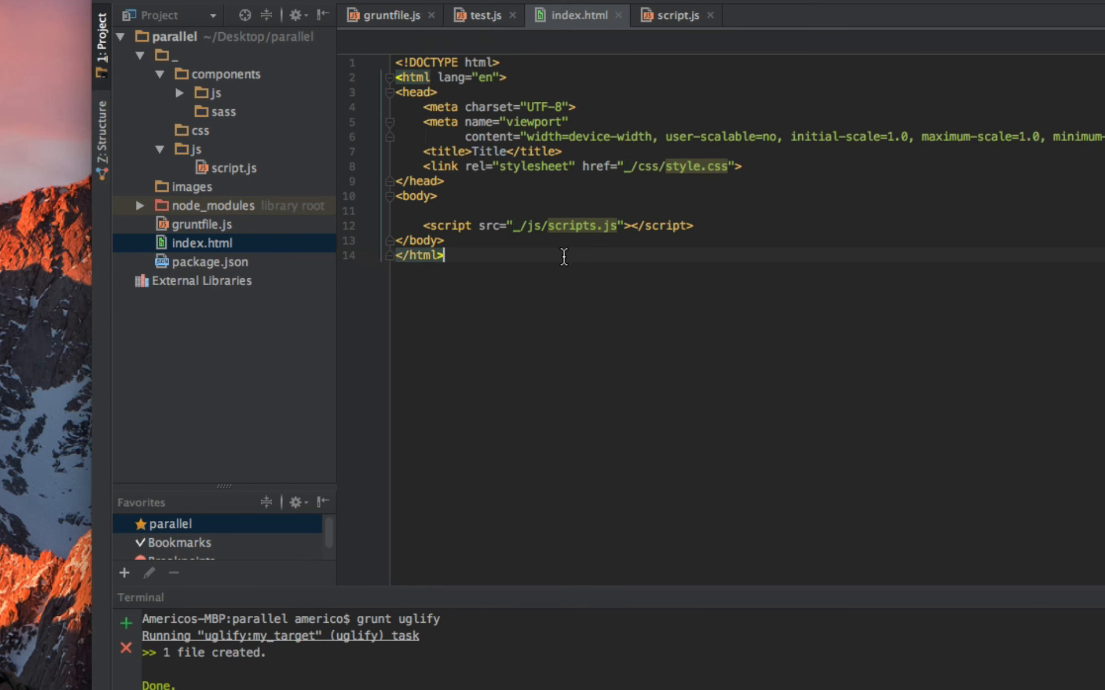
pyautogui.moveTo(632, 308)
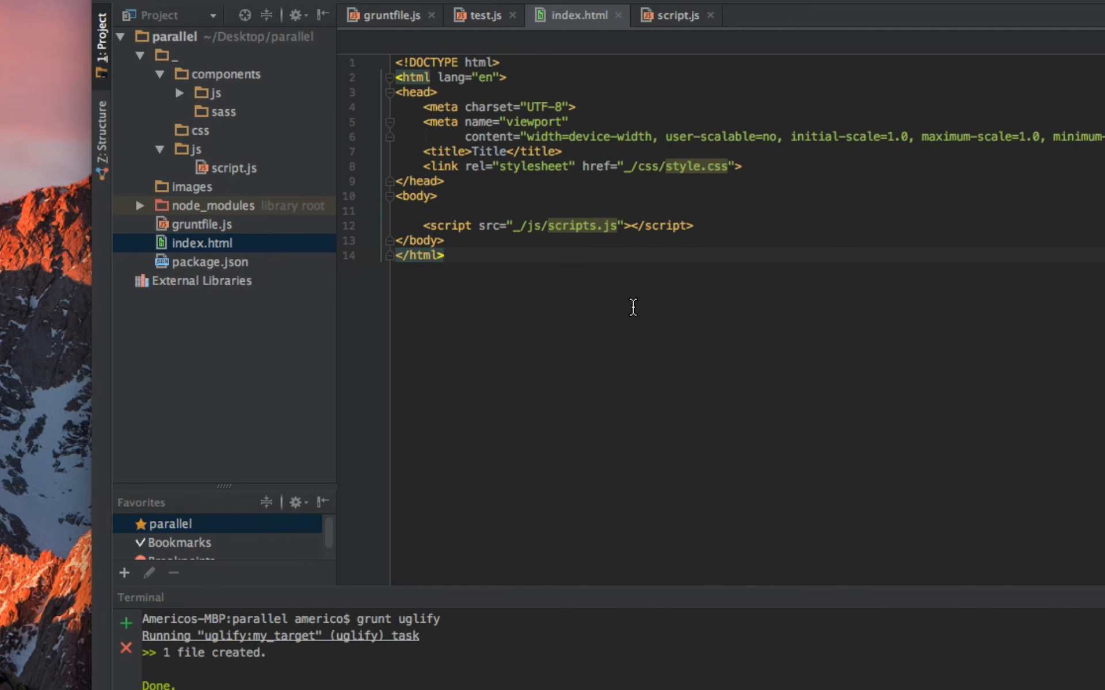
# - Open index.html to see it loads '_/js/scripts.js' and '_/css/style.css'
pyautogui.click(445, 256)
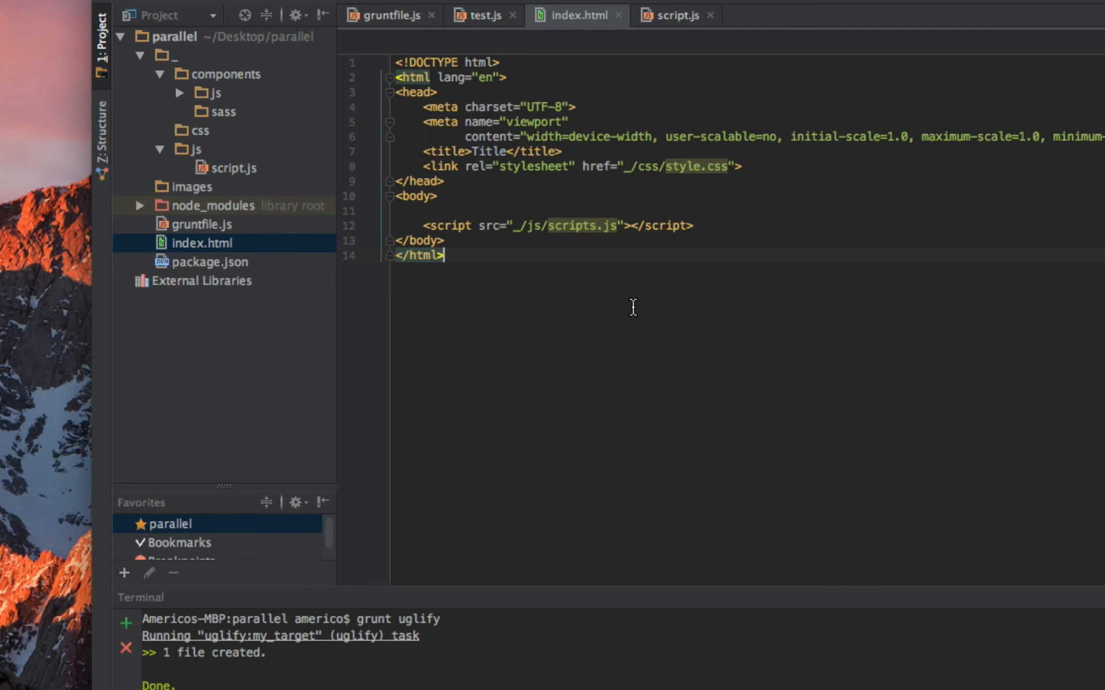